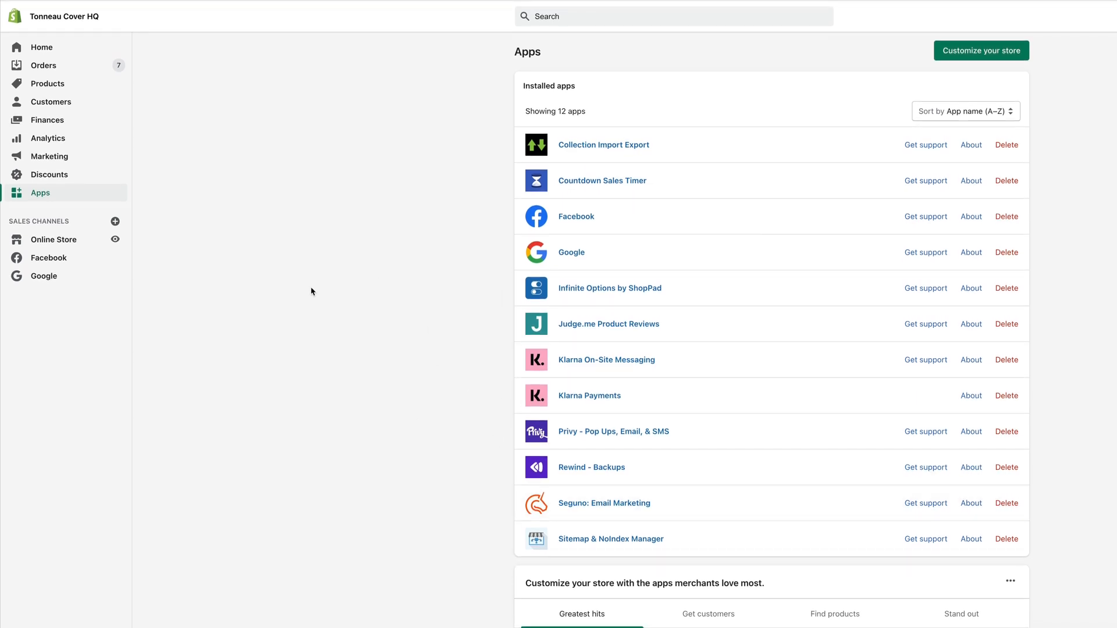
mouse_move(41, 198)
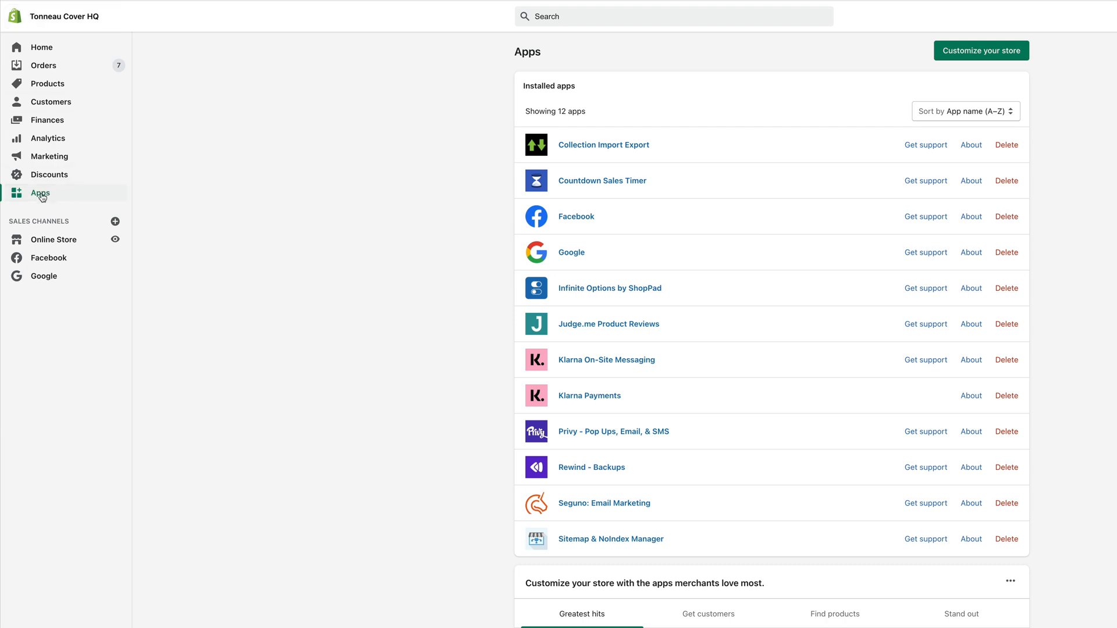
mouse_move(627, 551)
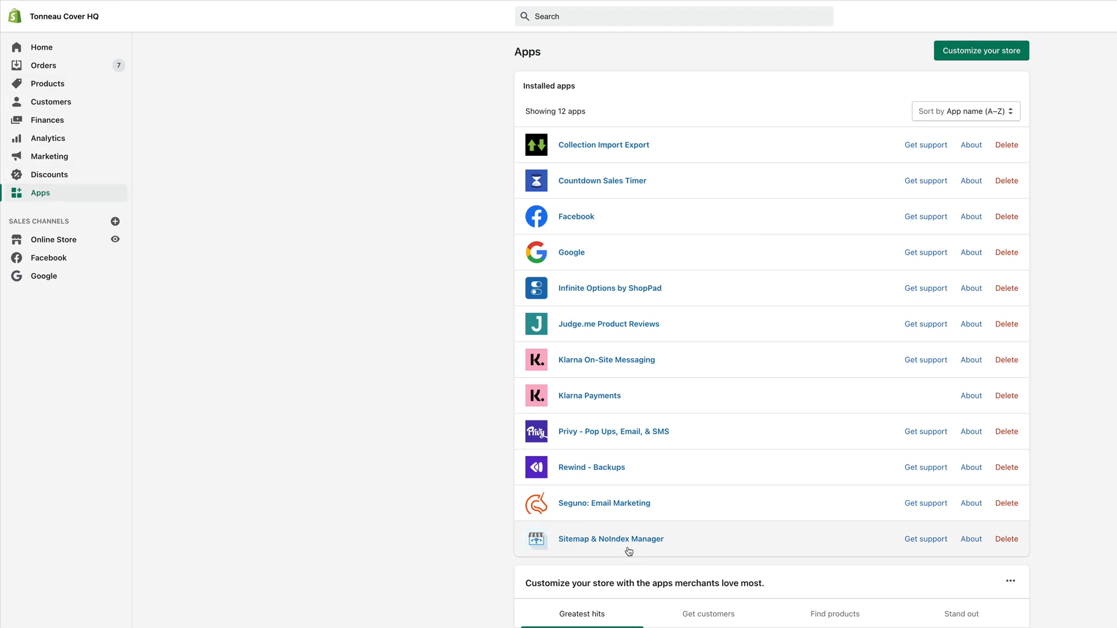
mouse_move(621, 546)
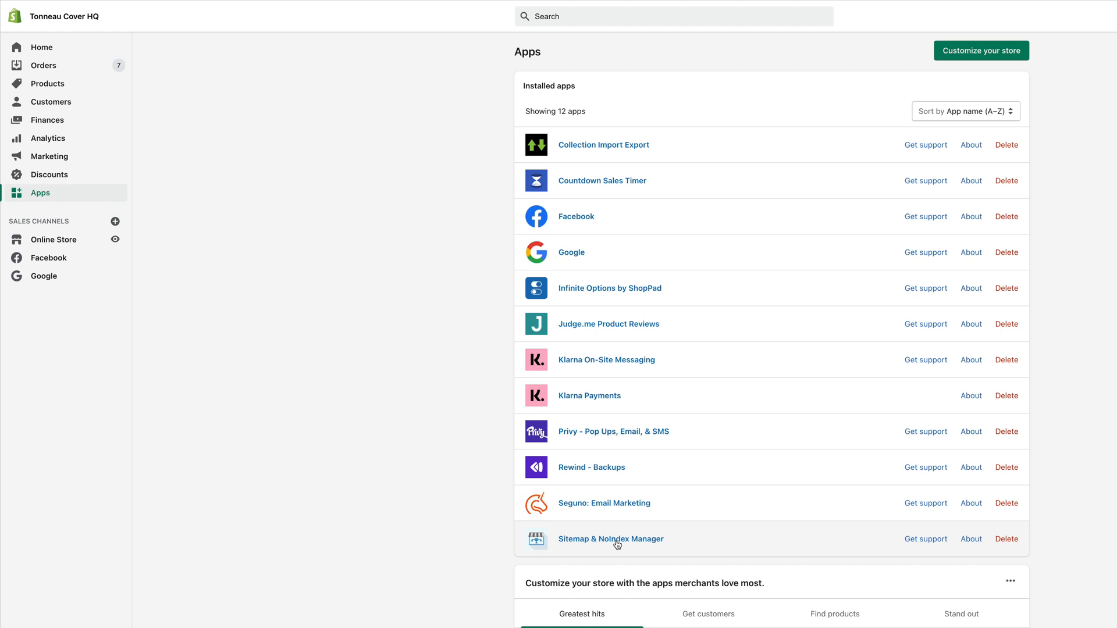
mouse_move(622, 544)
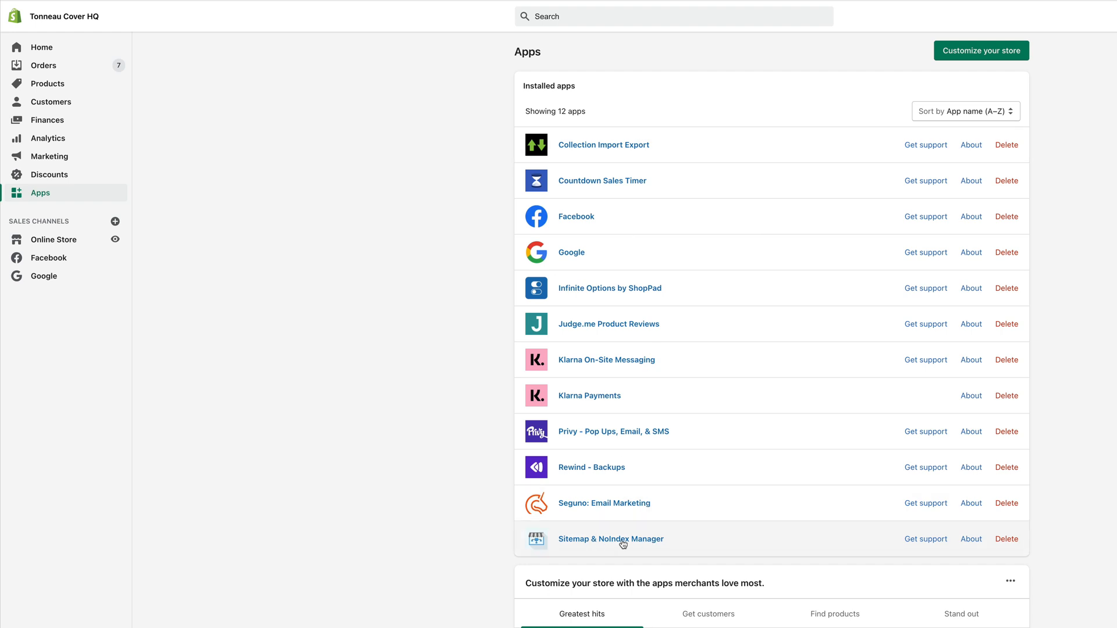
mouse_move(618, 544)
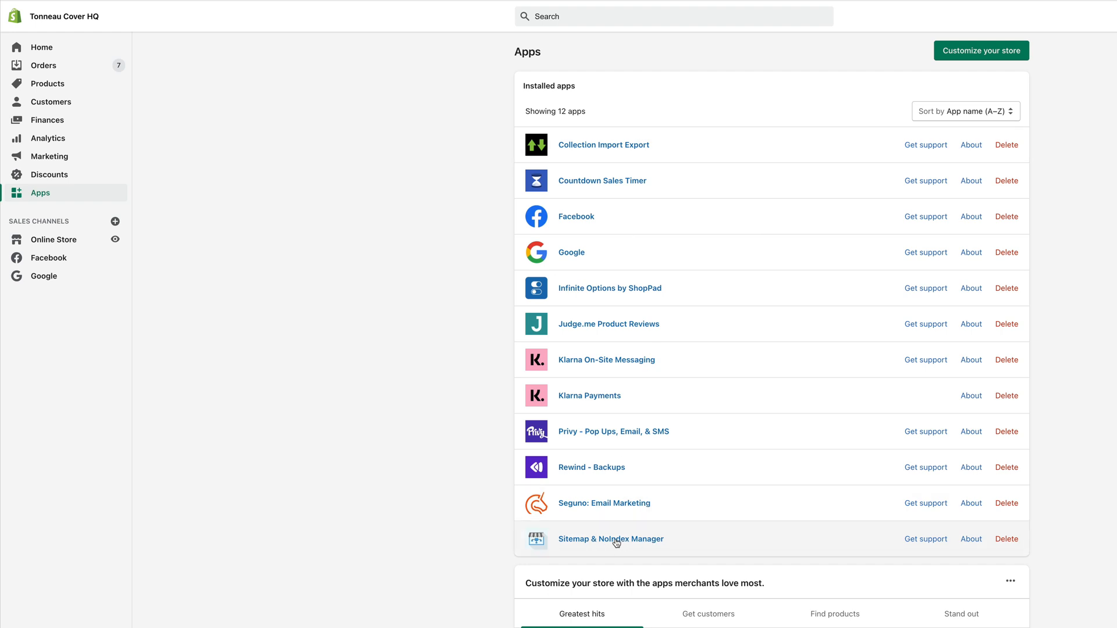
mouse_move(611, 551)
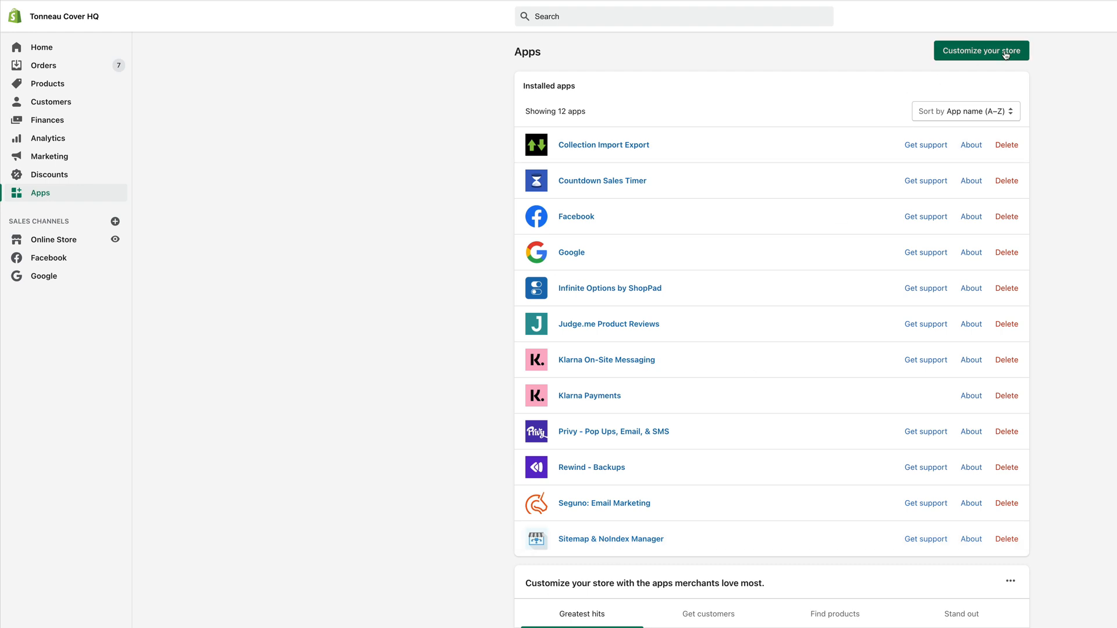
mouse_move(573, 547)
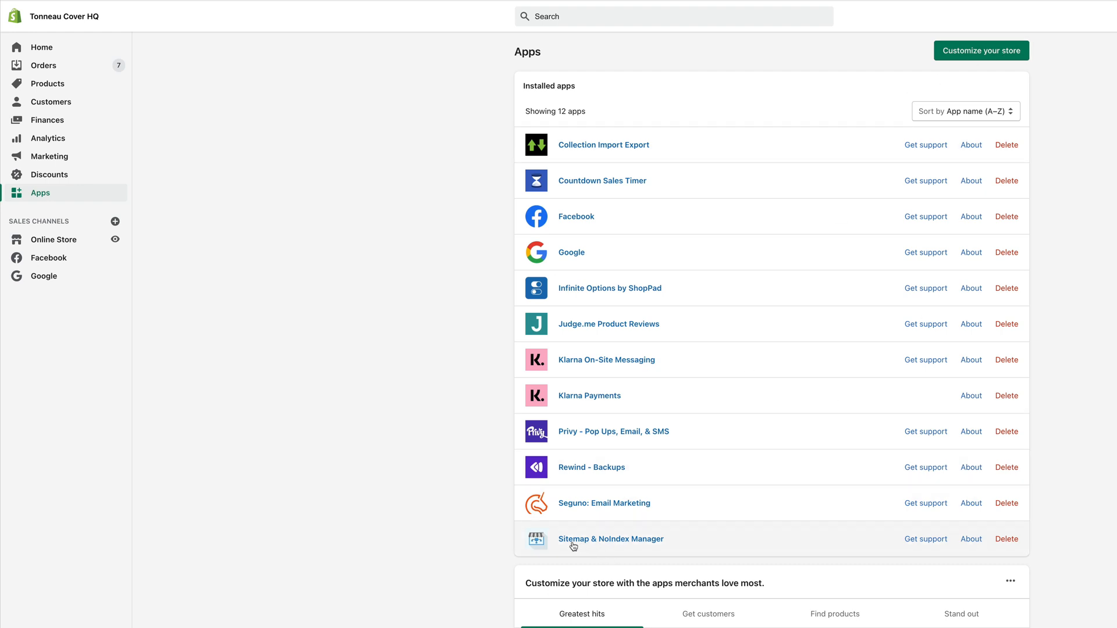
mouse_move(633, 548)
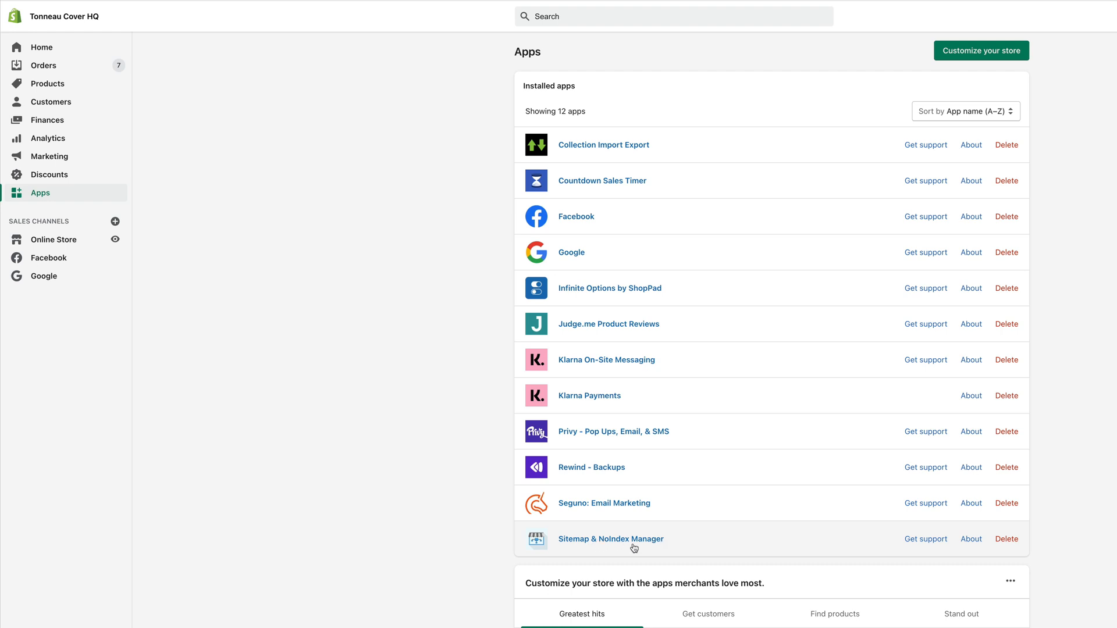
mouse_move(656, 547)
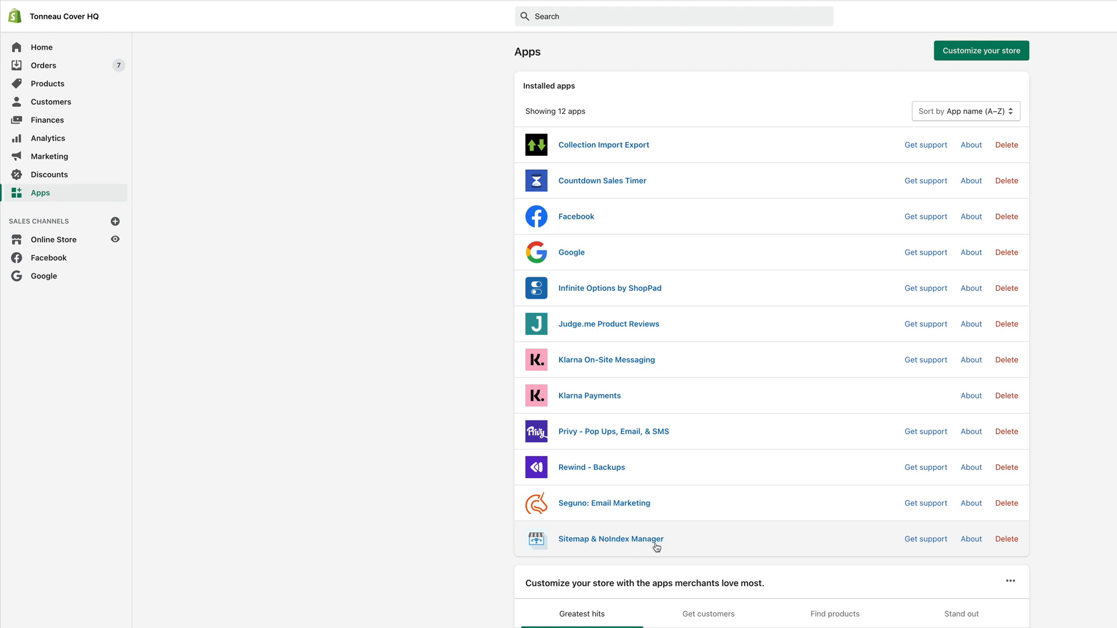
mouse_move(656, 543)
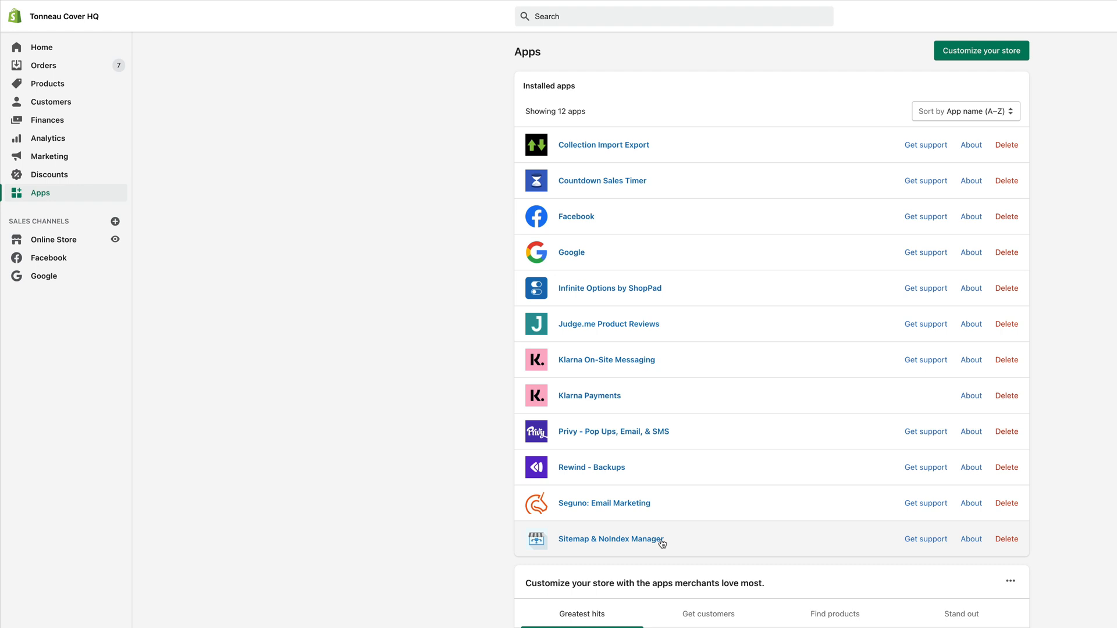
mouse_move(613, 544)
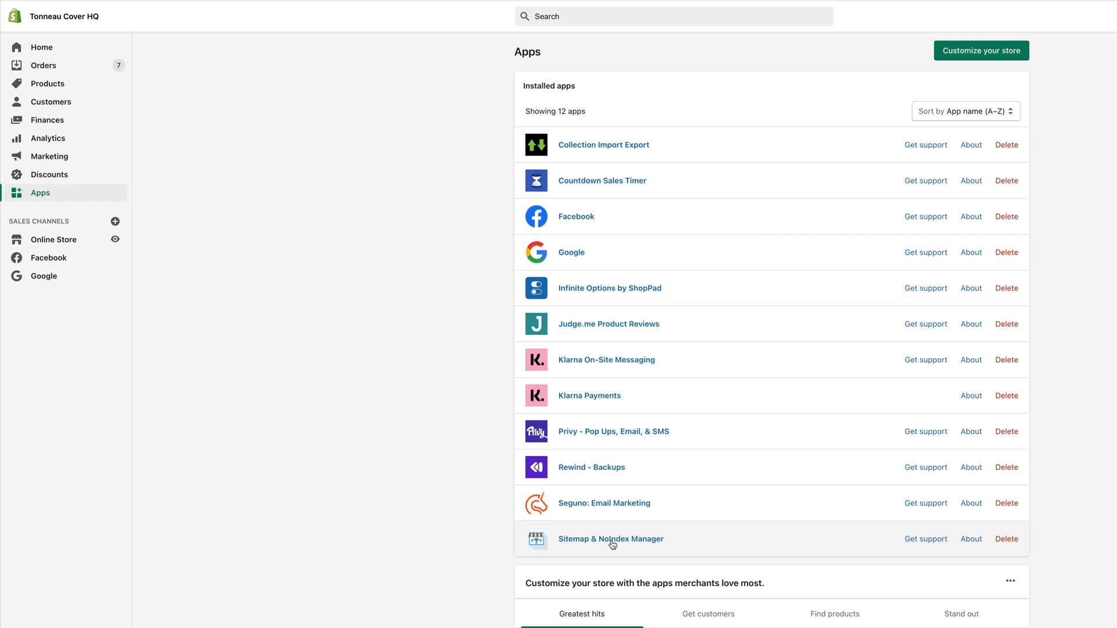
Launch Sitemap & NoIndex Manager from the installed apps and land on its Dashboard with sitemap links.
left_click(611, 539)
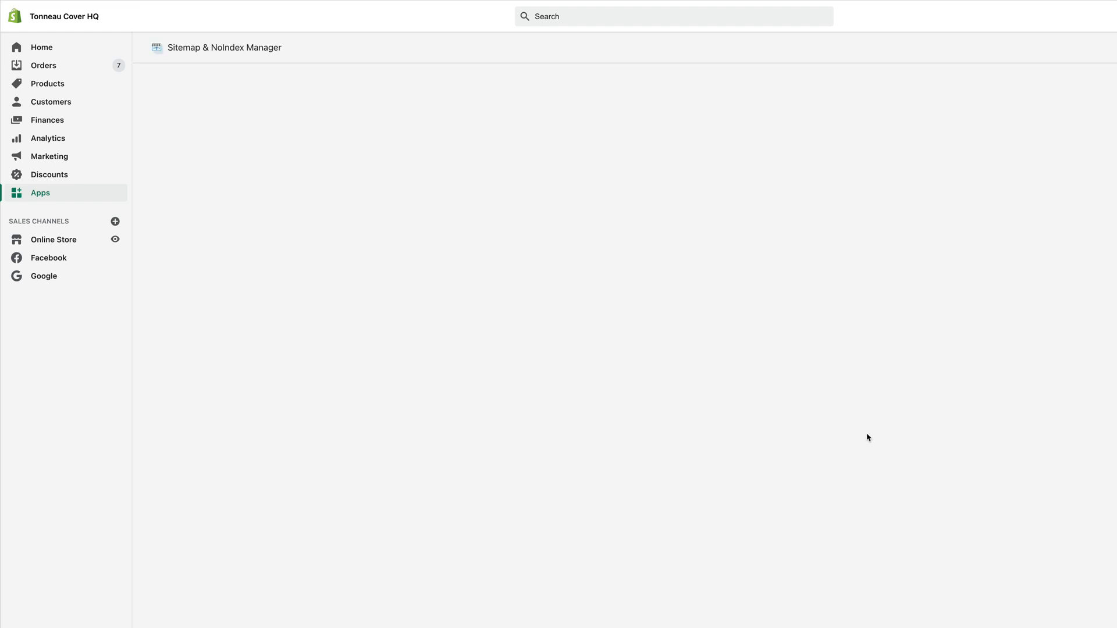
left_click(39, 192)
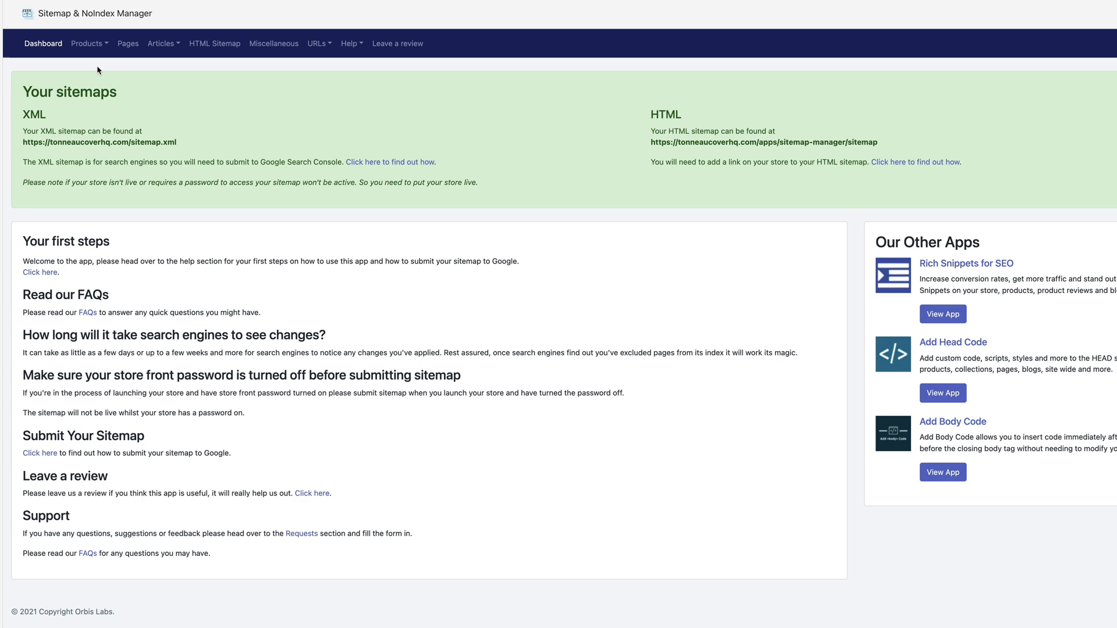
Review the Product List's sitemap and NoIndex/NoFollow choices and save the selections.
left_click(86, 43)
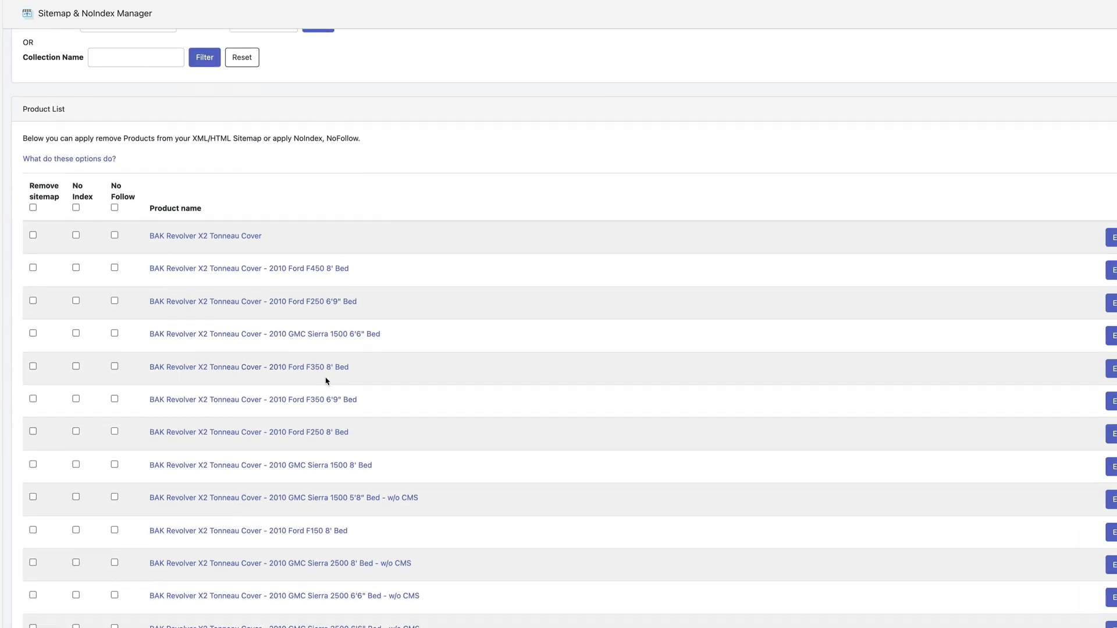
scroll("down", 3)
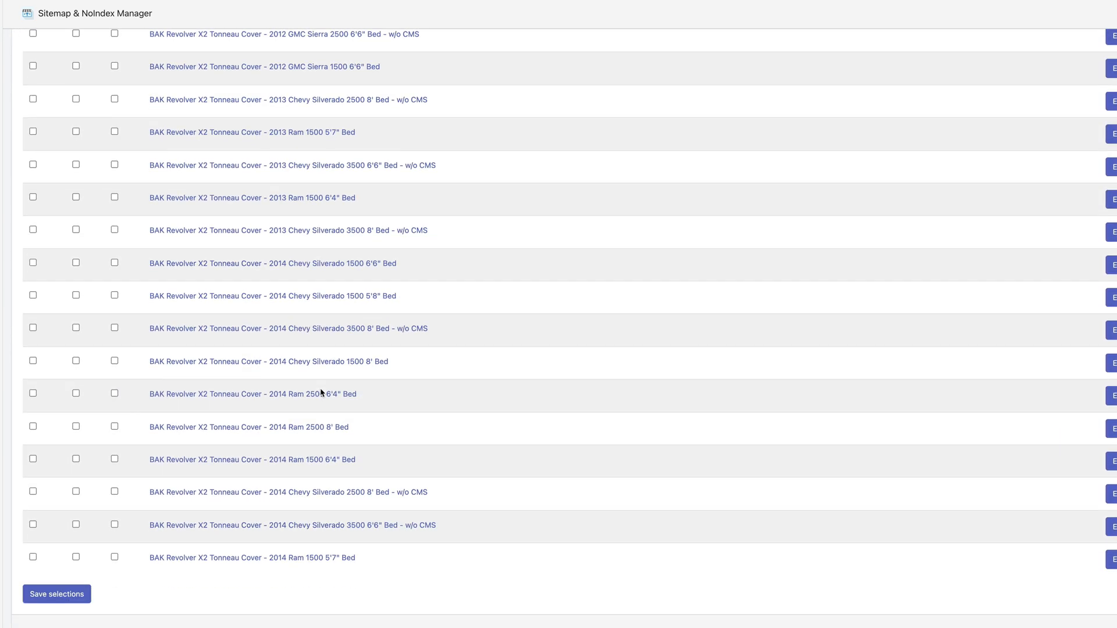
scroll("up", 3)
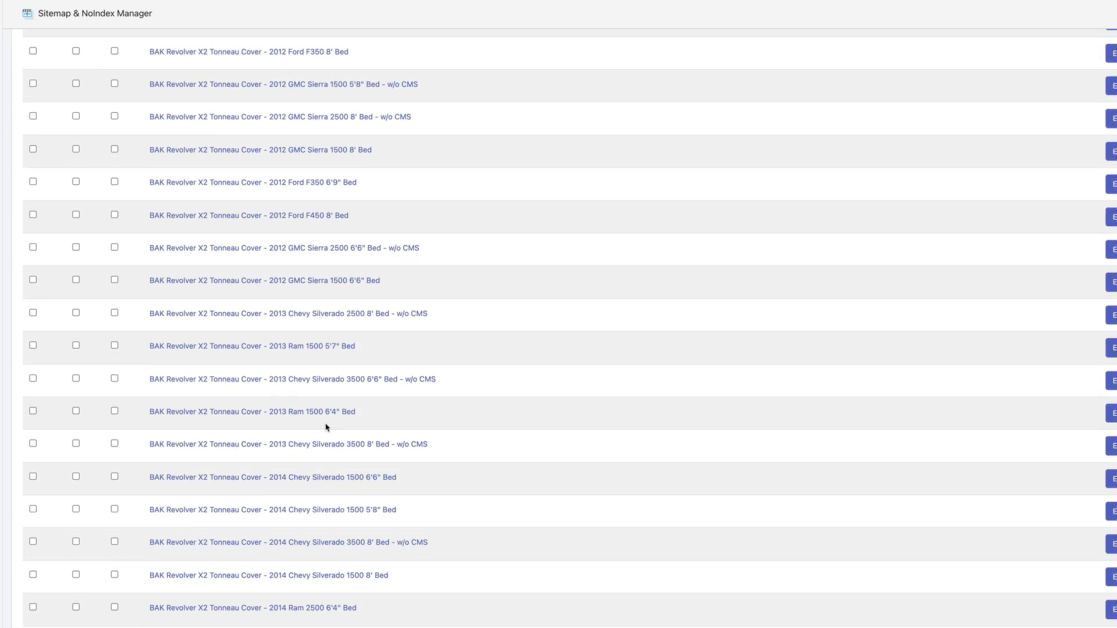
scroll("up", 3)
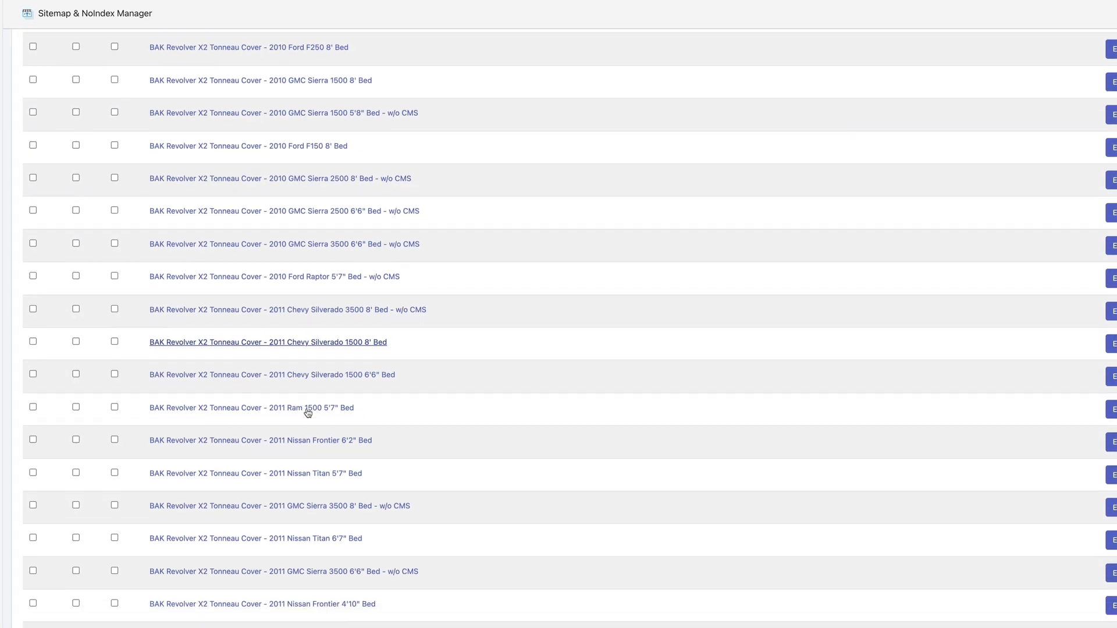
scroll("down", 3)
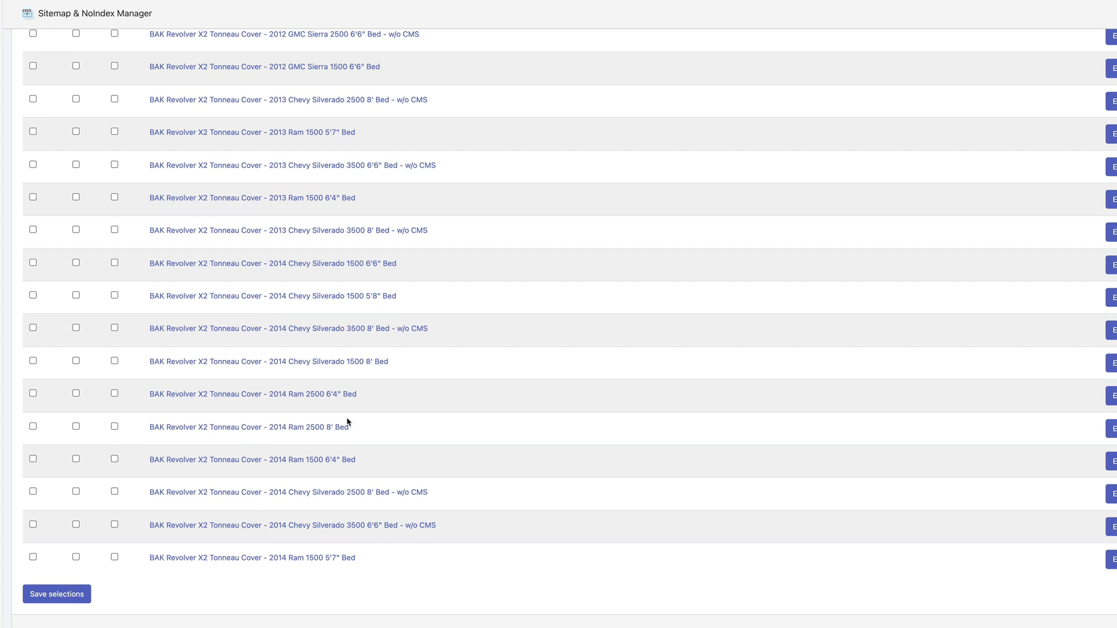
mouse_move(358, 418)
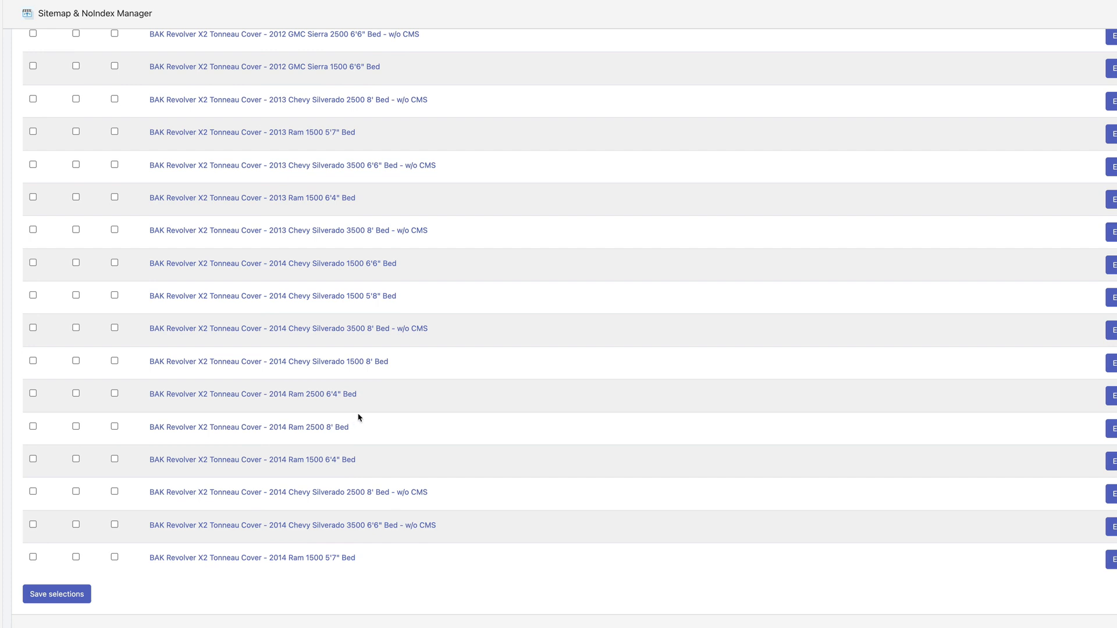
mouse_move(383, 387)
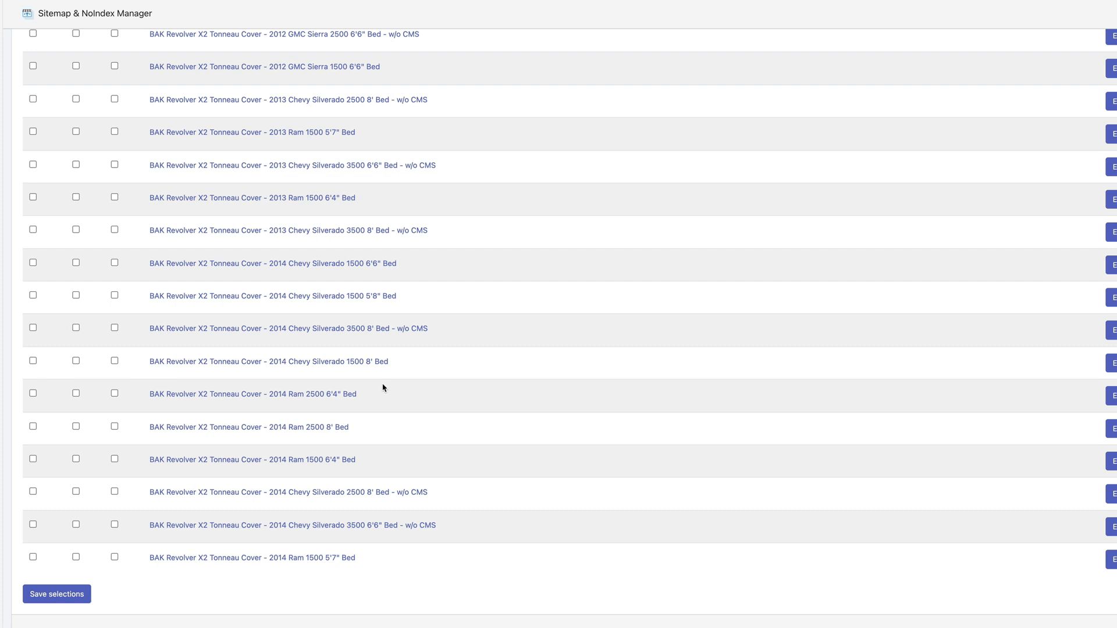
mouse_move(199, 508)
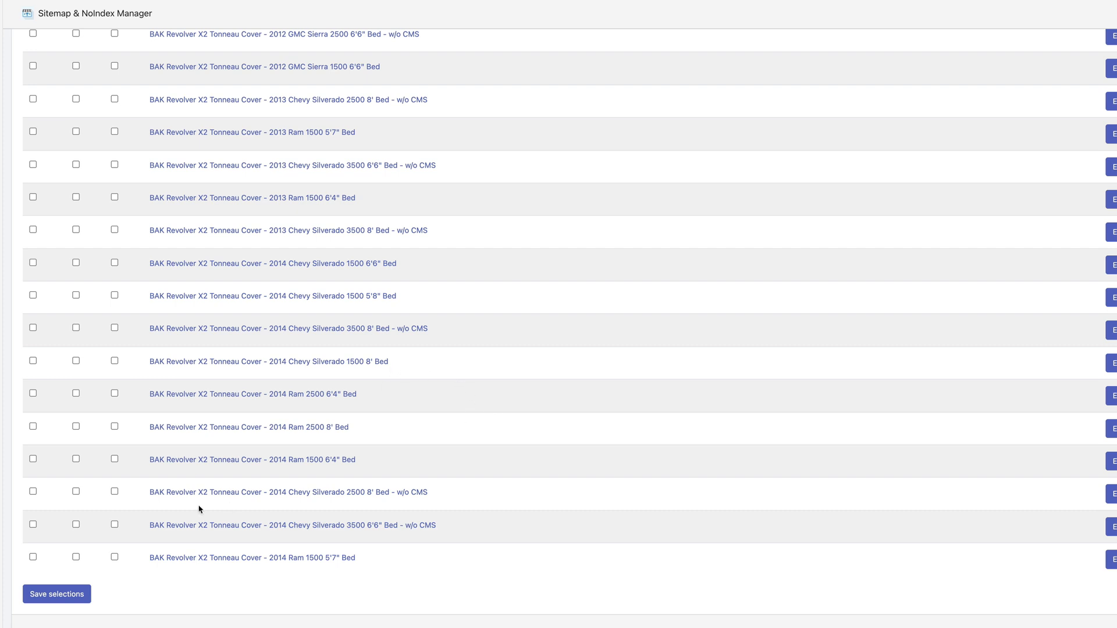
mouse_move(28, 356)
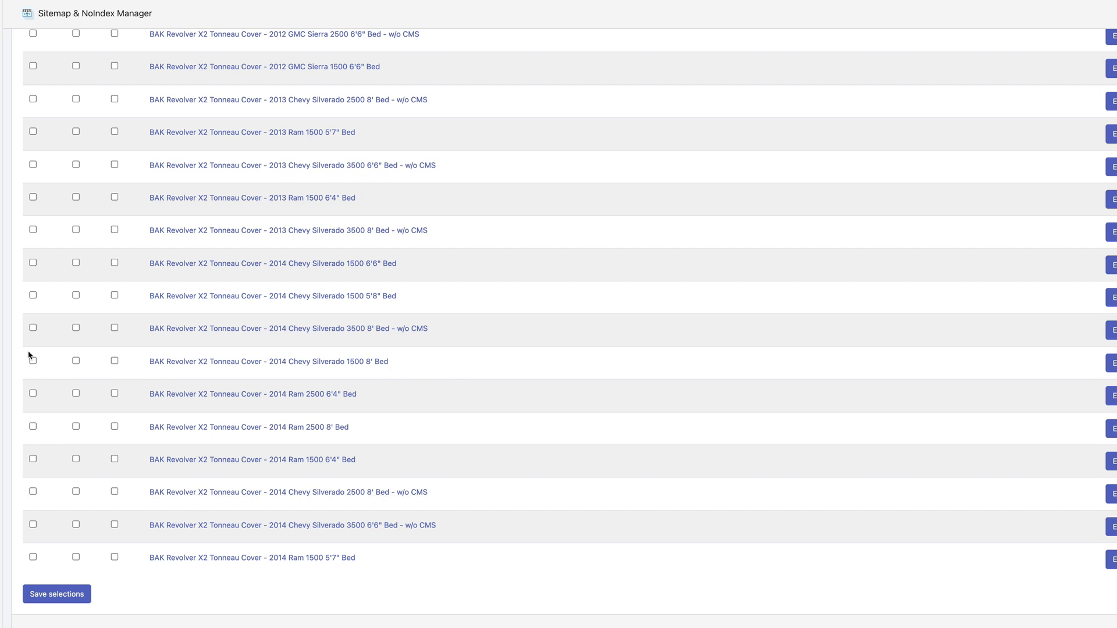
scroll("up", 3)
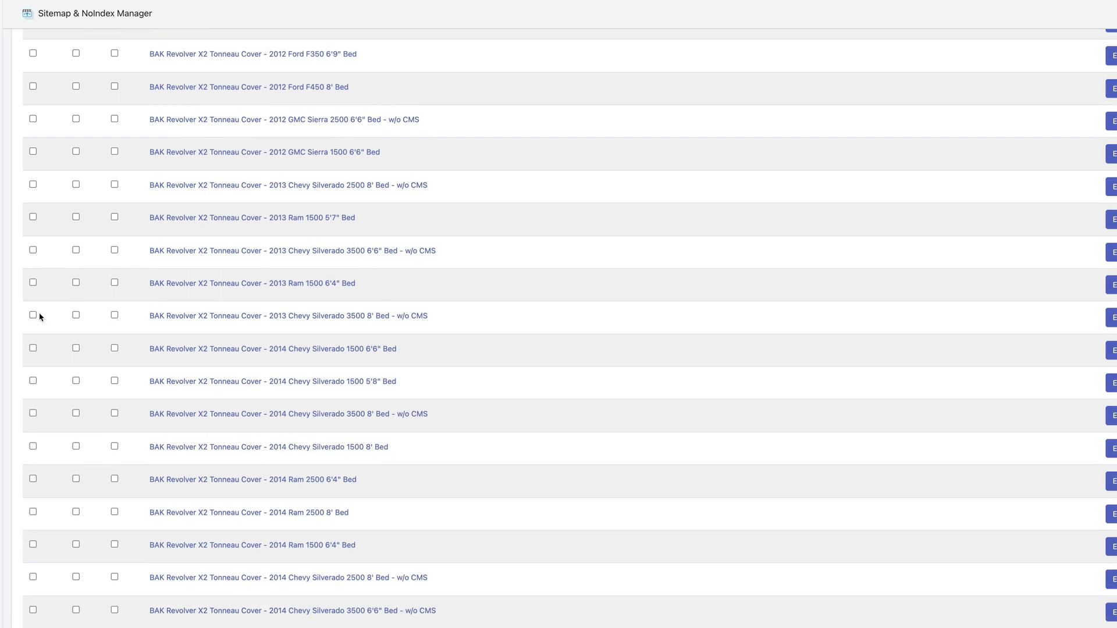
scroll("down", 3)
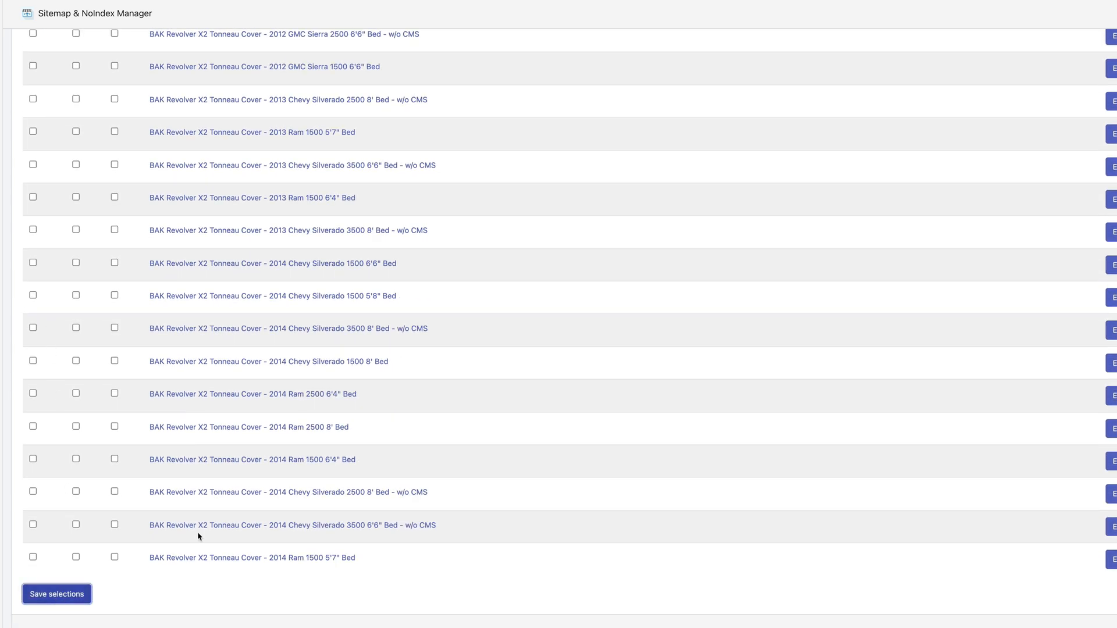
left_click(56, 593)
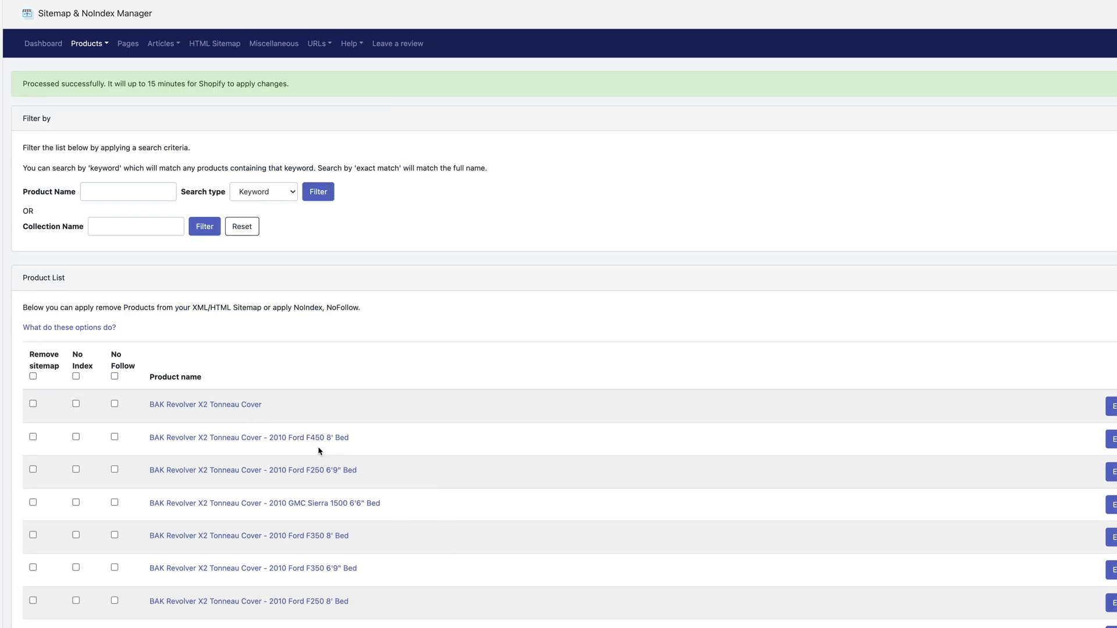
scroll("down", 3)
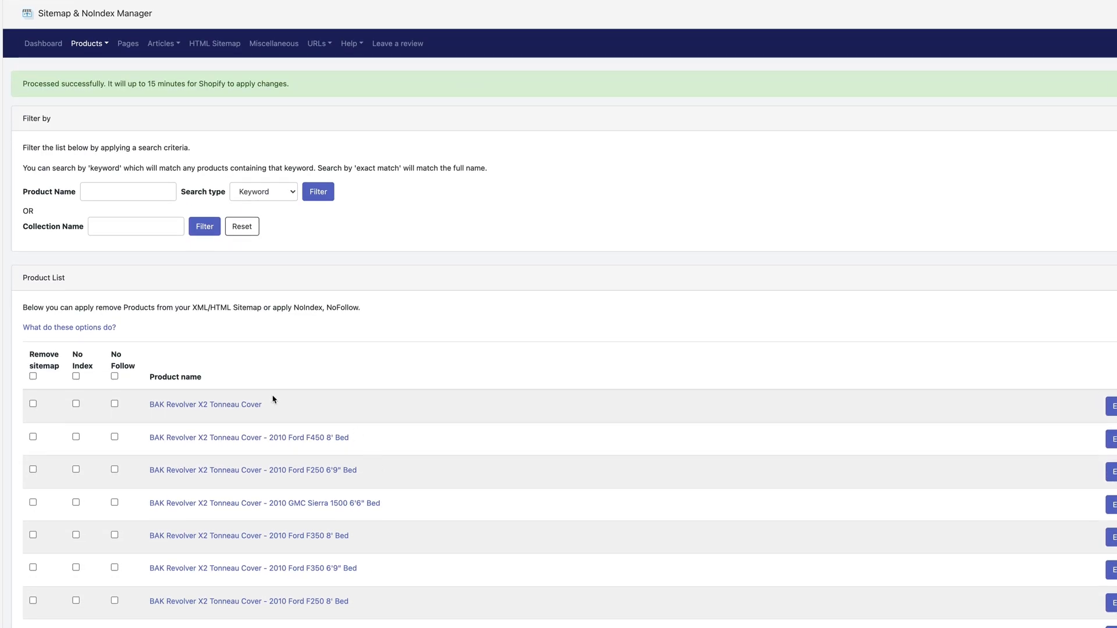
mouse_move(213, 447)
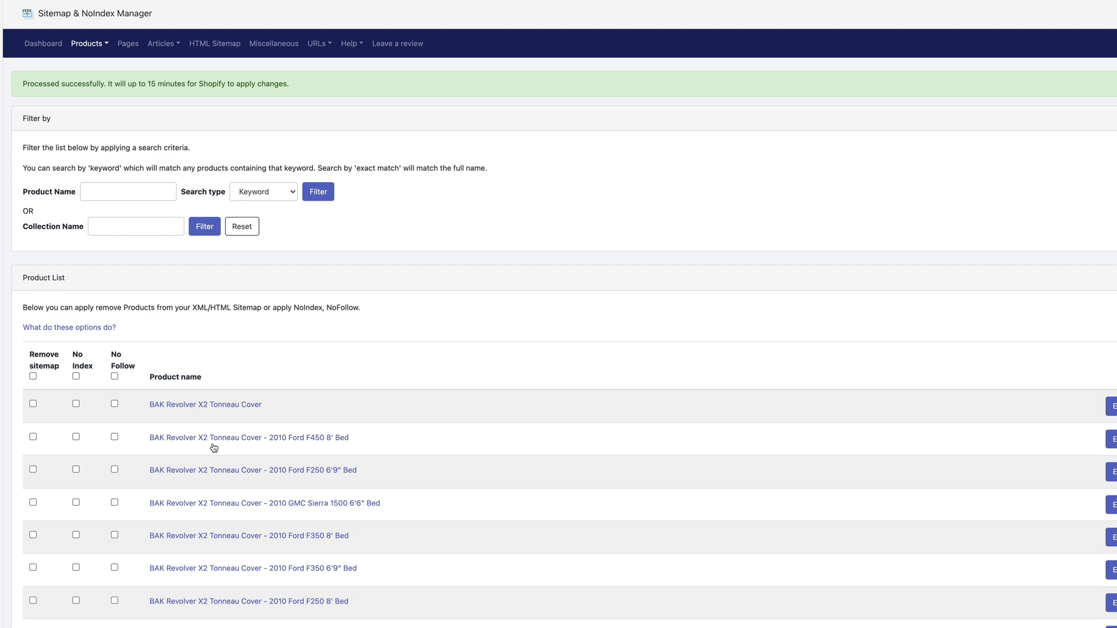
Browse the Collection List's BAK Industries collections, leaving every checkbox unticked.
left_click(87, 43)
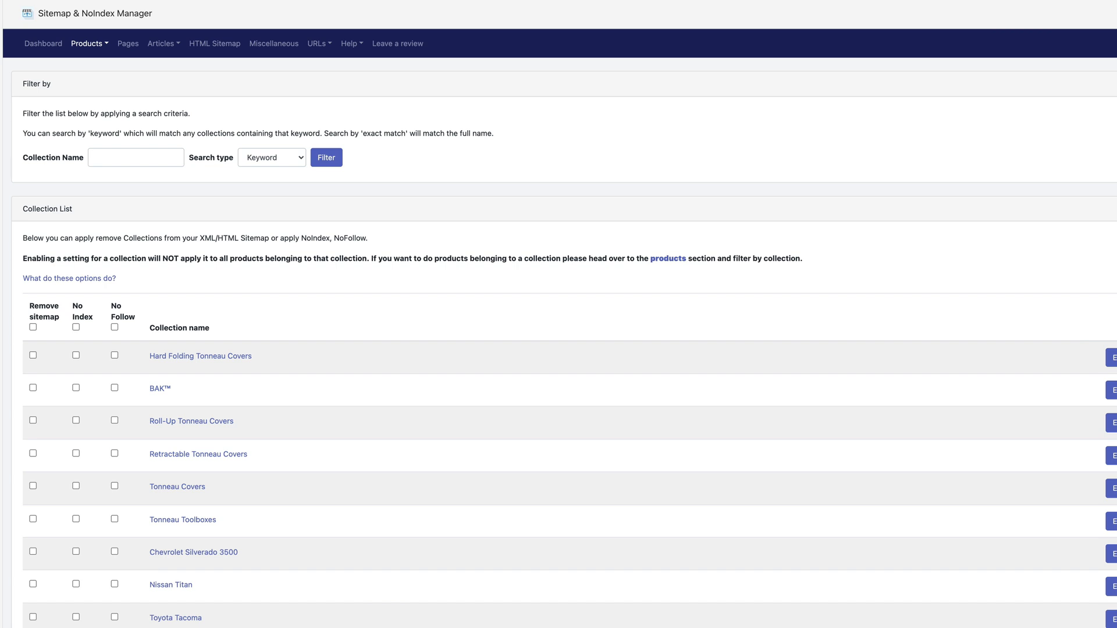
mouse_move(469, 354)
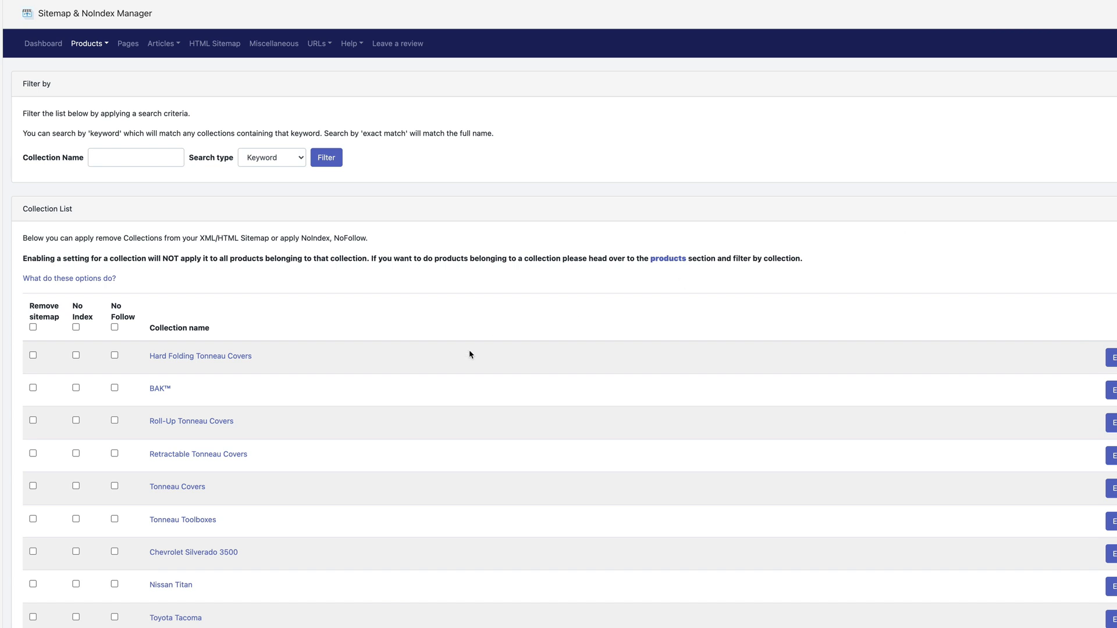
scroll("down", 3)
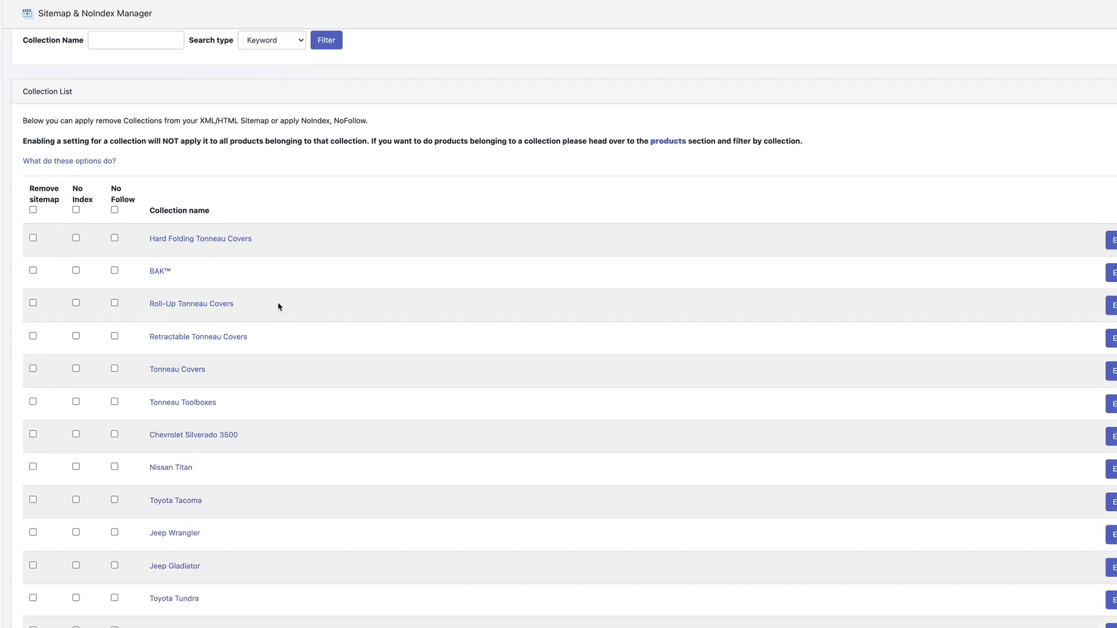
scroll("down", 3)
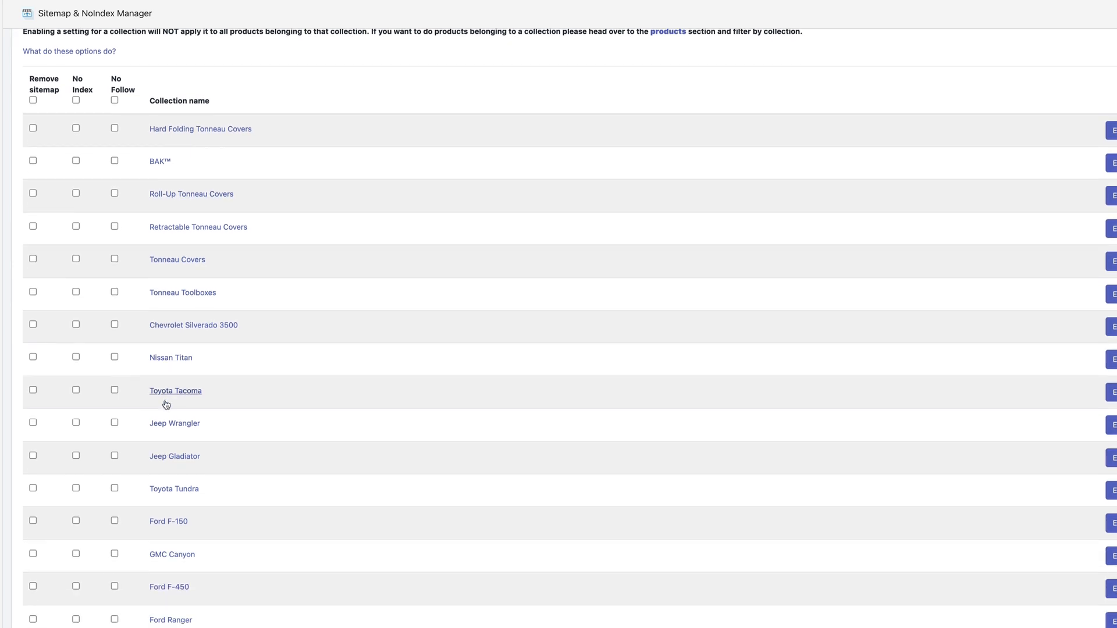
scroll("down", 3)
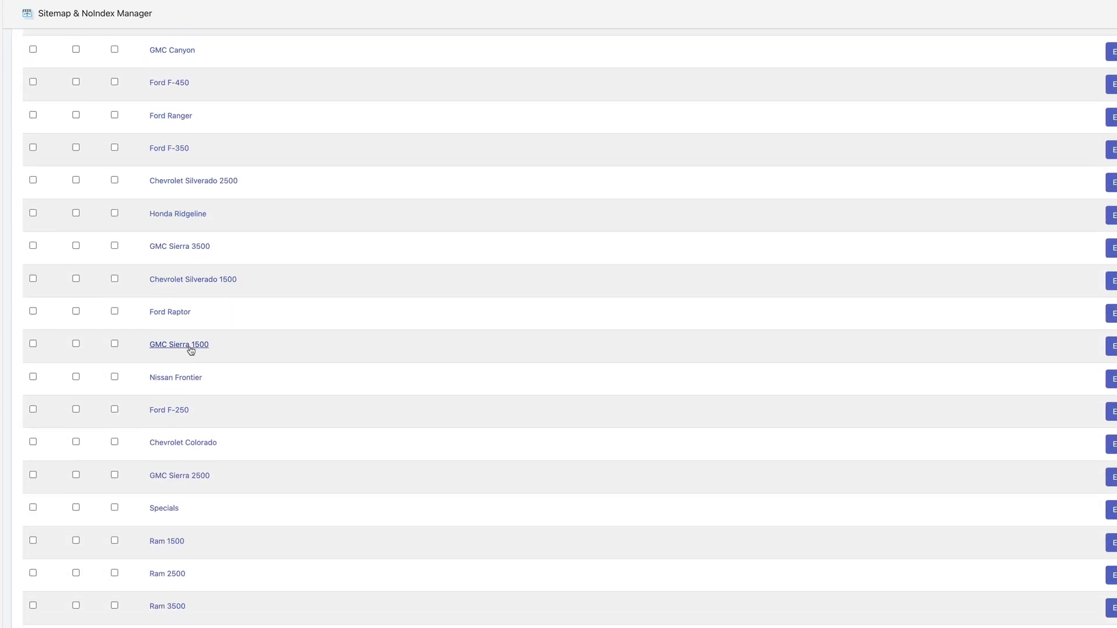
scroll("down", 3)
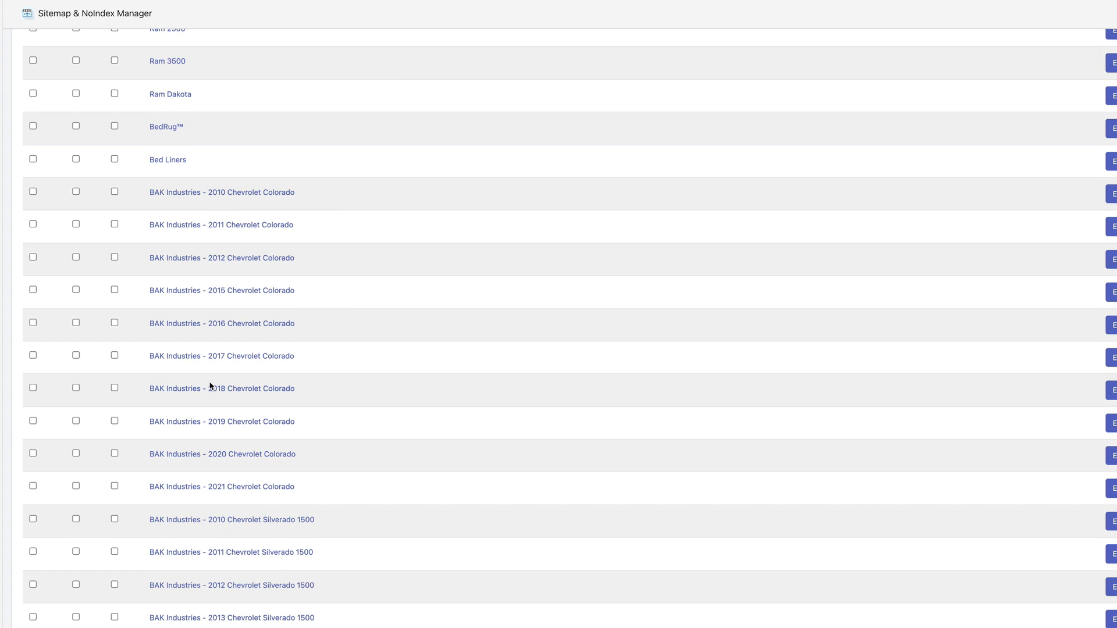
scroll("up", 3)
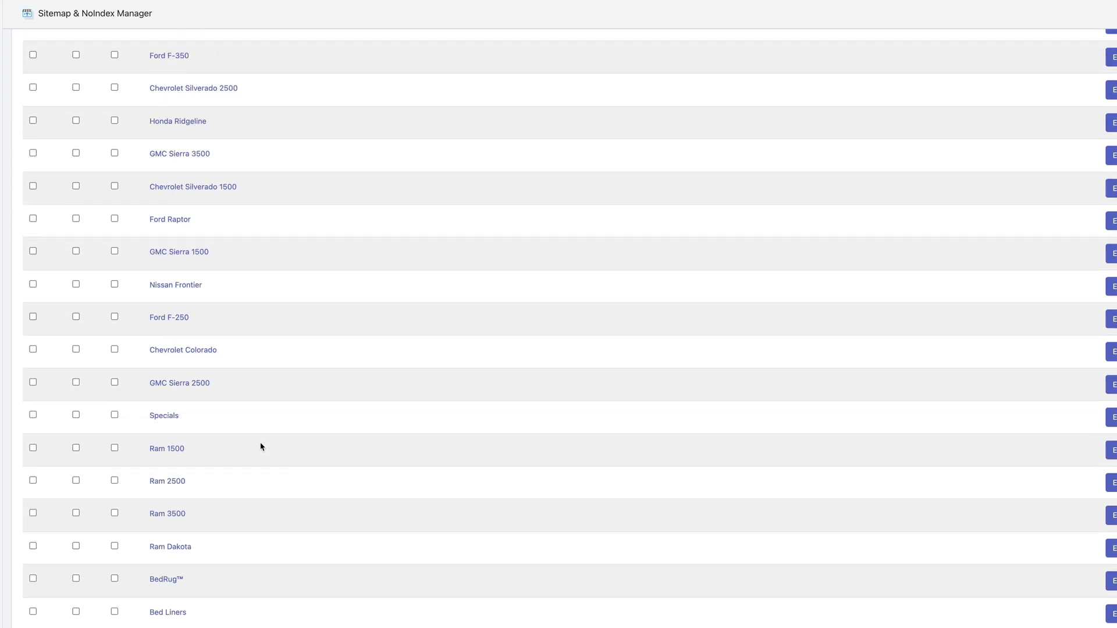
scroll("down", 3)
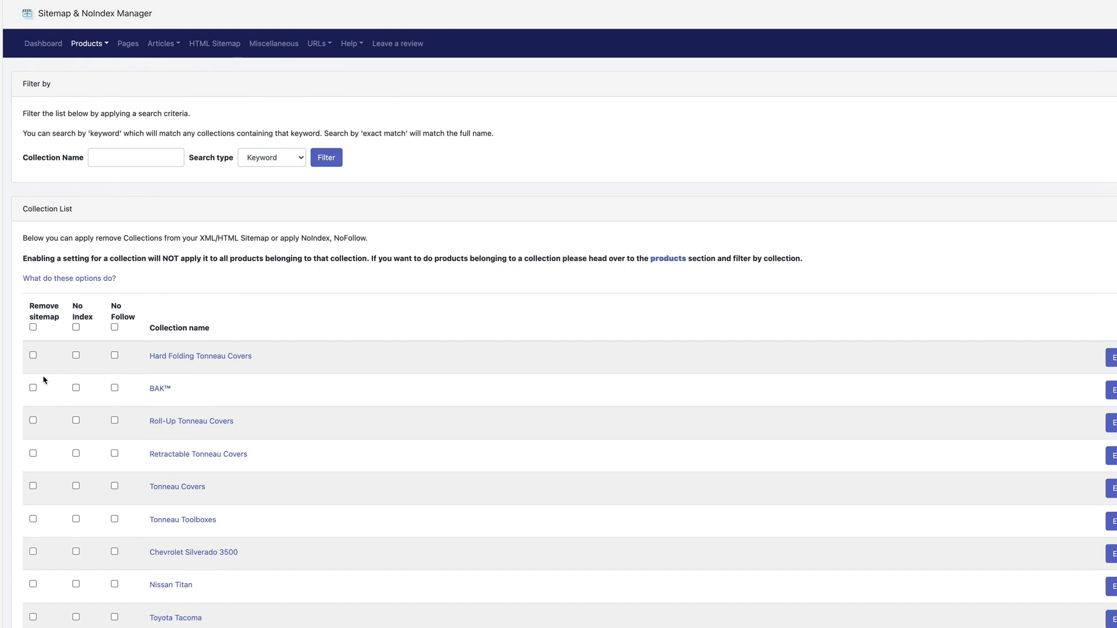
scroll("down", 3)
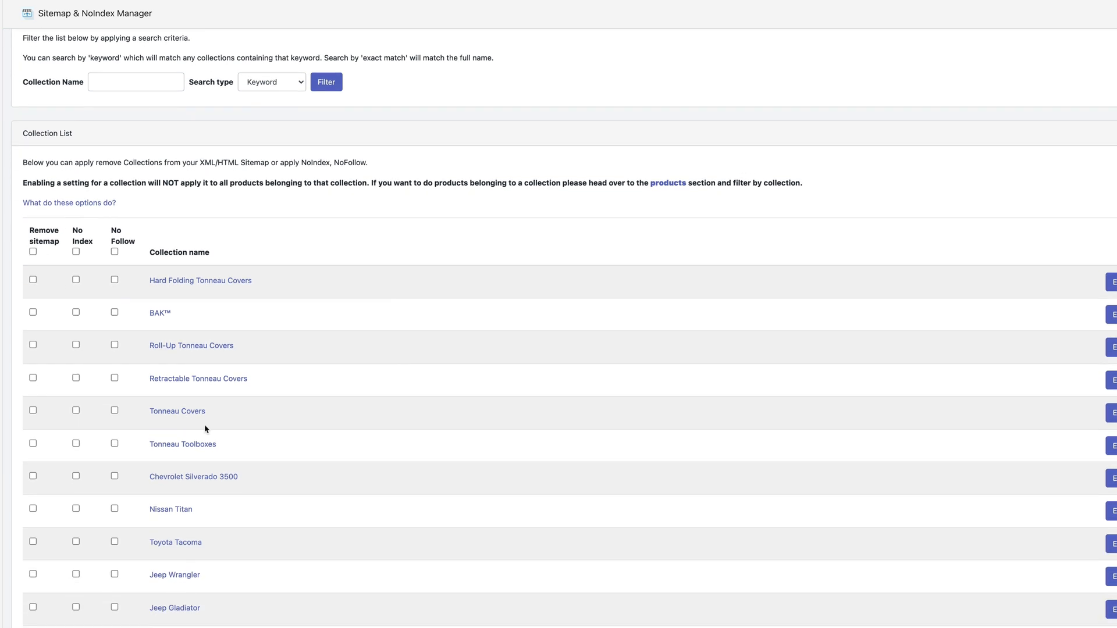
scroll("down", 3)
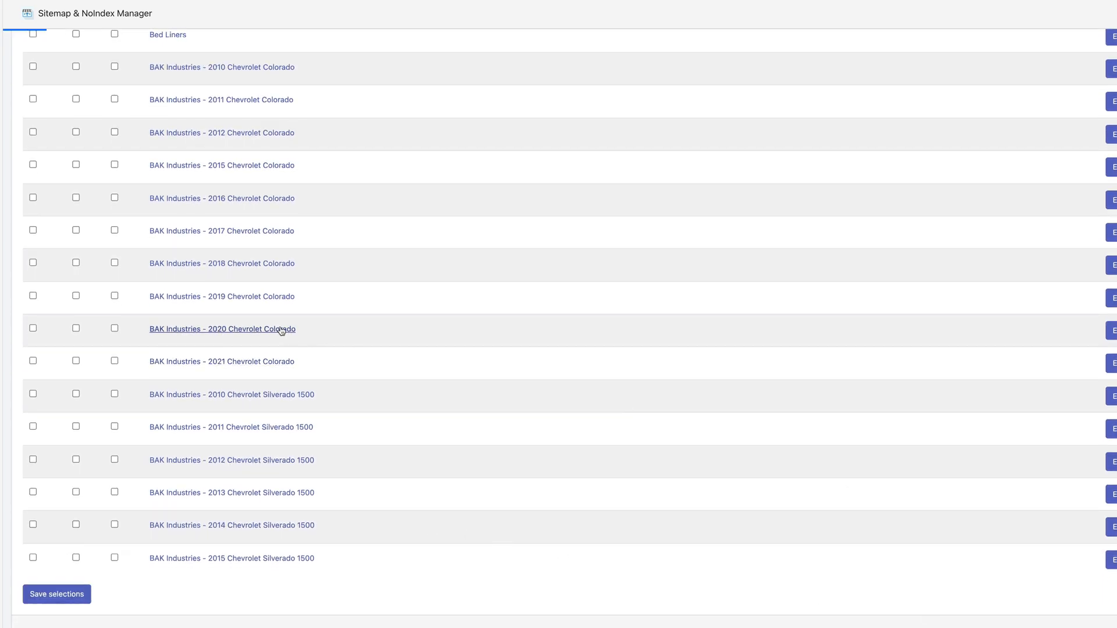
scroll("down", 3)
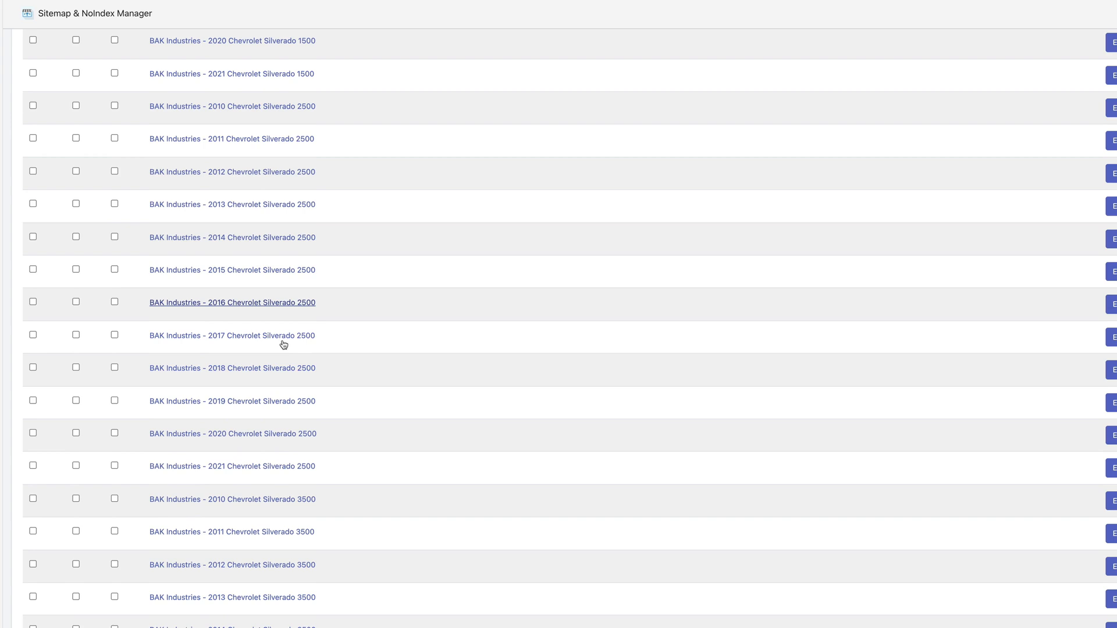
scroll("down", 3)
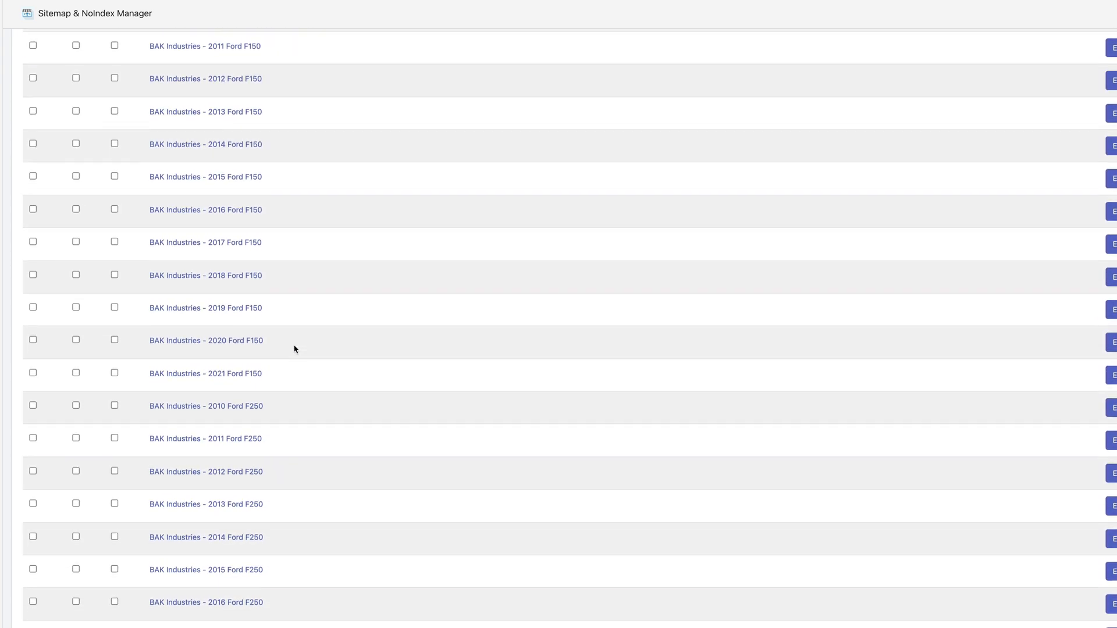
scroll("up", 3)
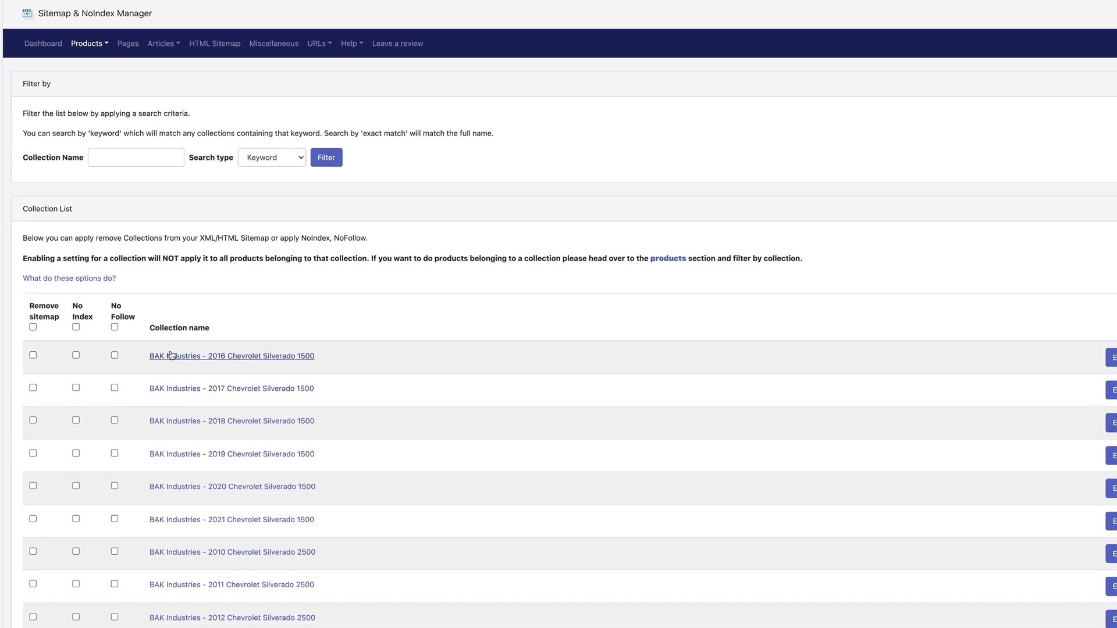
mouse_move(207, 365)
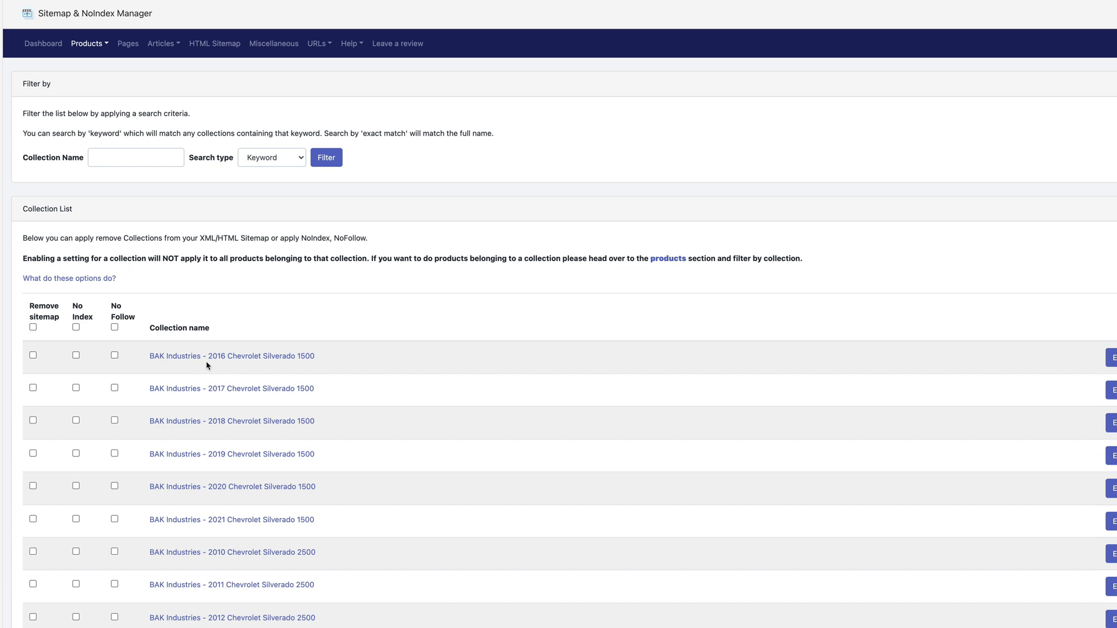
mouse_move(232, 356)
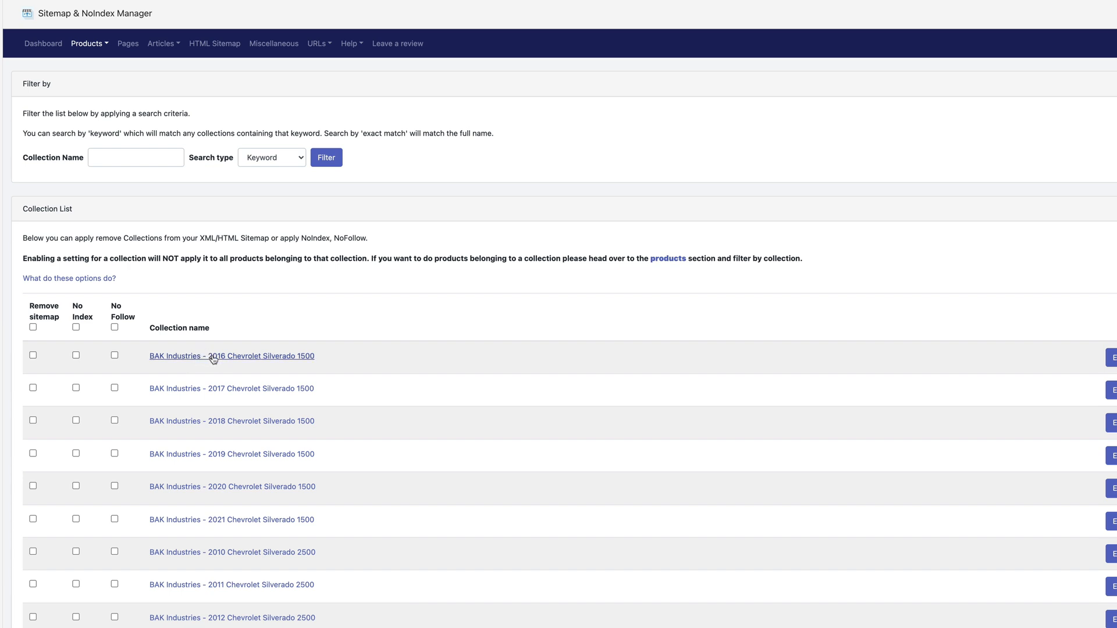
mouse_move(268, 343)
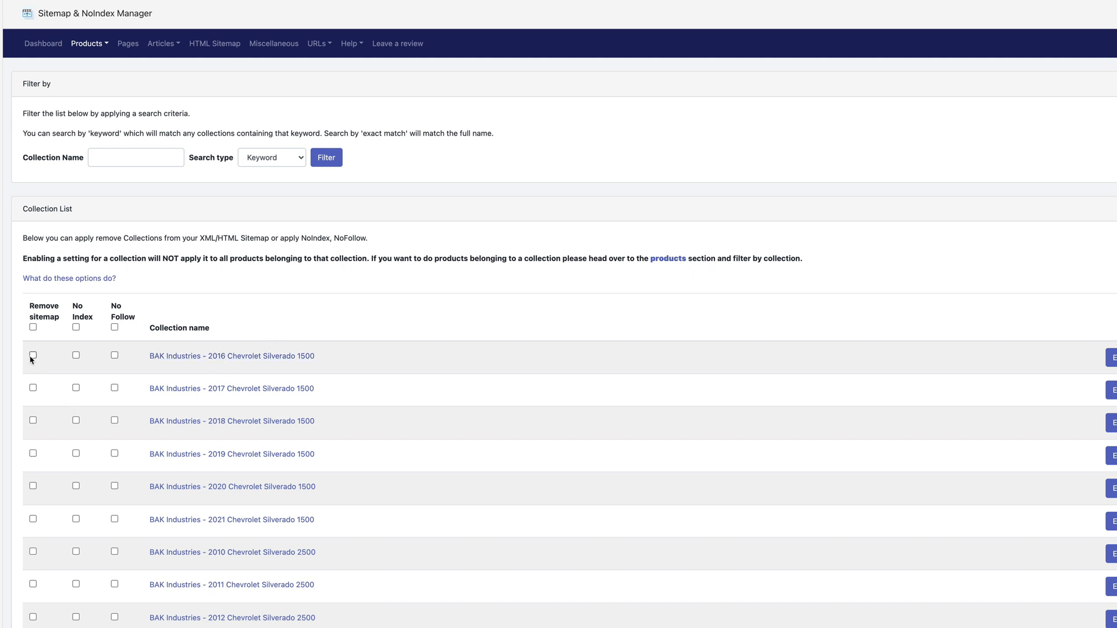
mouse_move(231, 356)
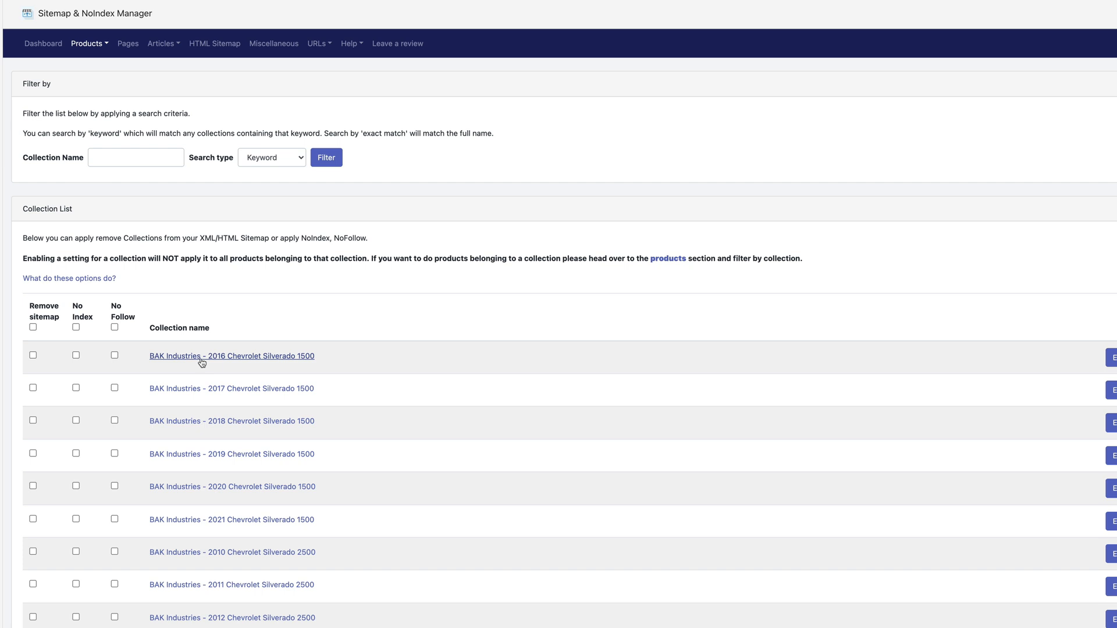
mouse_move(243, 344)
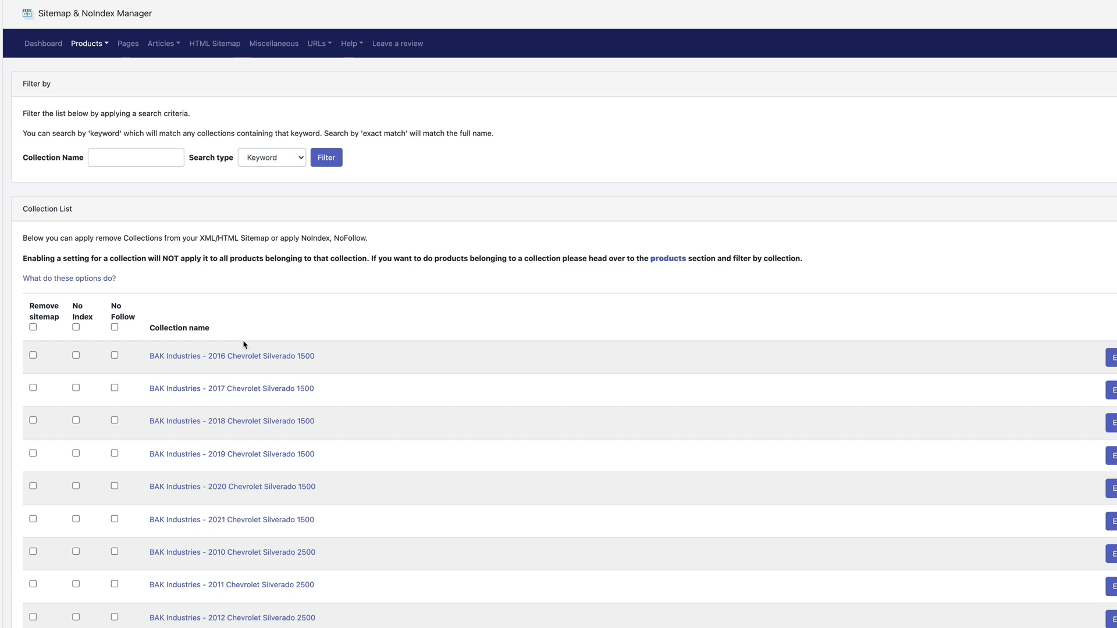
mouse_move(288, 350)
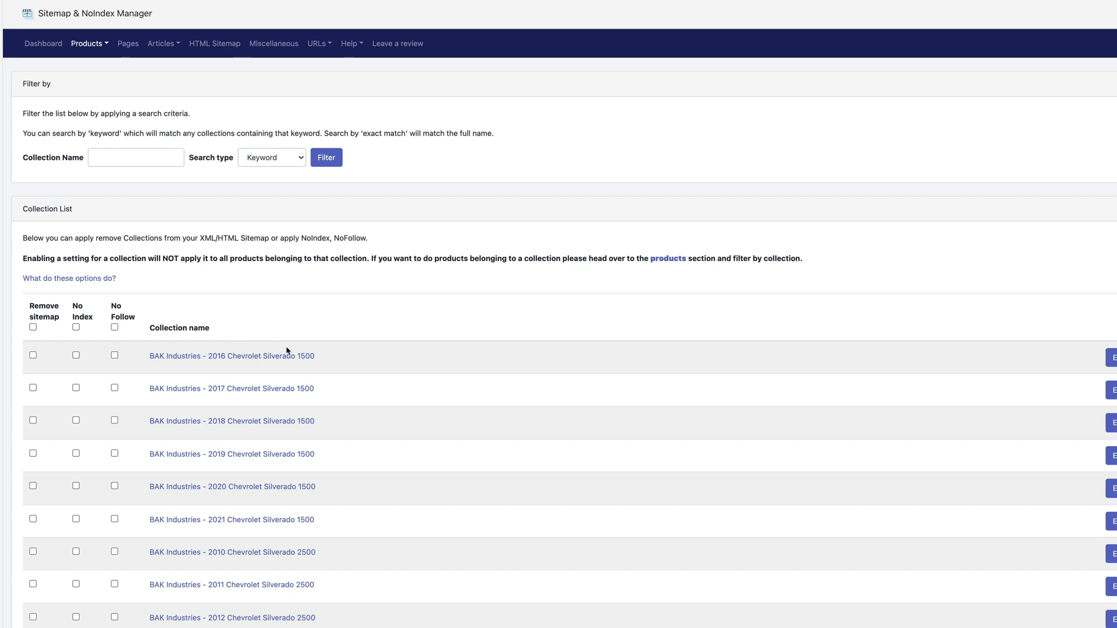
Finish reviewing the remaining collections unchanged and reach for the Products menu choices.
scroll("down", 3)
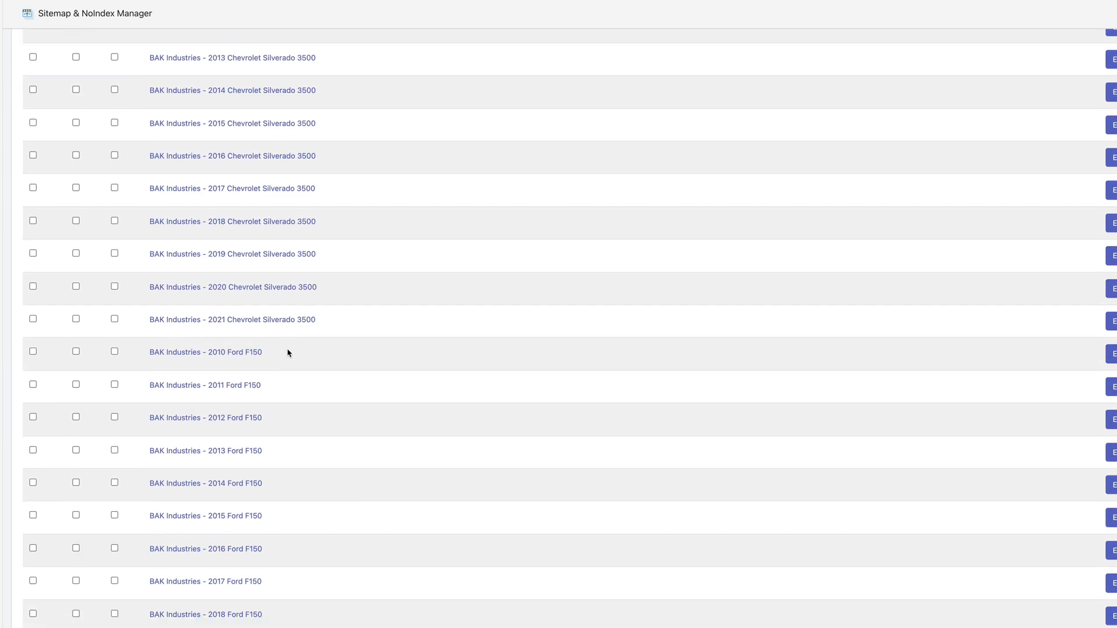
scroll("down", 3)
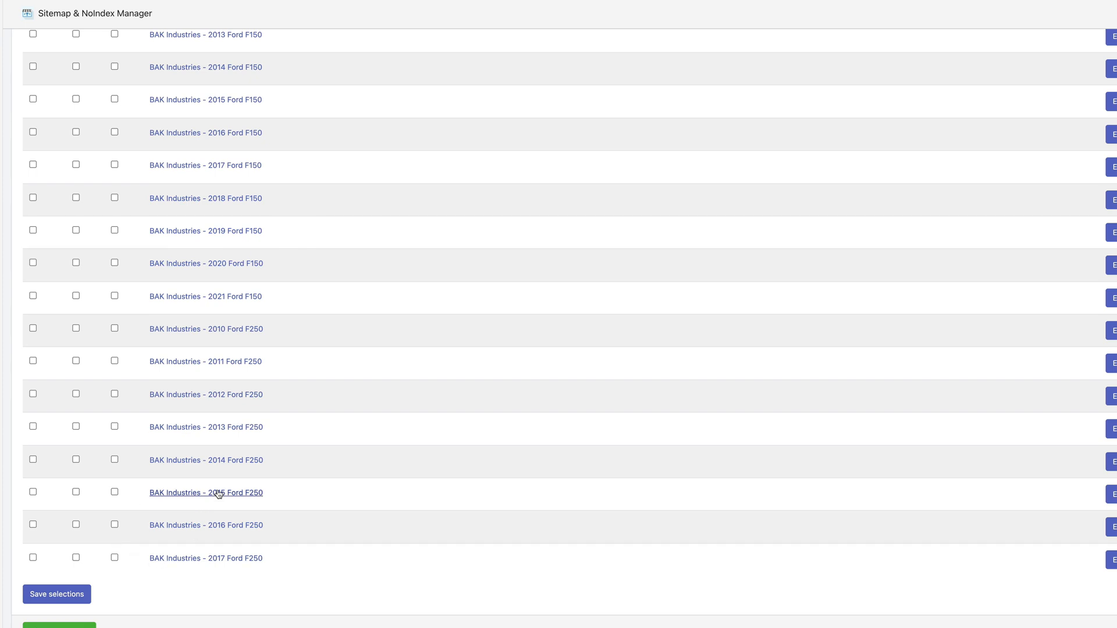
scroll("up", 3)
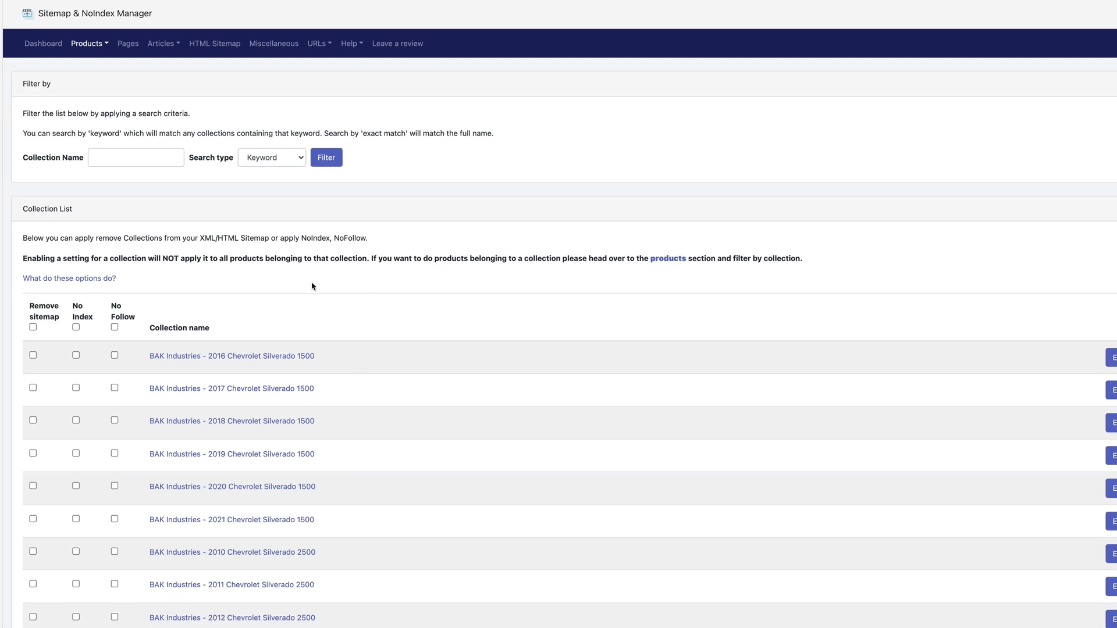
left_click(88, 43)
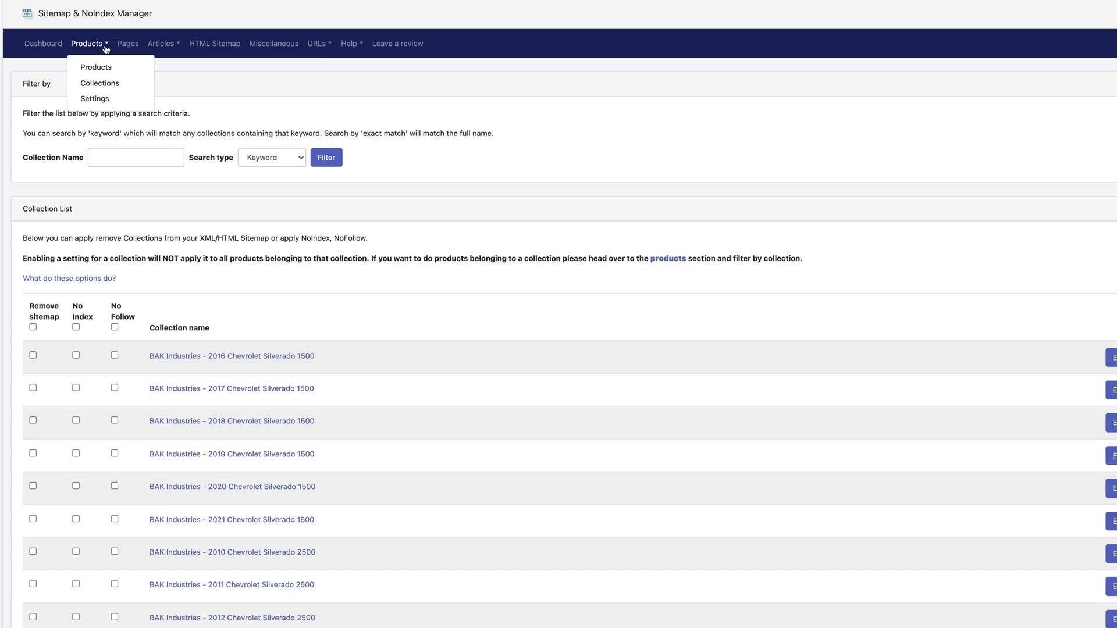
mouse_move(94, 98)
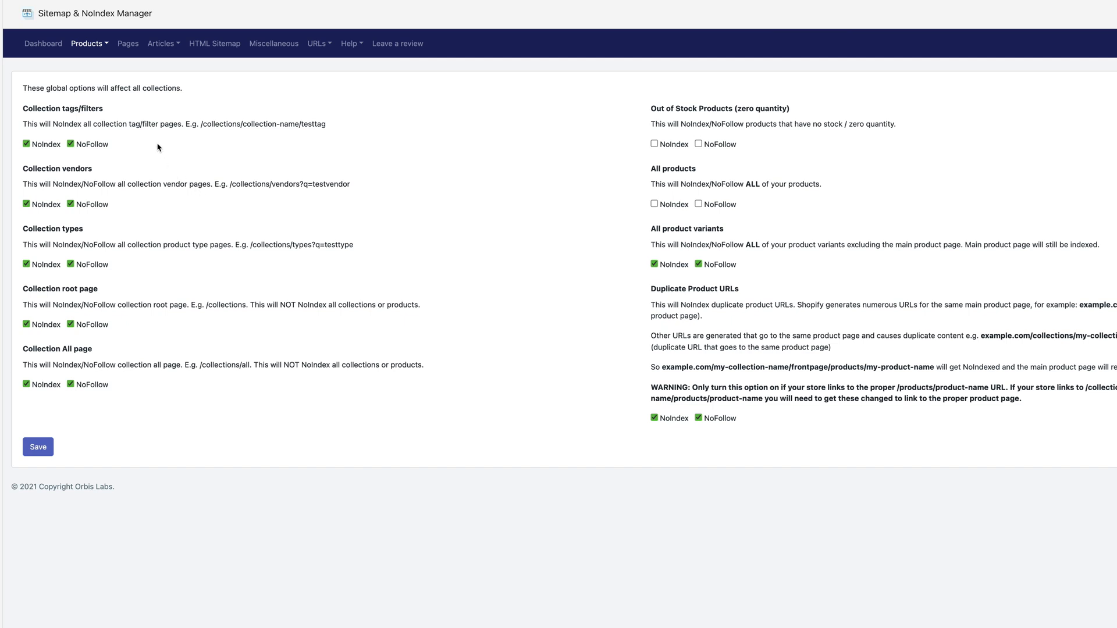
left_click(70, 144)
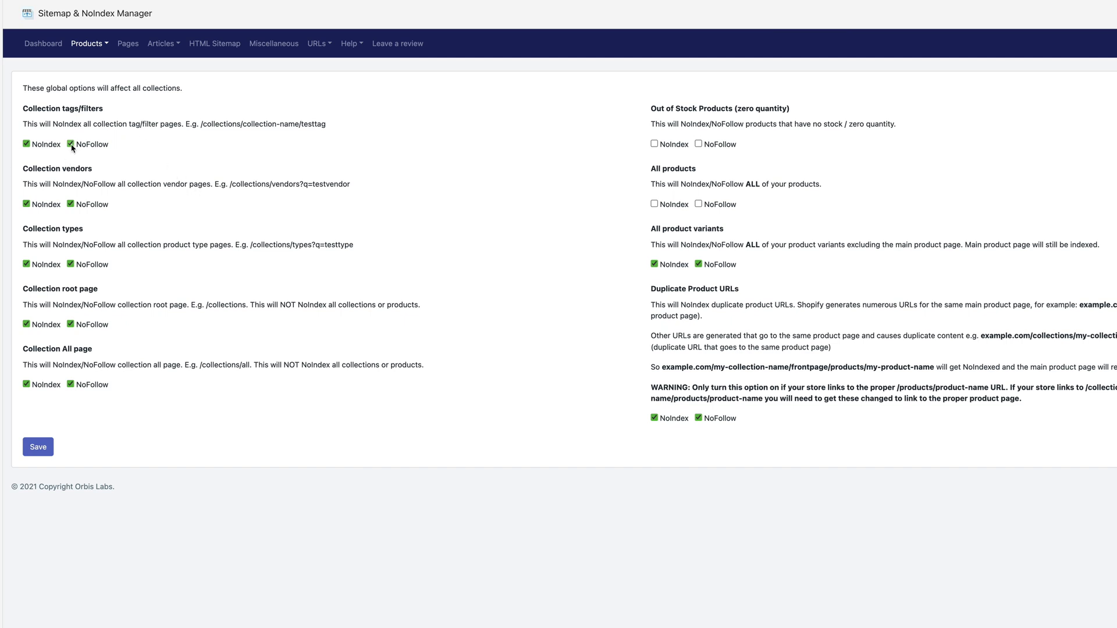
left_click(70, 144)
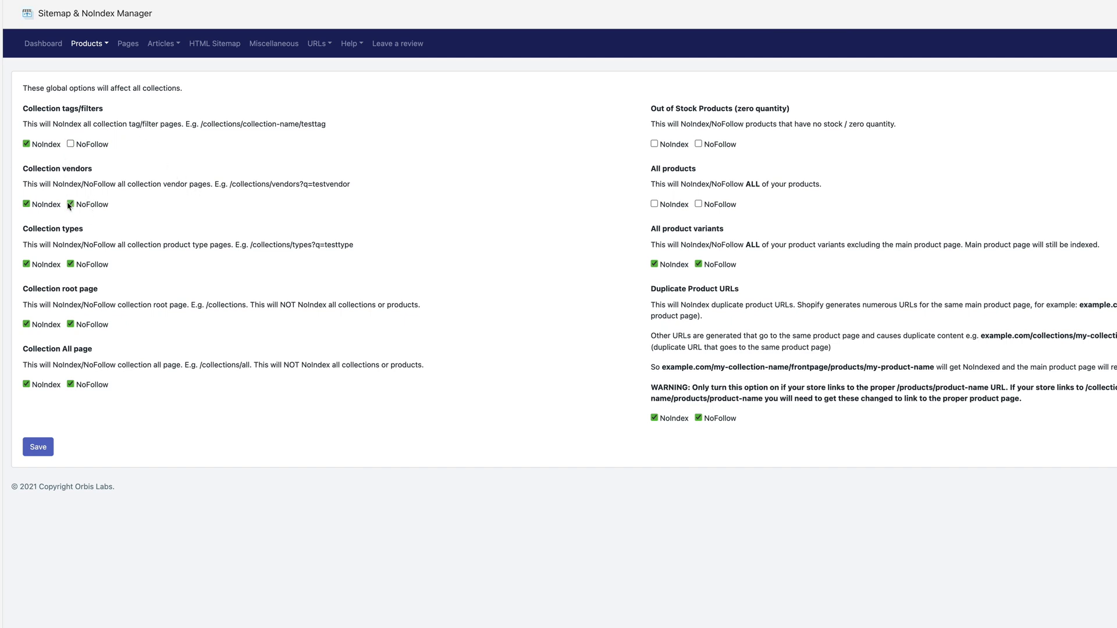
left_click(70, 205)
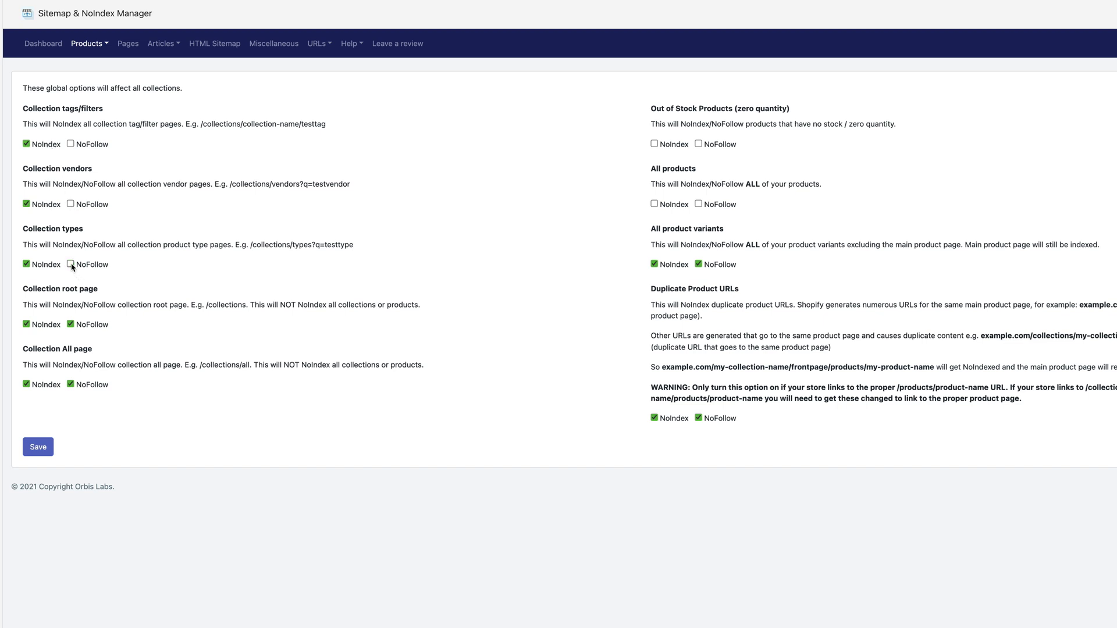
left_click(70, 324)
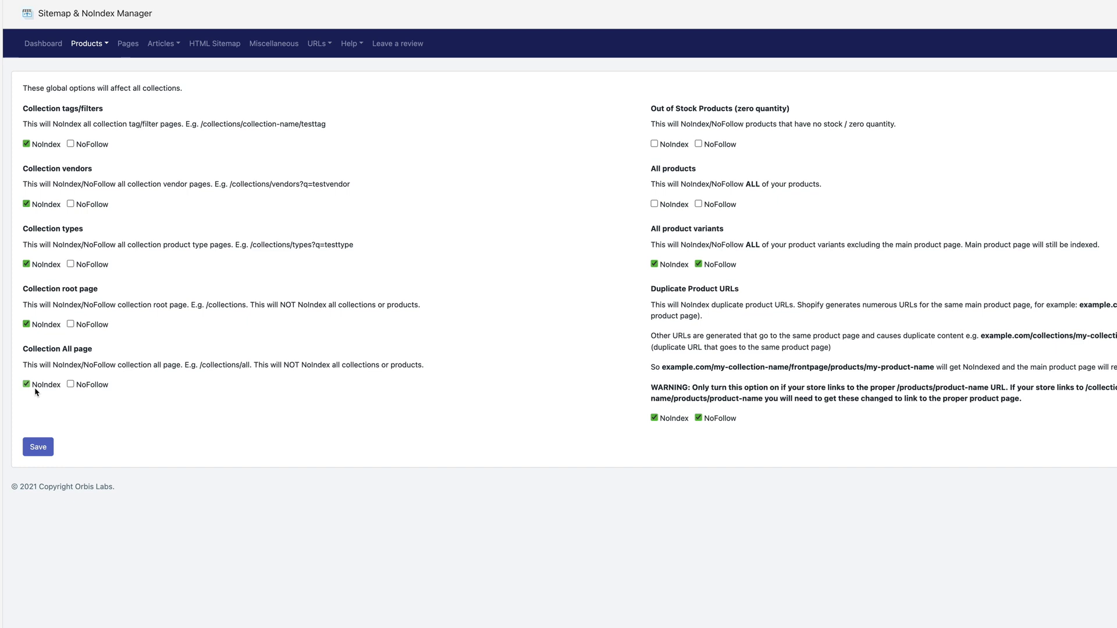
mouse_move(45, 388)
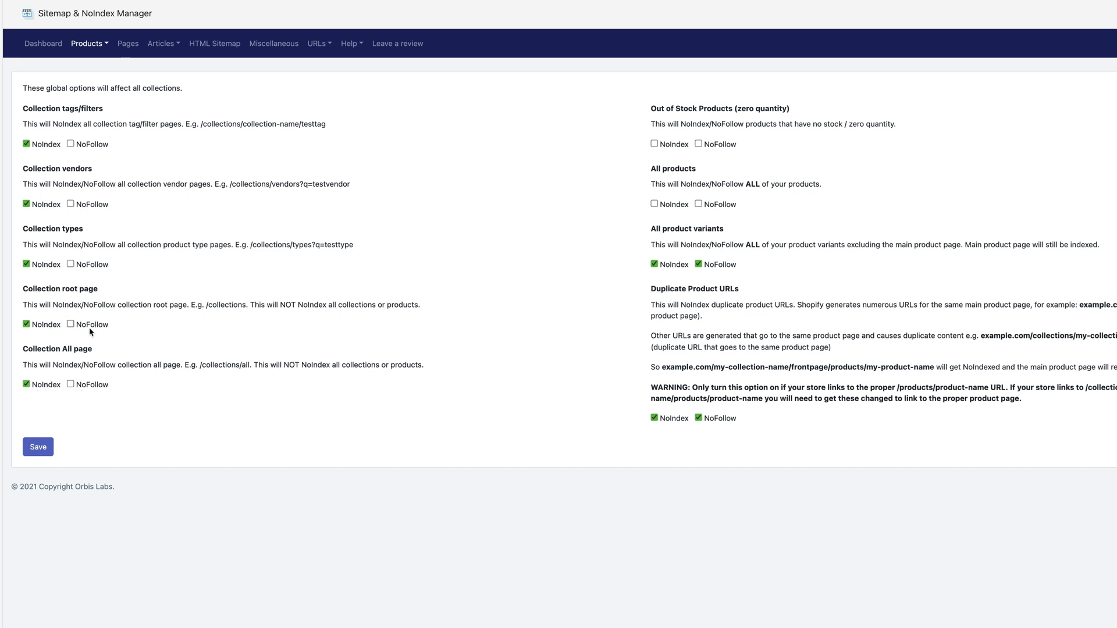
mouse_move(174, 309)
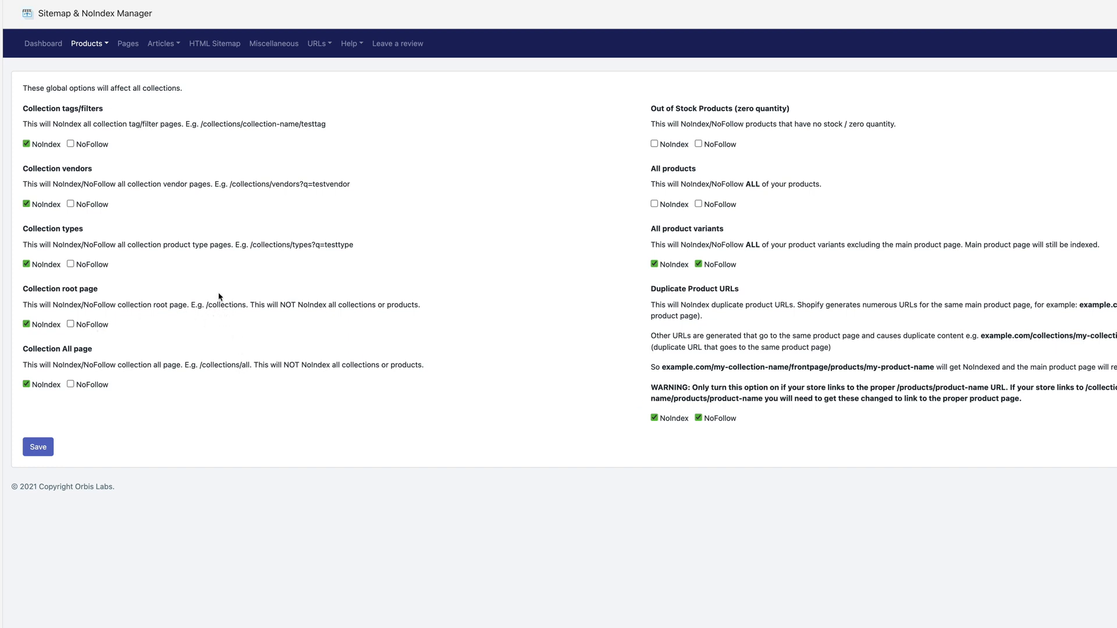
mouse_move(277, 137)
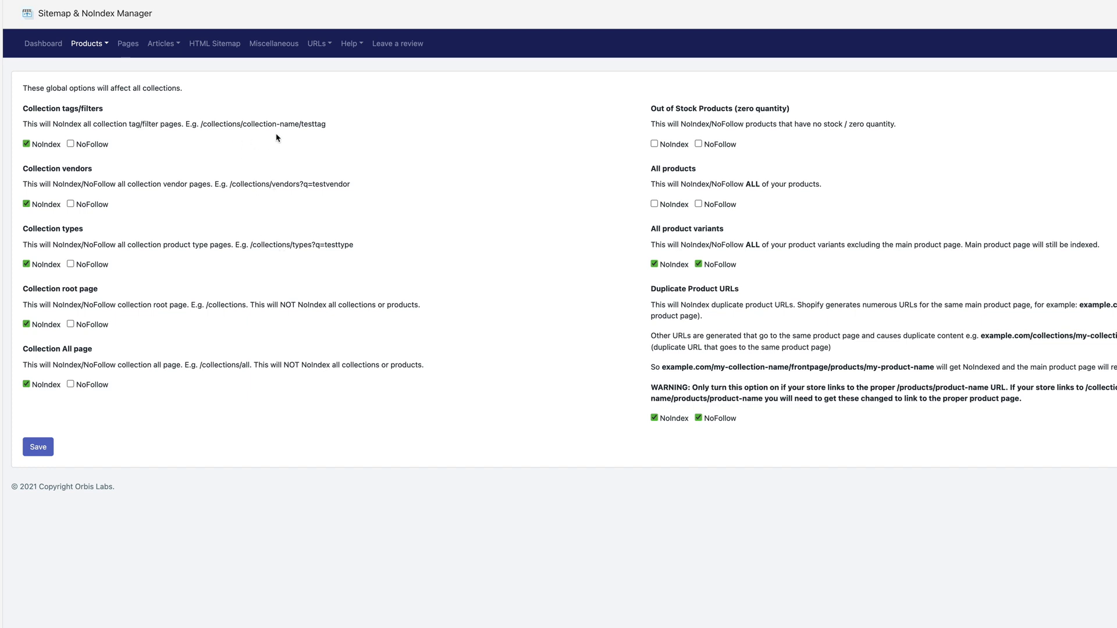
mouse_move(483, 132)
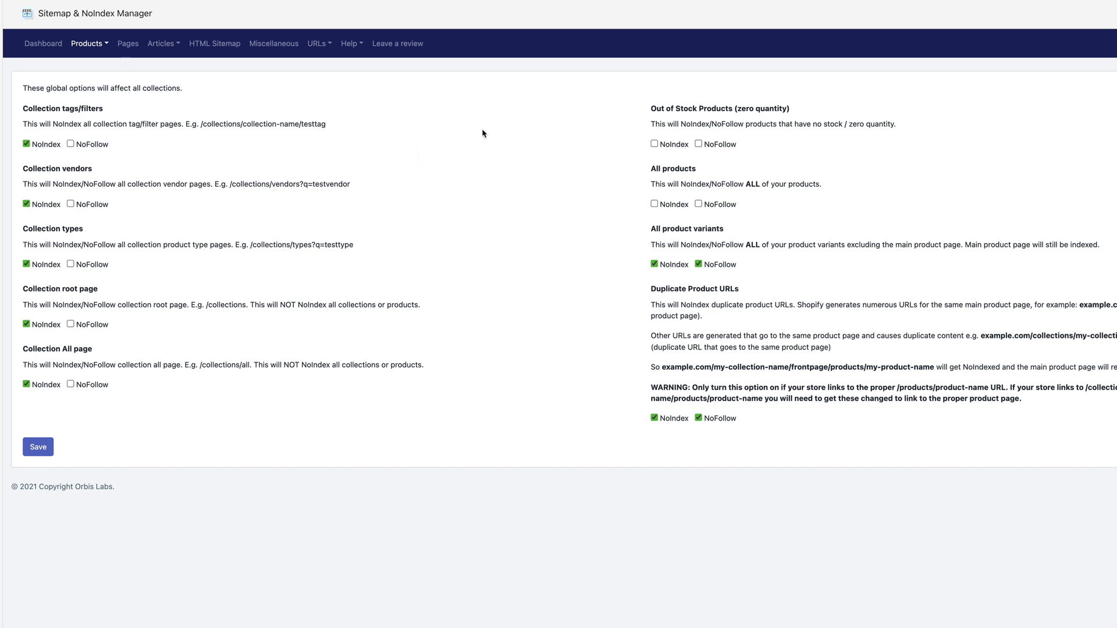
mouse_move(408, 218)
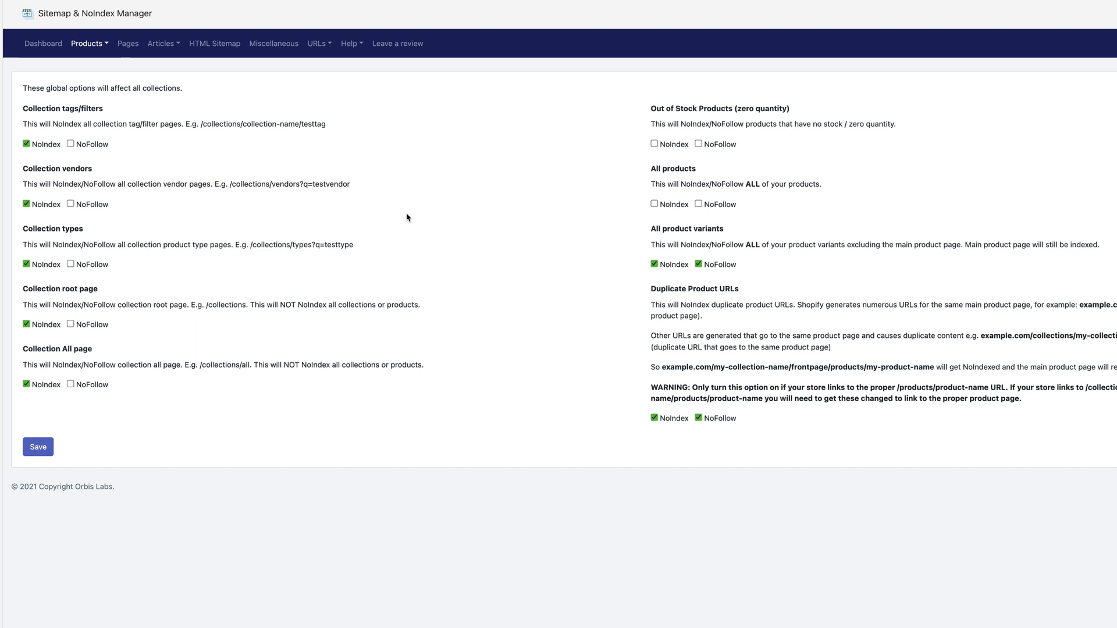
mouse_move(748, 233)
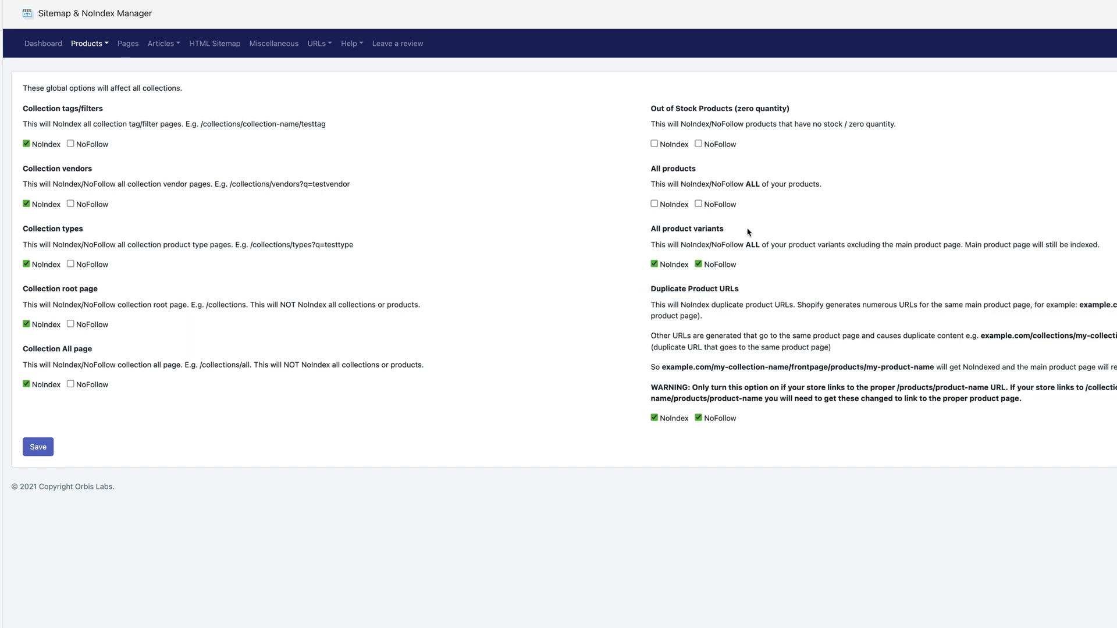
mouse_move(729, 185)
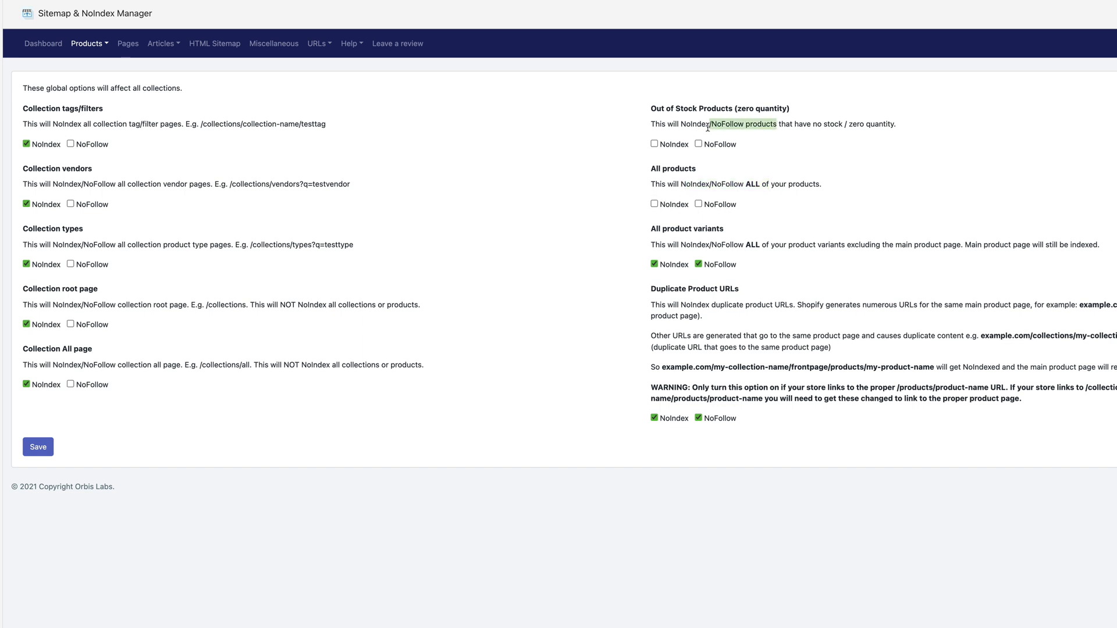
mouse_move(745, 132)
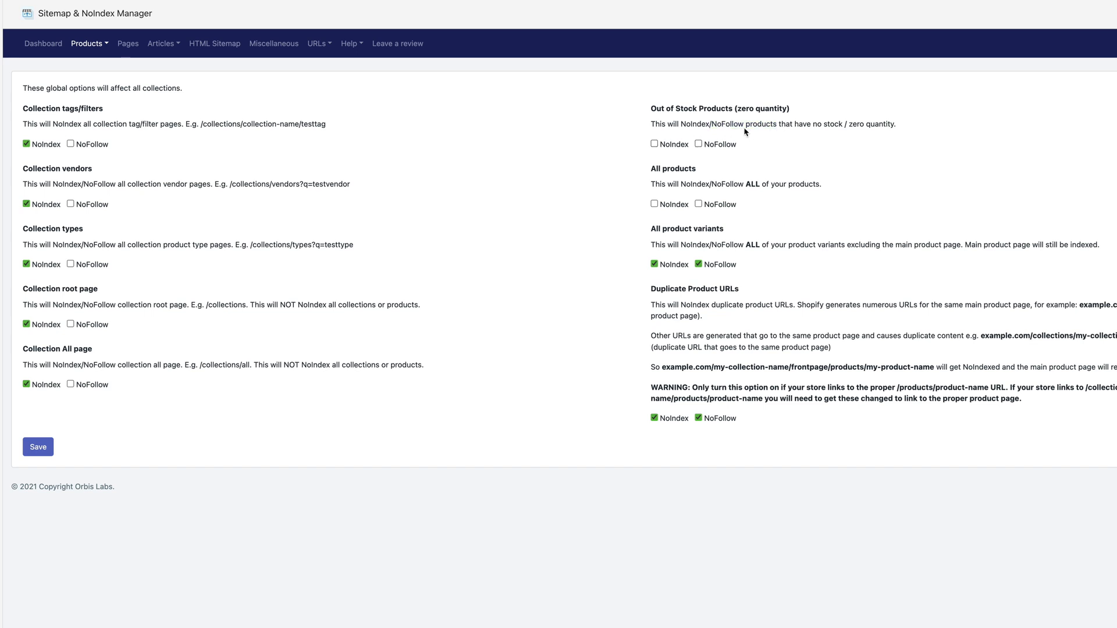
mouse_move(731, 155)
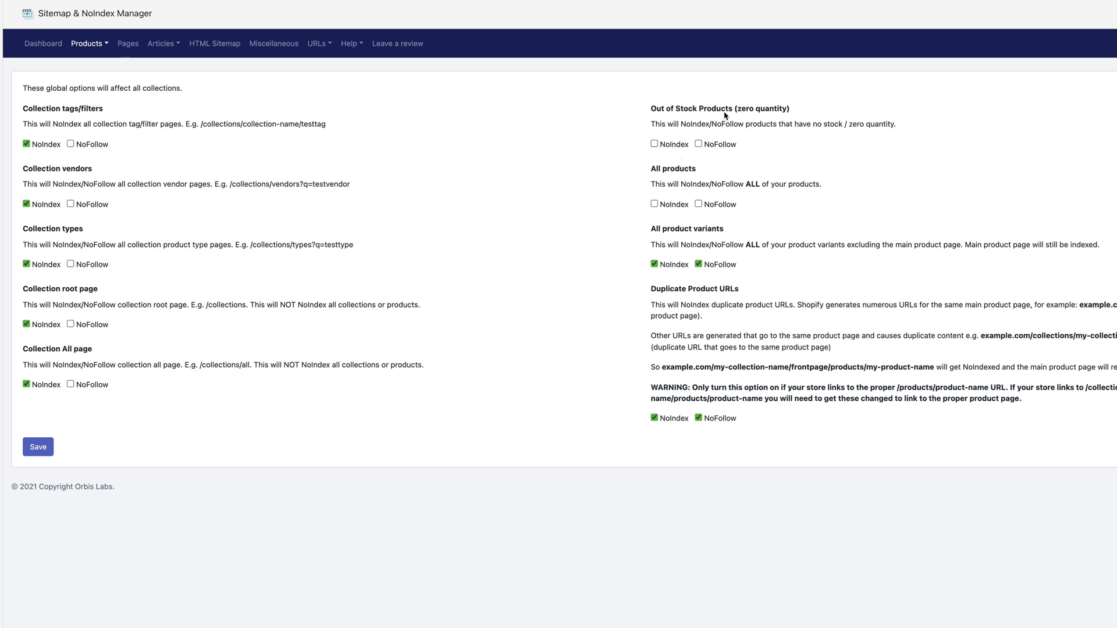
mouse_move(725, 150)
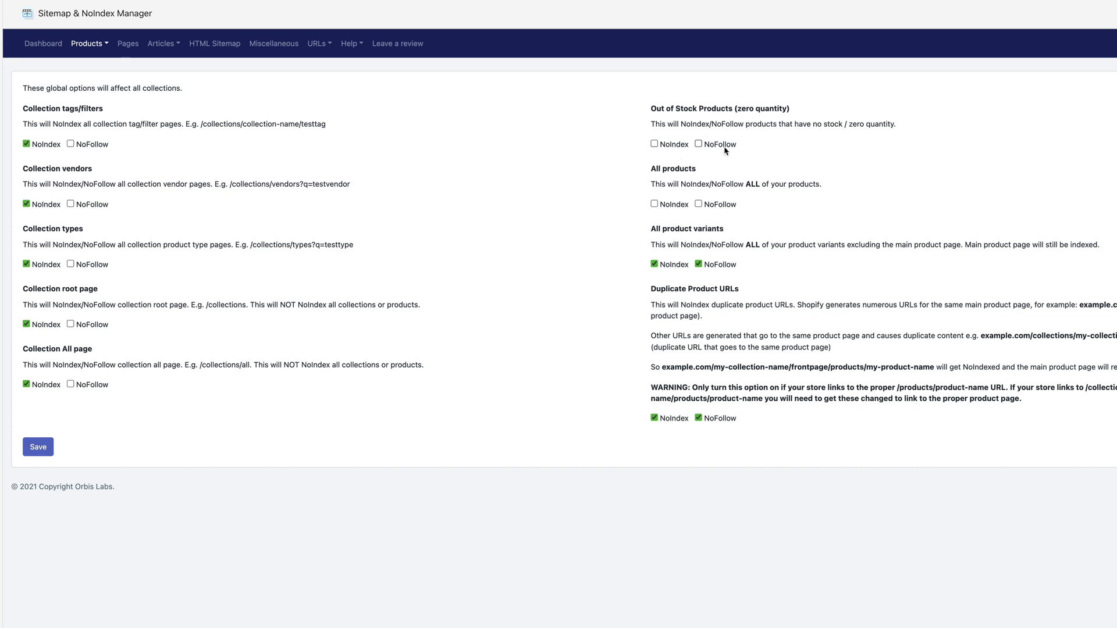
mouse_move(704, 242)
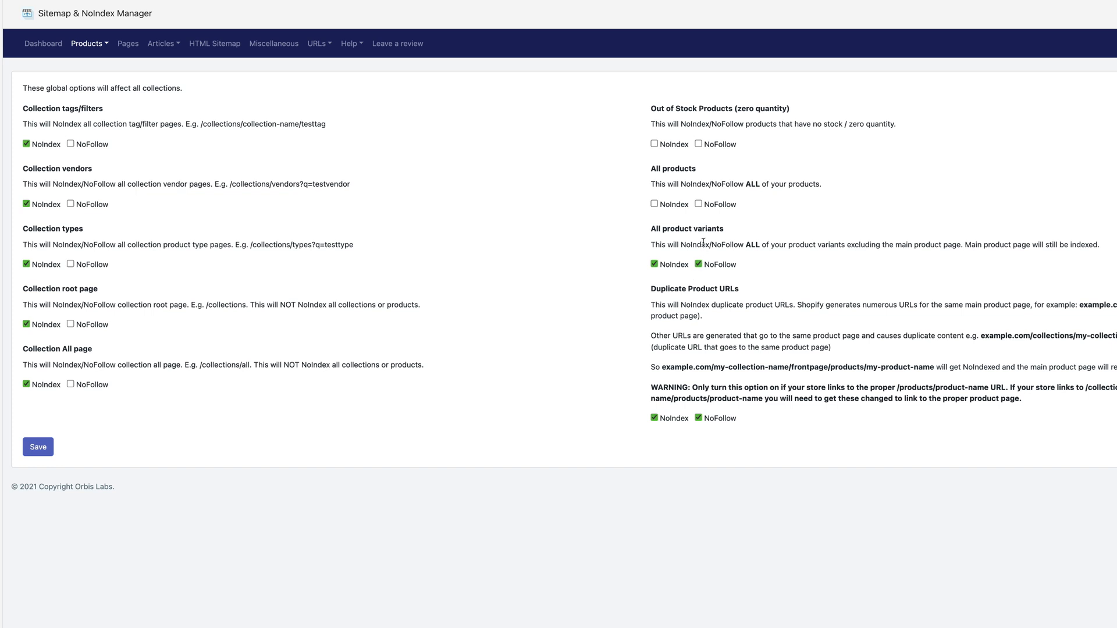
mouse_move(695, 256)
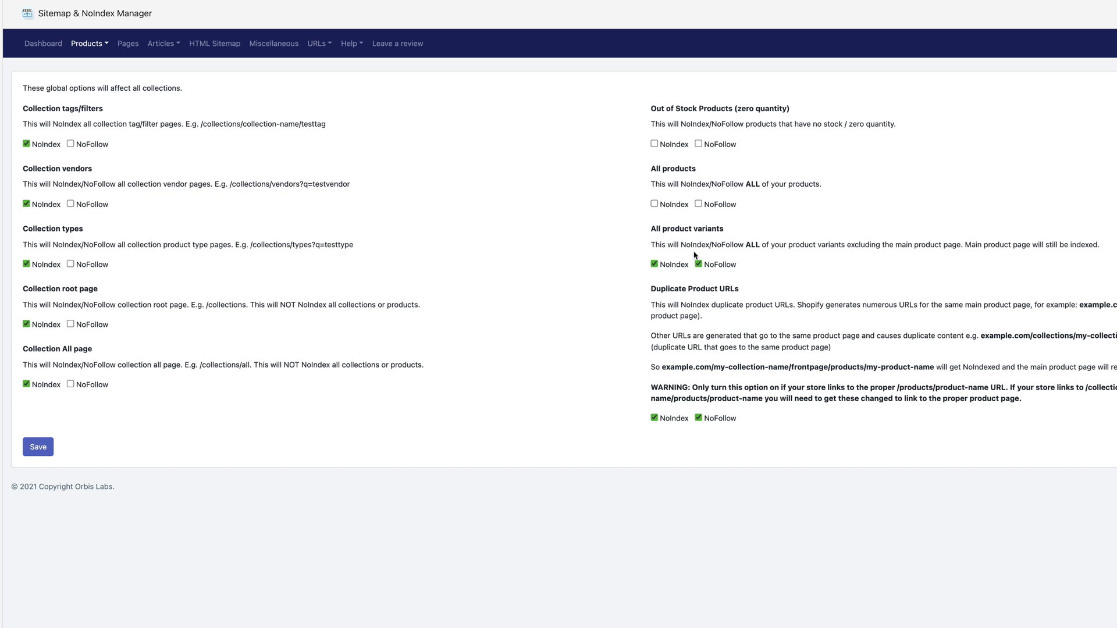
mouse_move(700, 264)
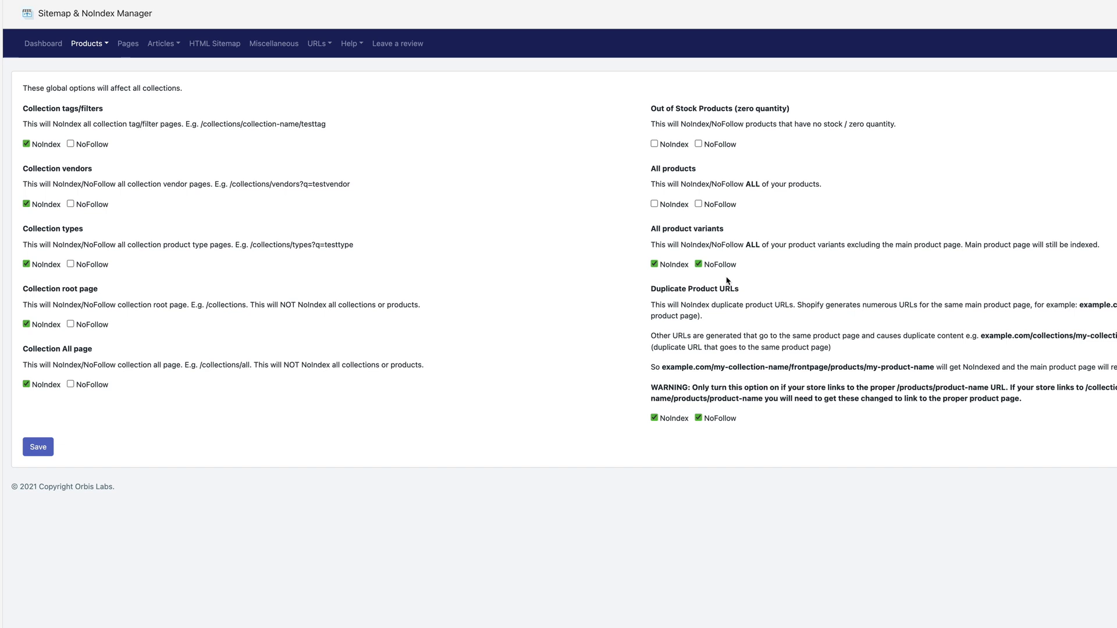
mouse_move(948, 243)
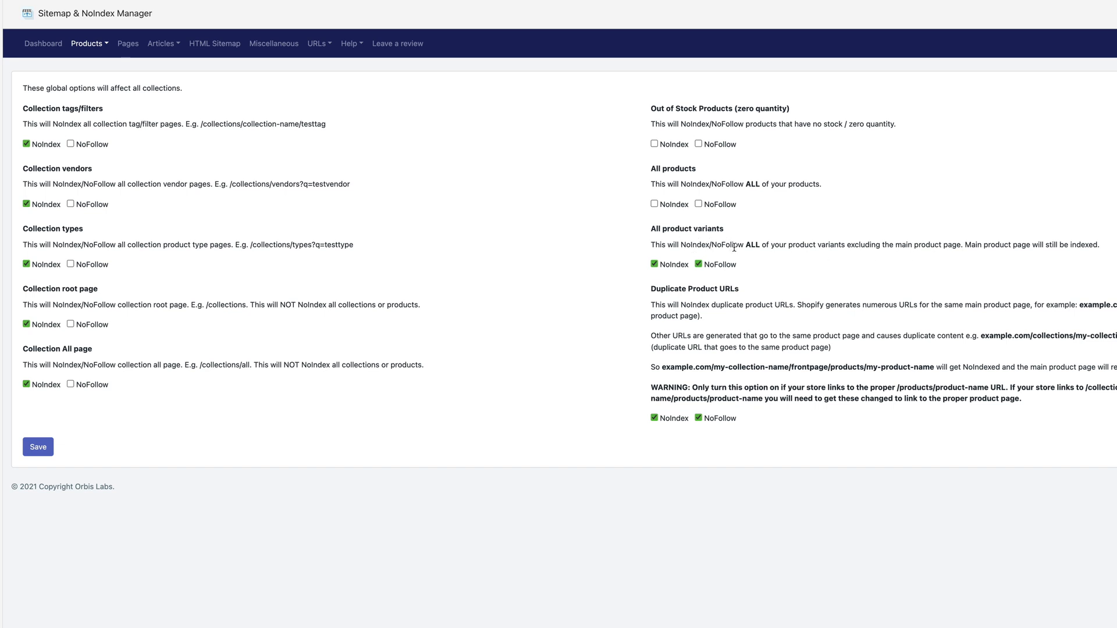
Untick NoFollow for All product variants and Duplicate Product URLs, keeping NoIndex, and save.
left_click(698, 264)
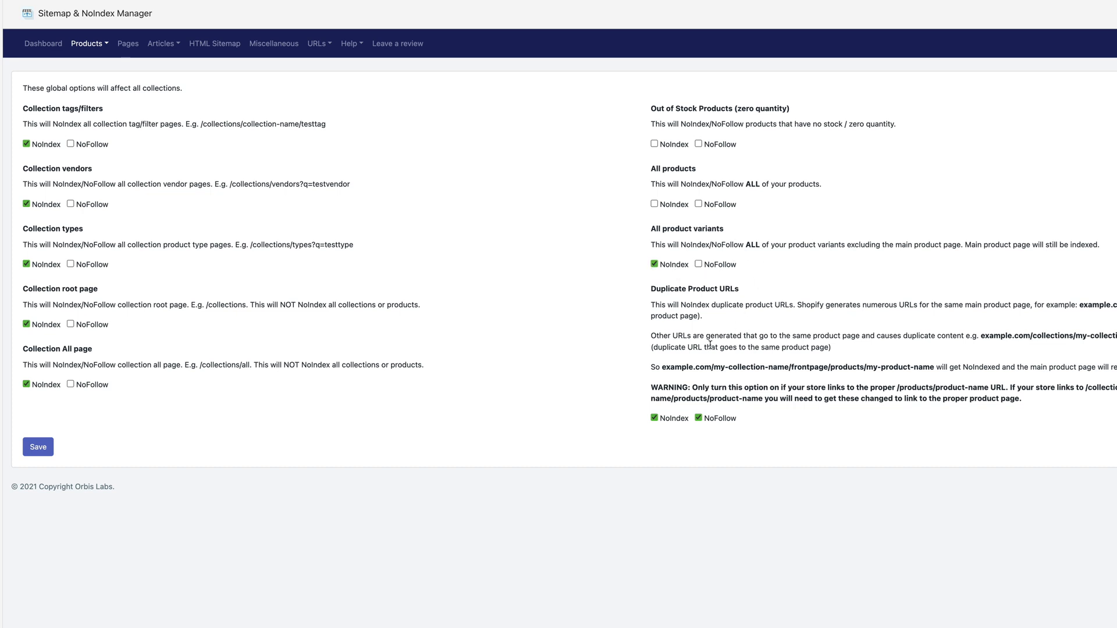
mouse_move(690, 263)
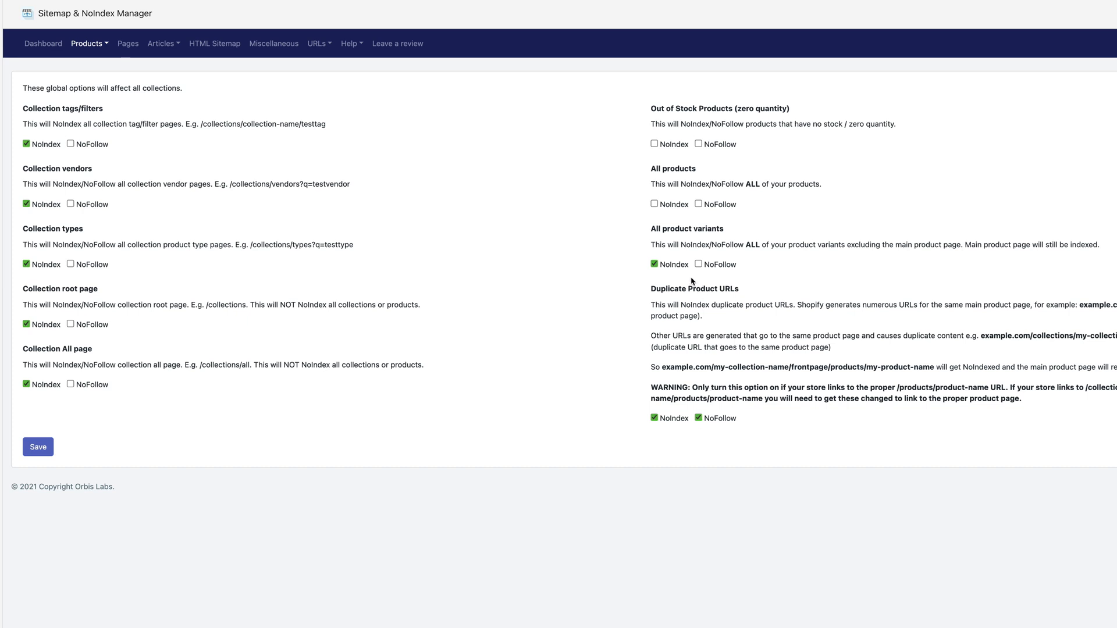
left_click(699, 418)
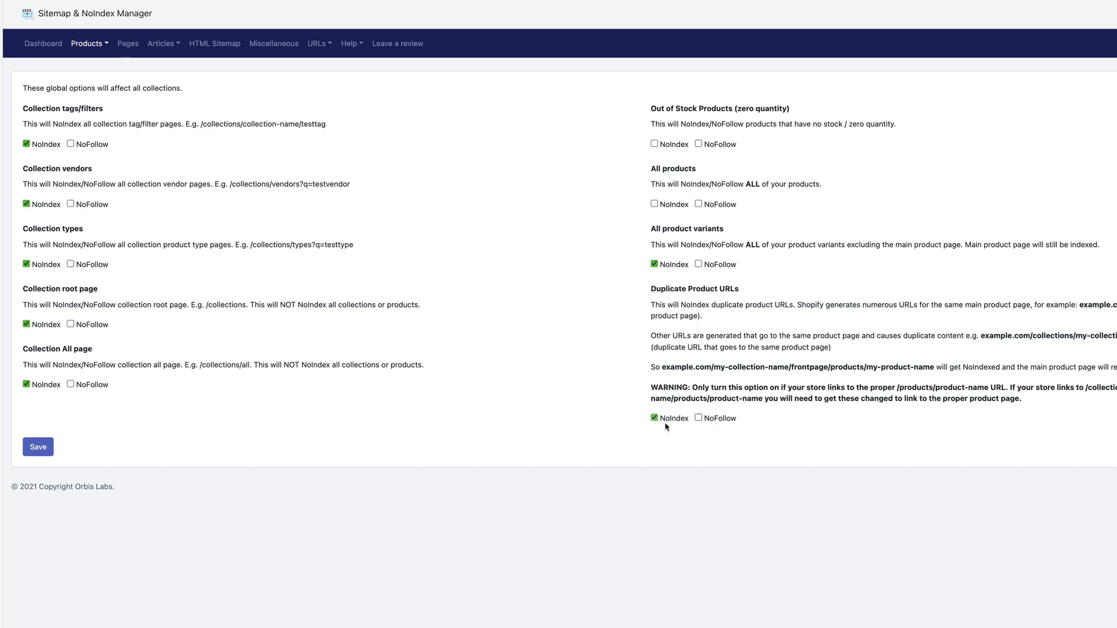
left_click(37, 447)
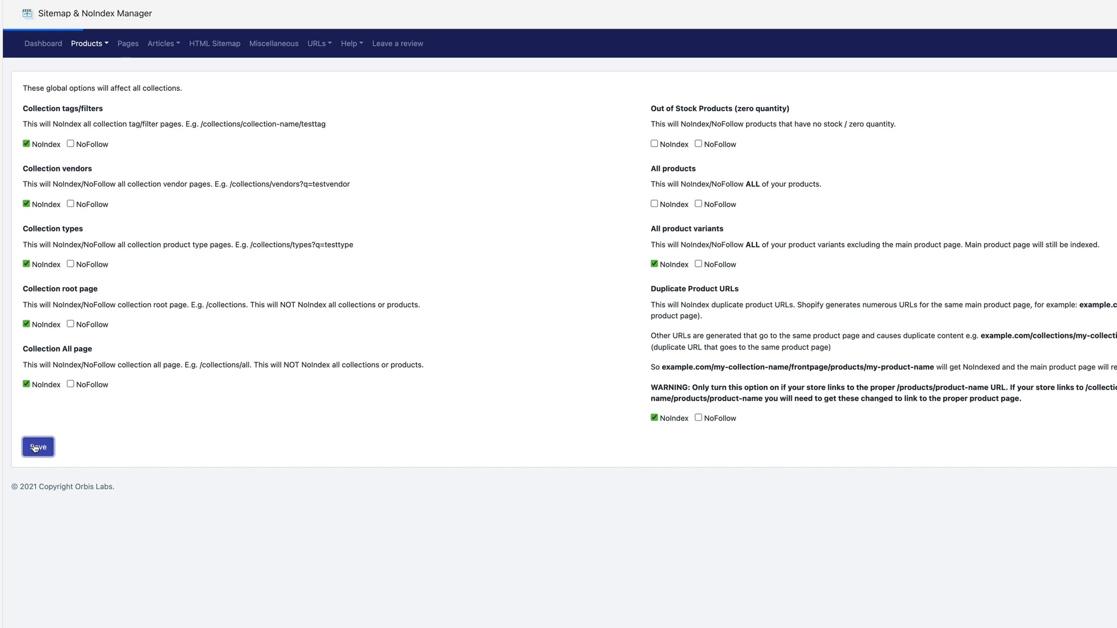
left_click(37, 447)
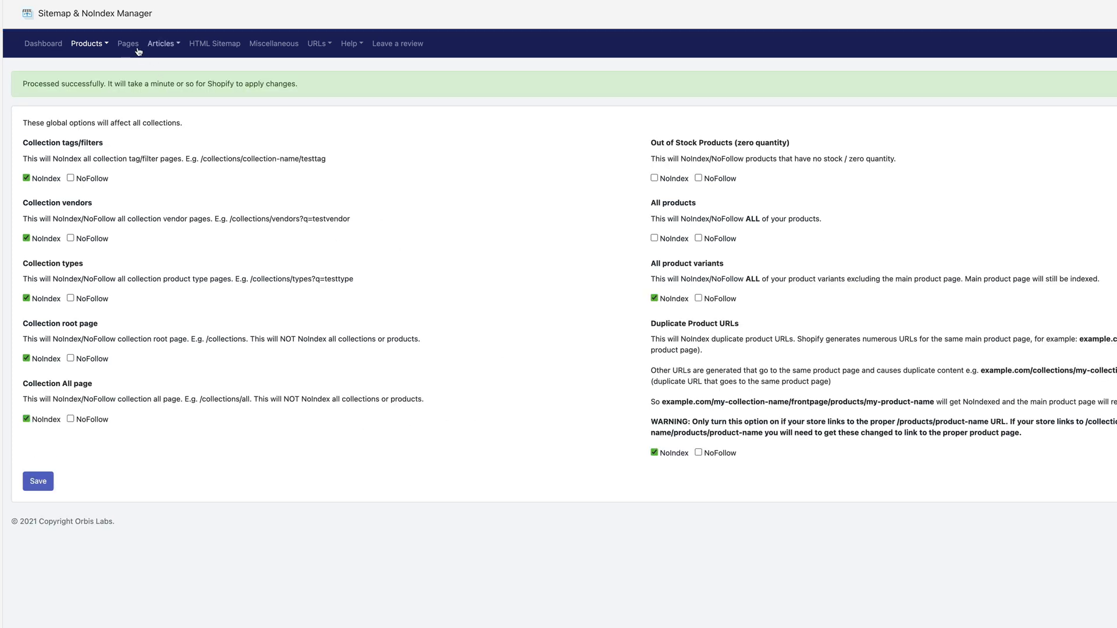
In the Page List, mark CraigsList Ad Copy and Search for removal from the sitemap.
left_click(128, 43)
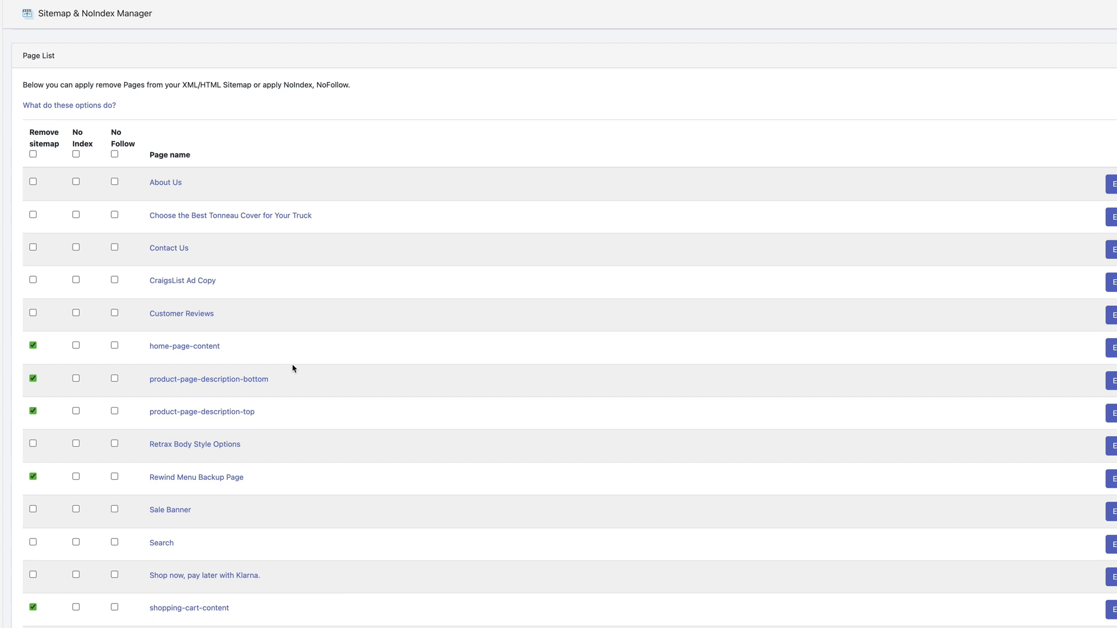
mouse_move(188, 212)
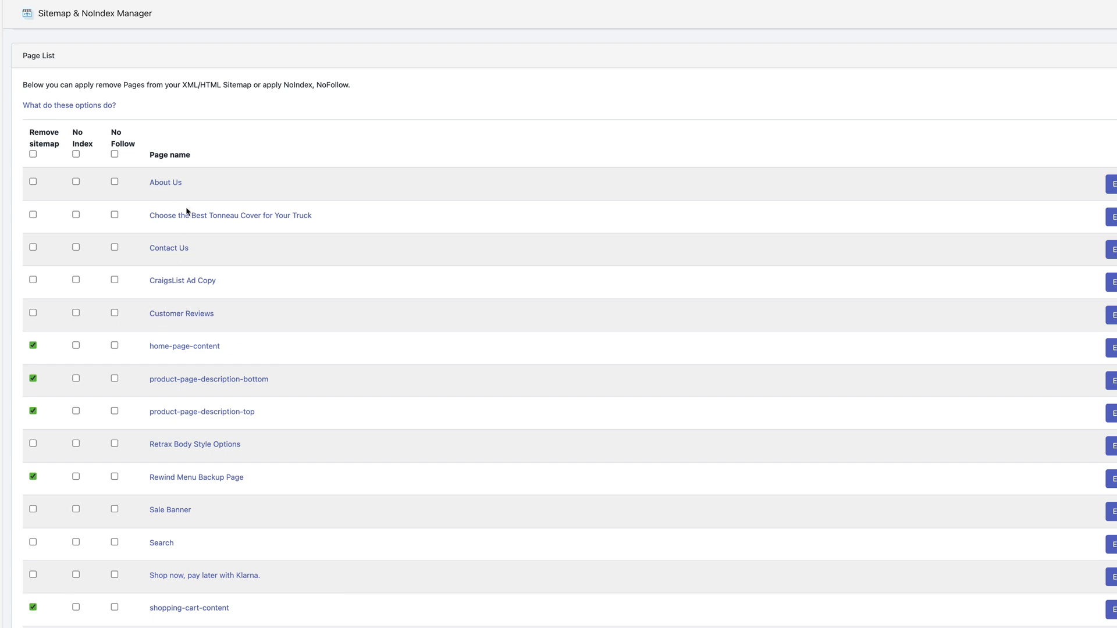
mouse_move(42, 287)
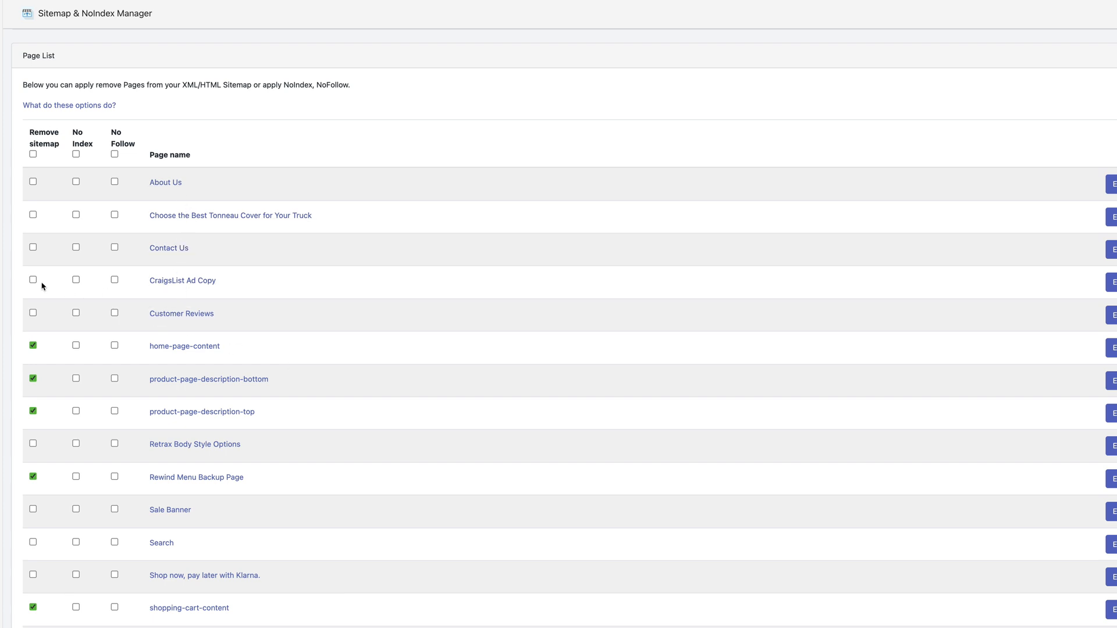
left_click(33, 279)
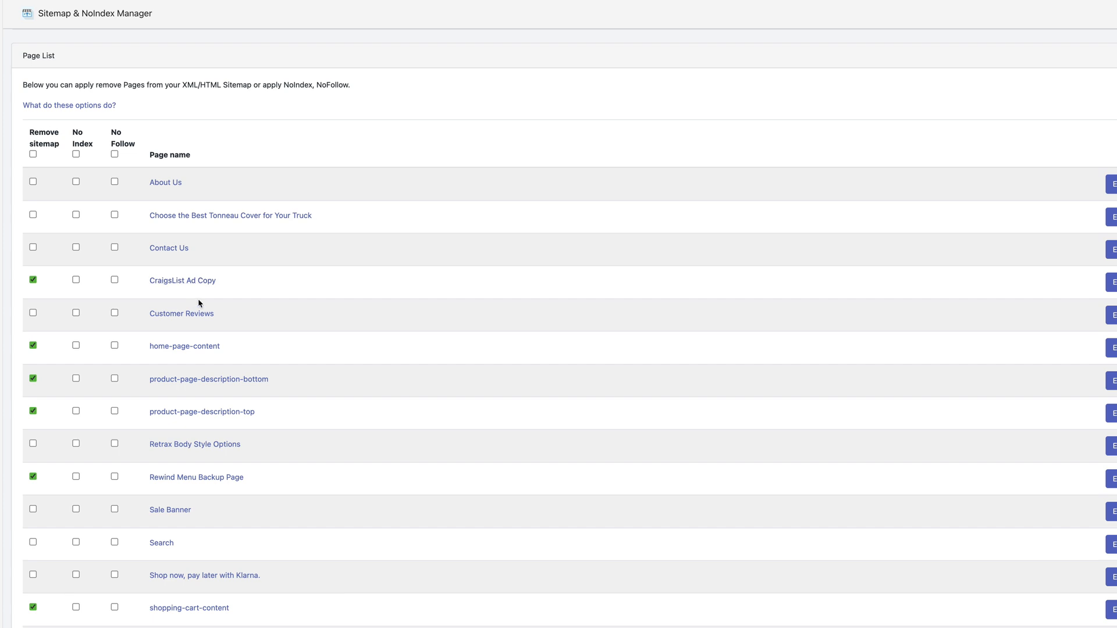
scroll("up", 3)
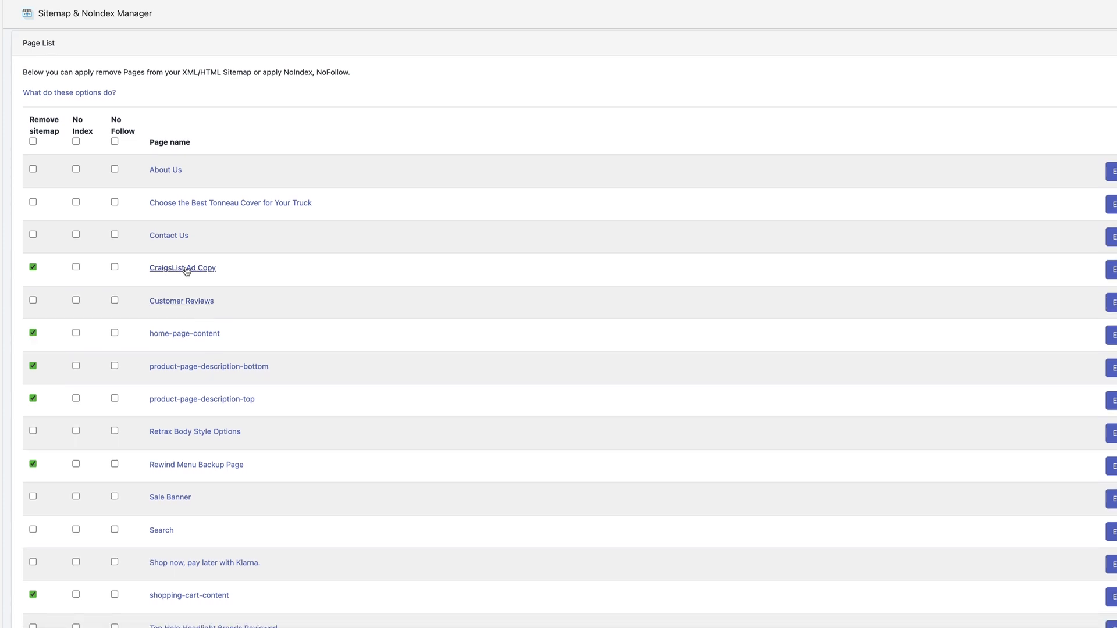
mouse_move(49, 271)
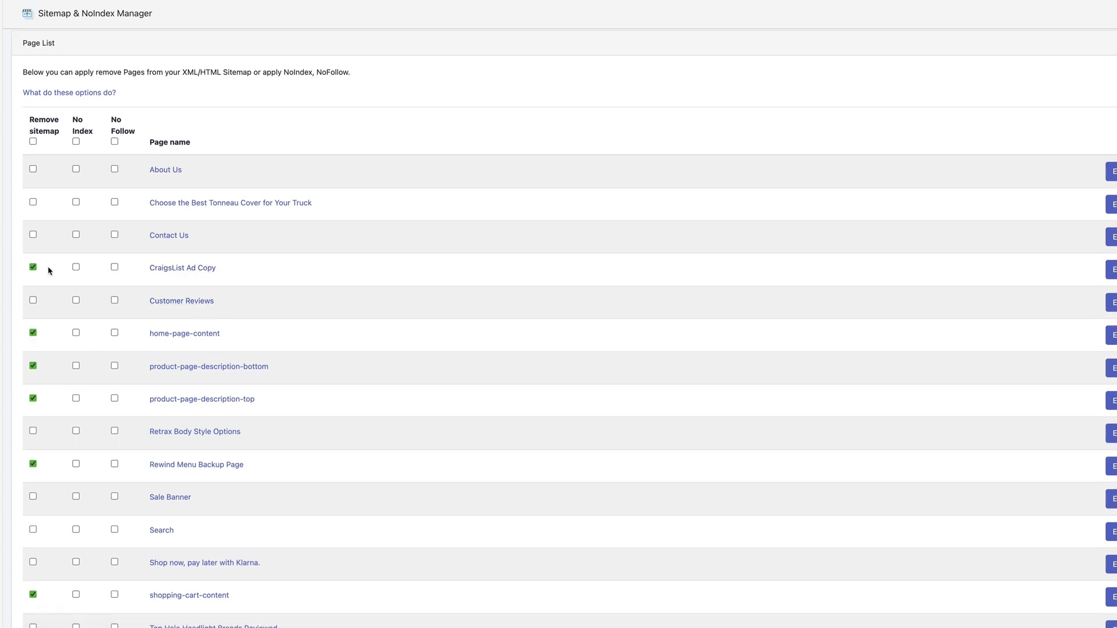
mouse_move(184, 334)
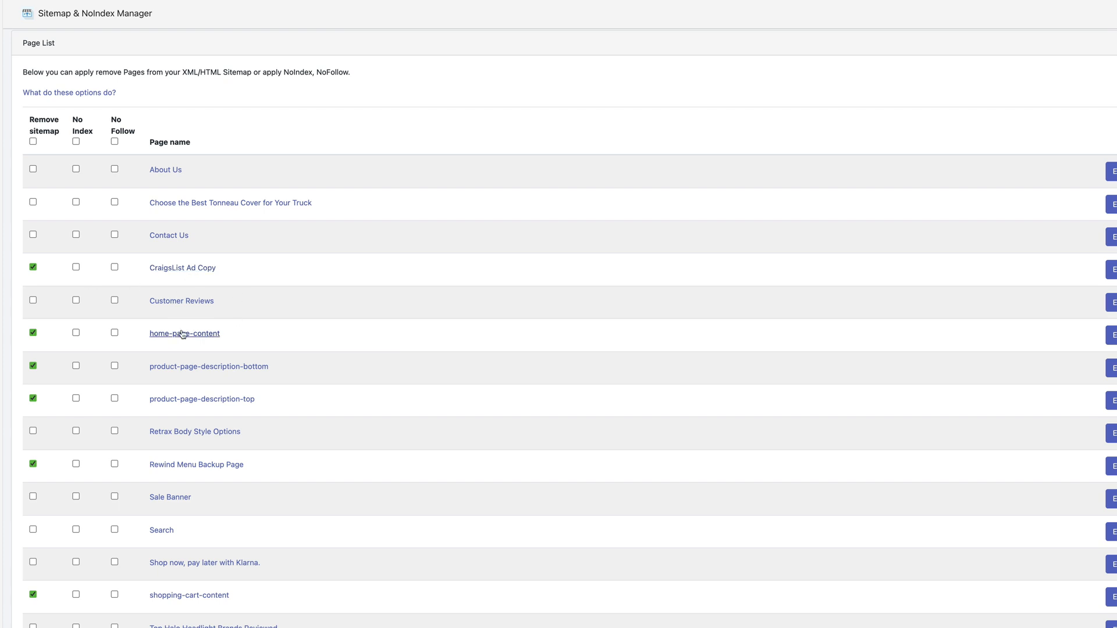
mouse_move(182, 342)
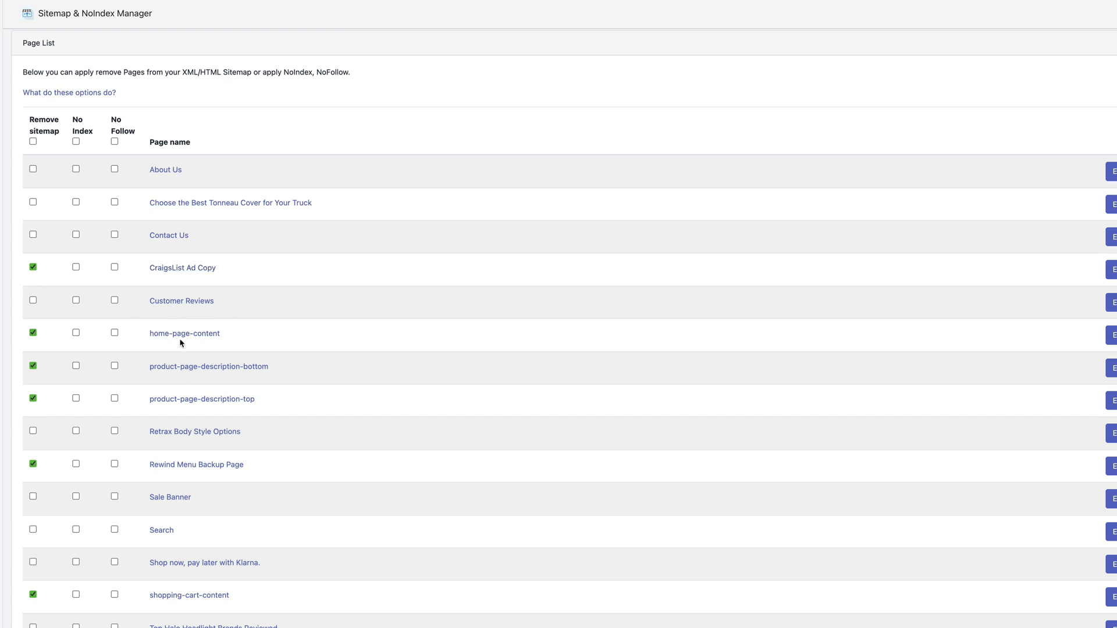
mouse_move(188, 342)
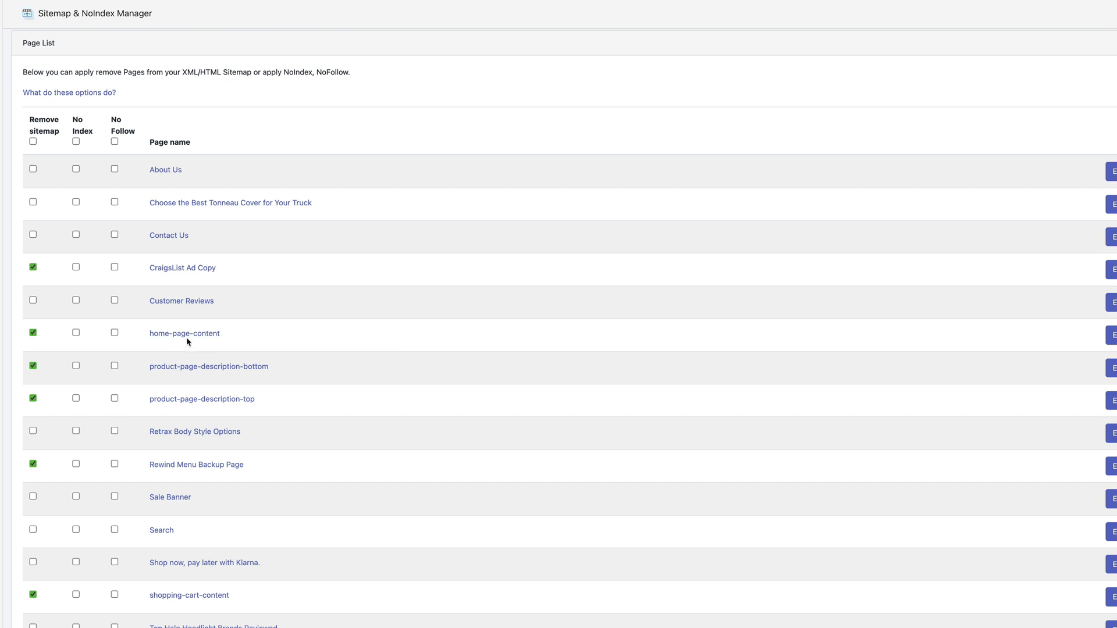
mouse_move(184, 334)
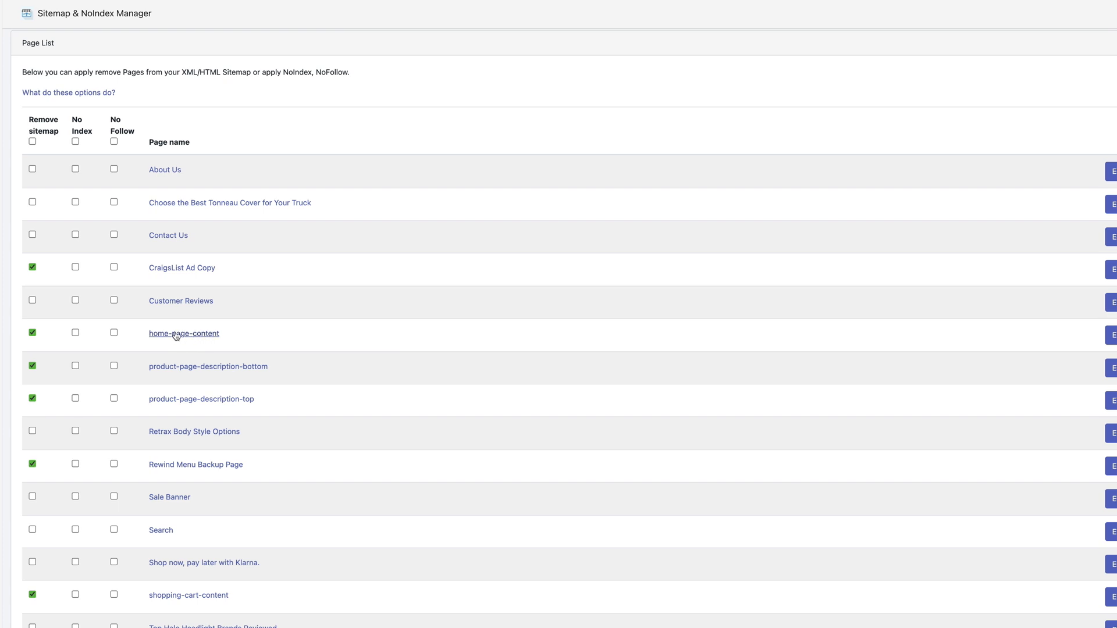
mouse_move(120, 329)
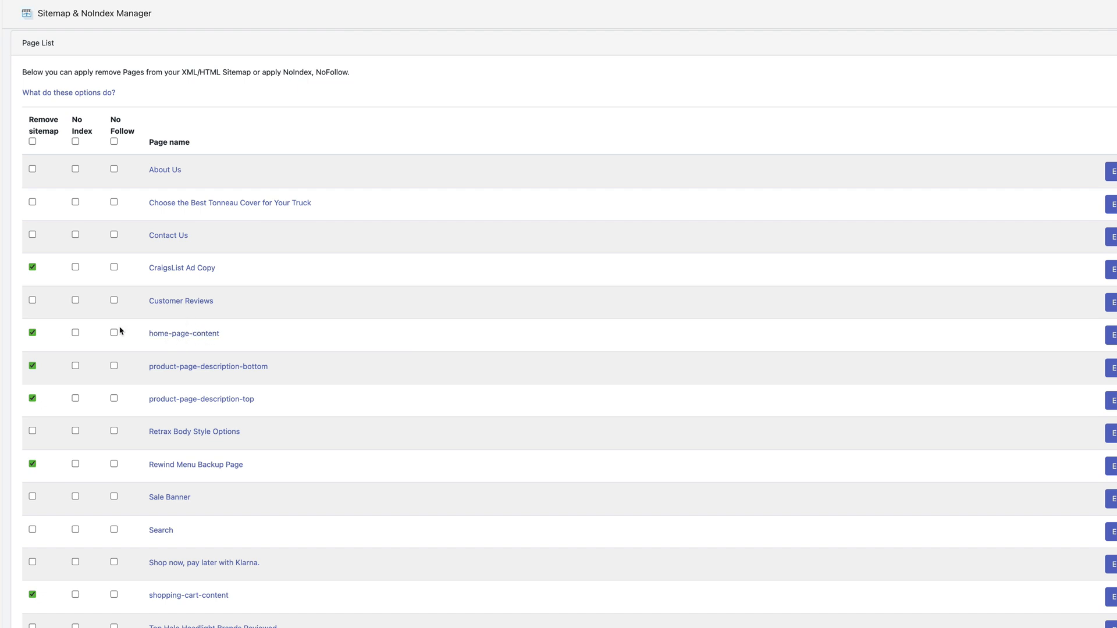
scroll("down", 3)
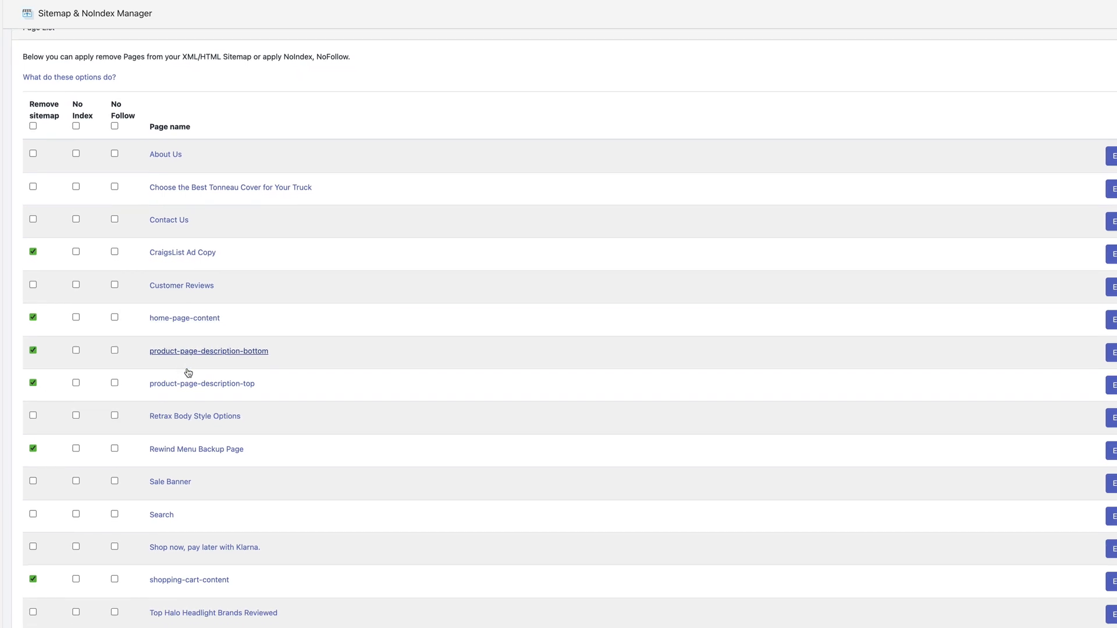
scroll("up", 3)
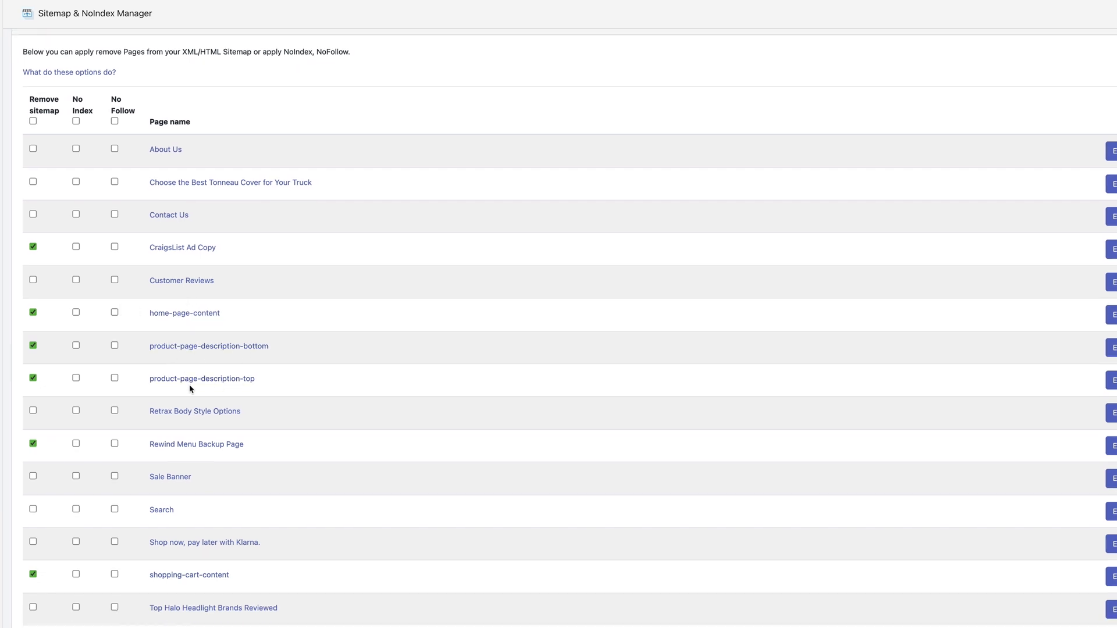
mouse_move(147, 435)
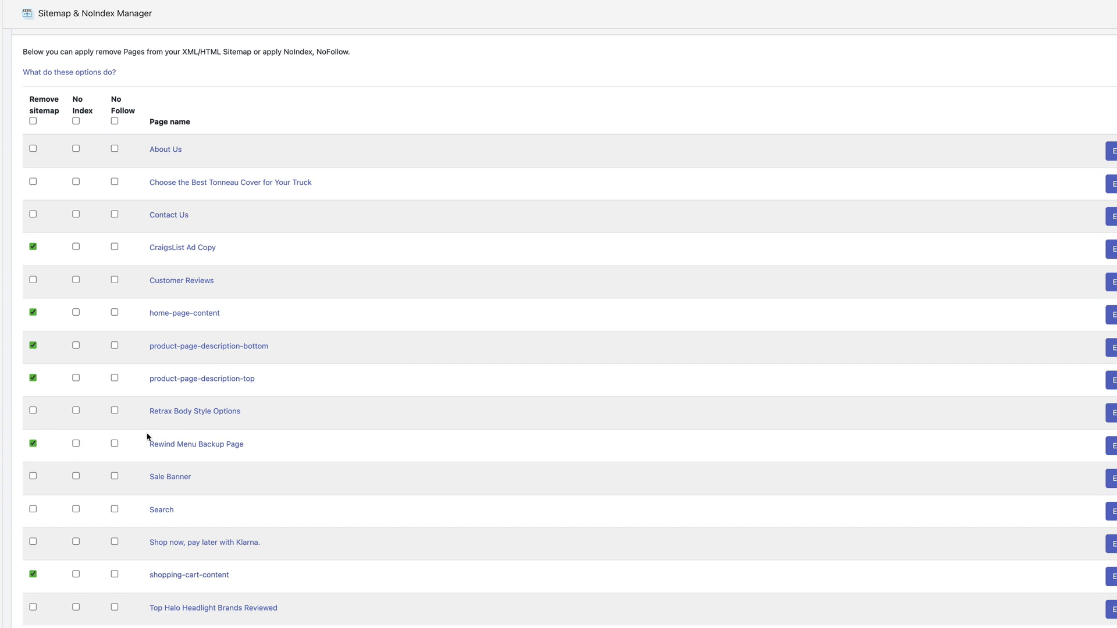
mouse_move(195, 443)
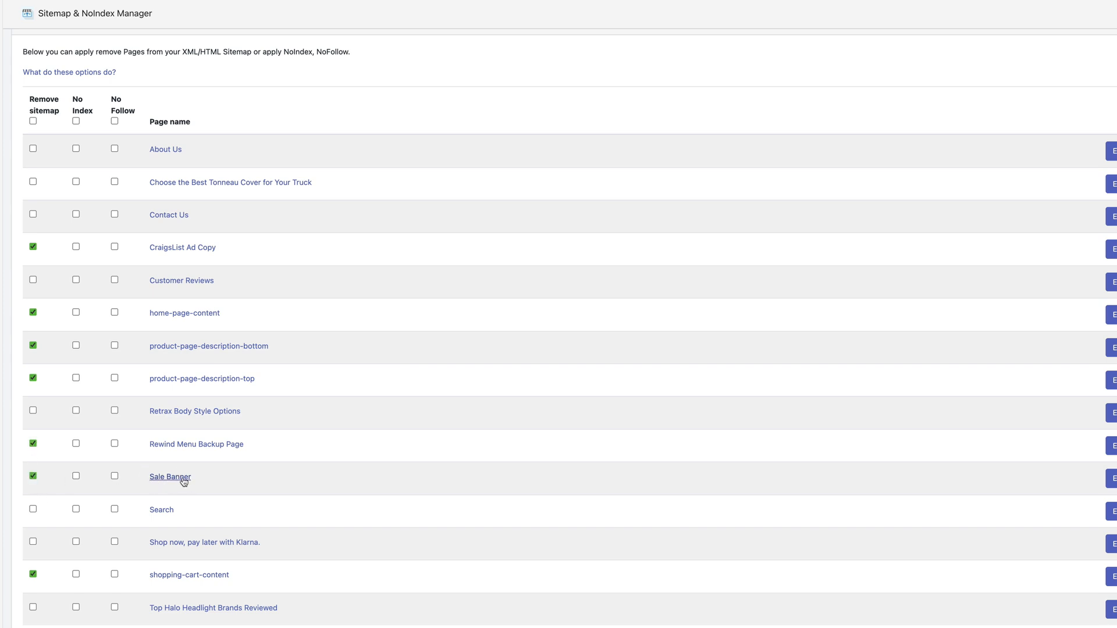
mouse_move(150, 521)
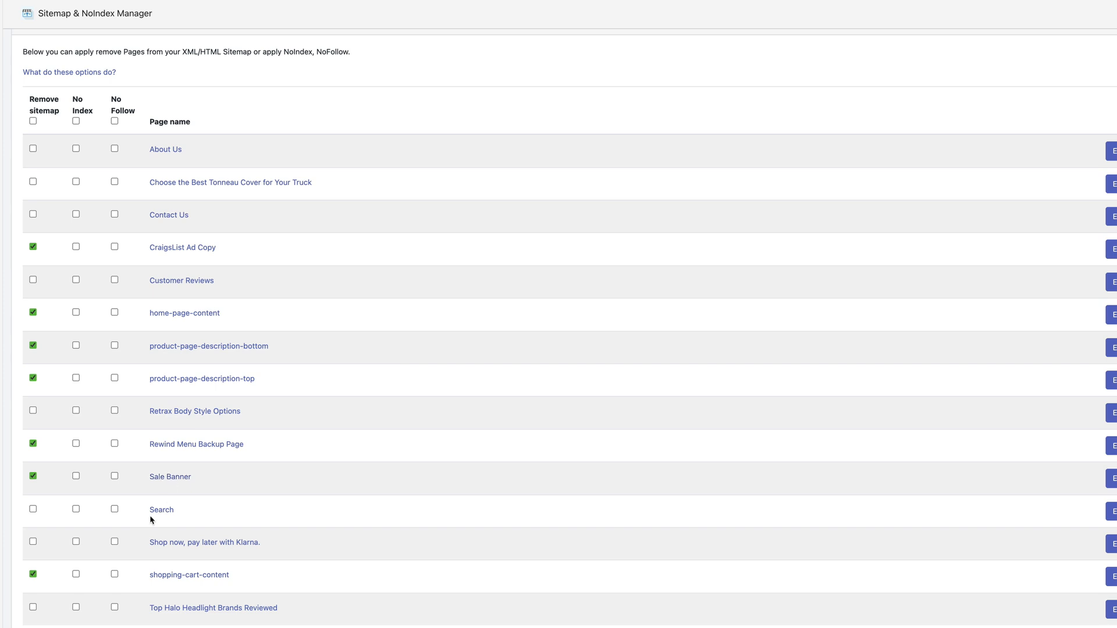
left_click(33, 509)
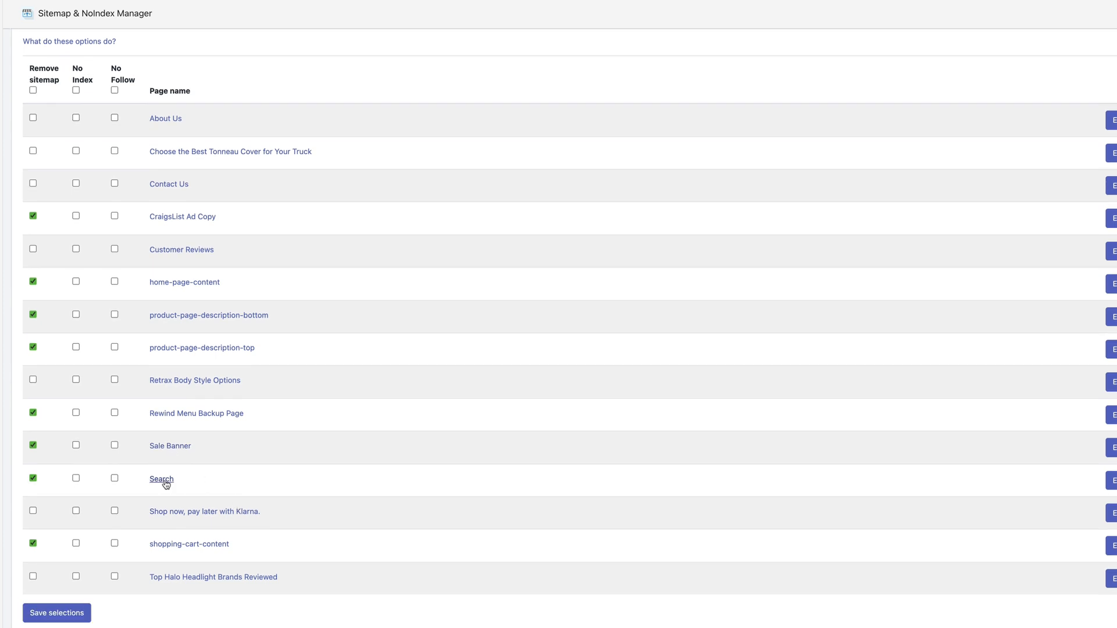
mouse_move(187, 515)
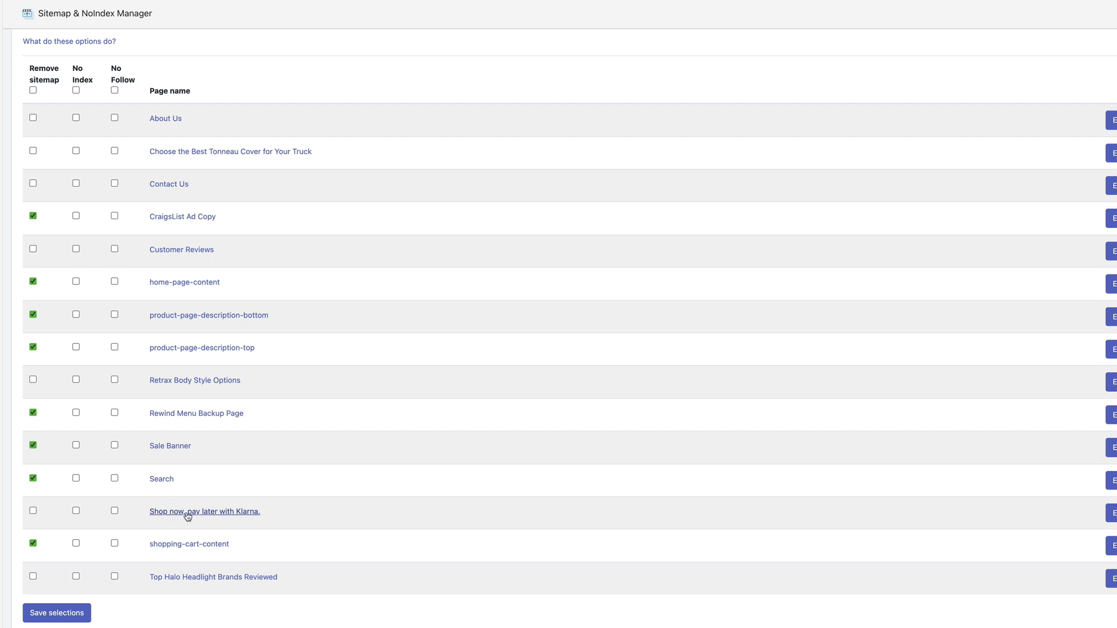
mouse_move(103, 616)
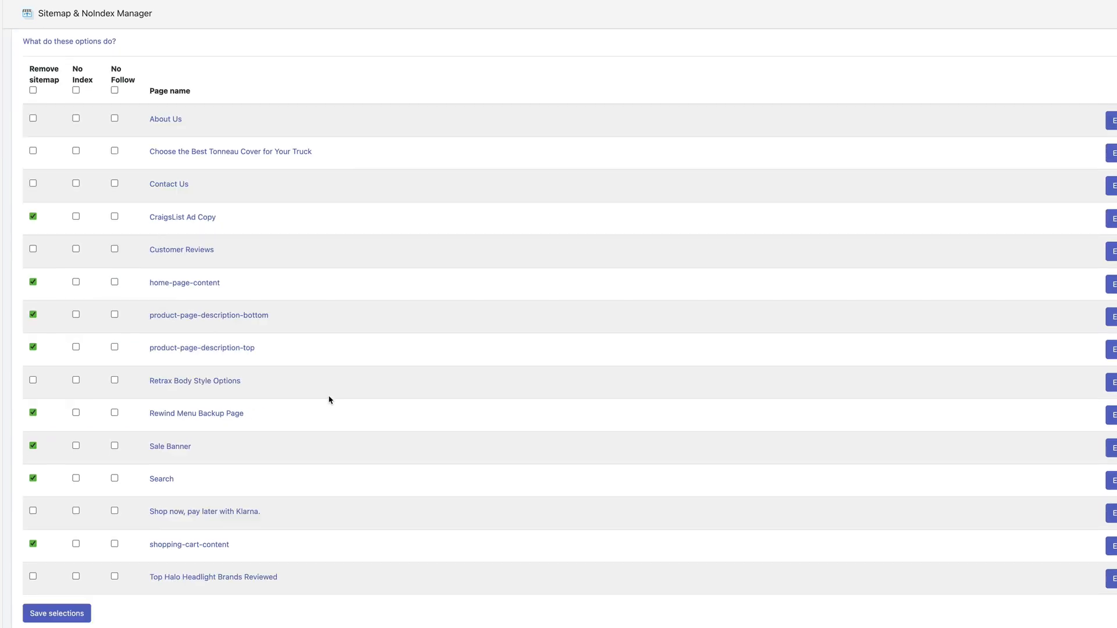
Save the page sitemap selections, then view the Article List, which shows no items.
left_click(56, 613)
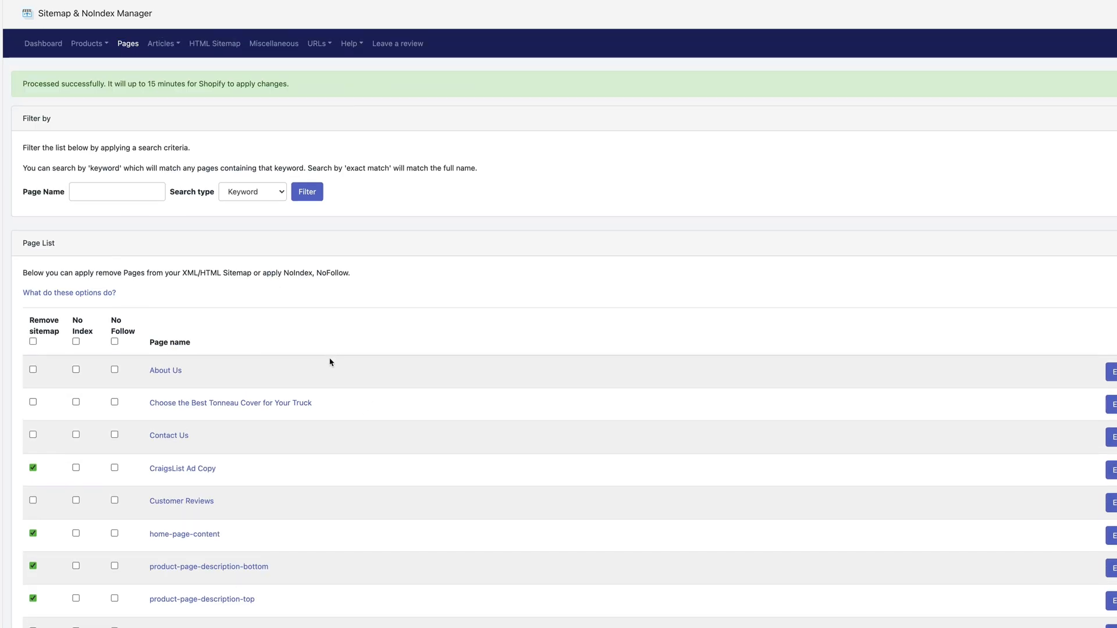
left_click(160, 43)
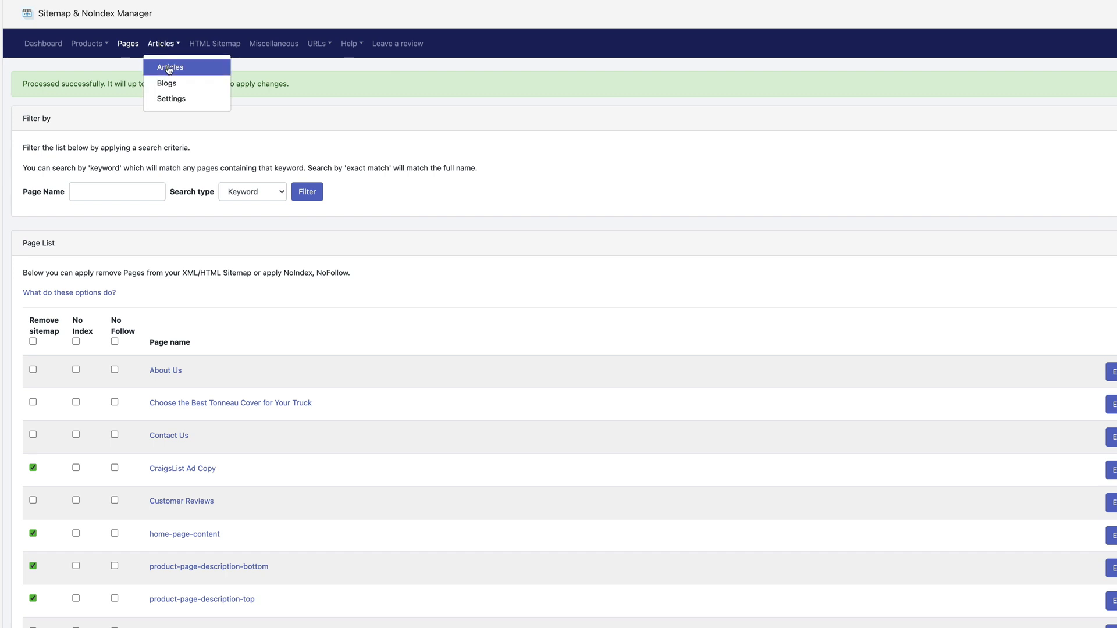
left_click(170, 67)
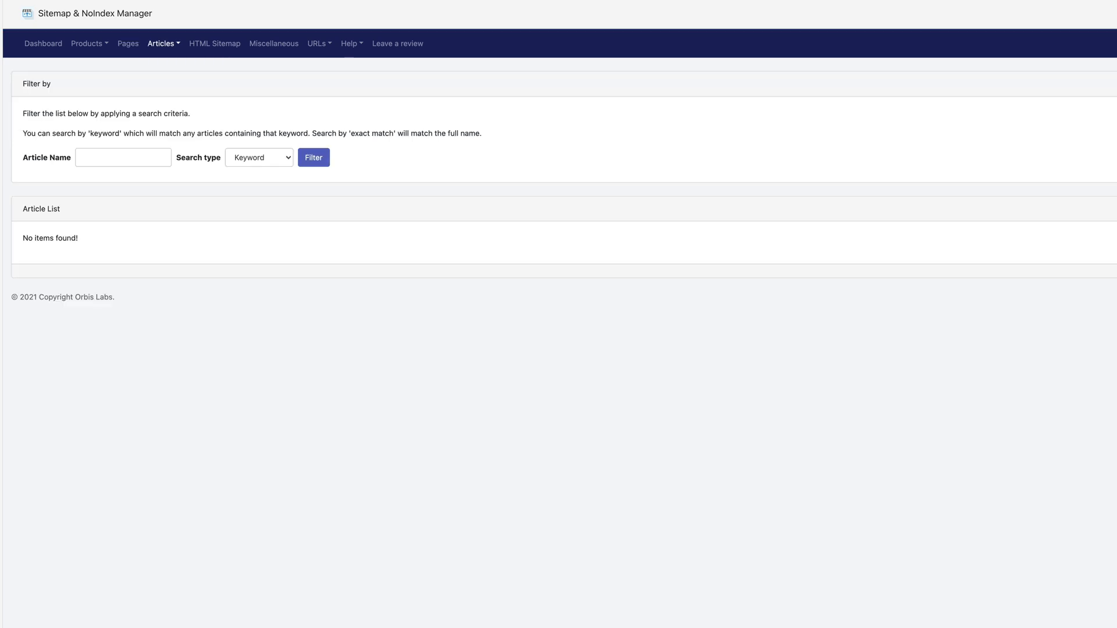
mouse_move(330, 207)
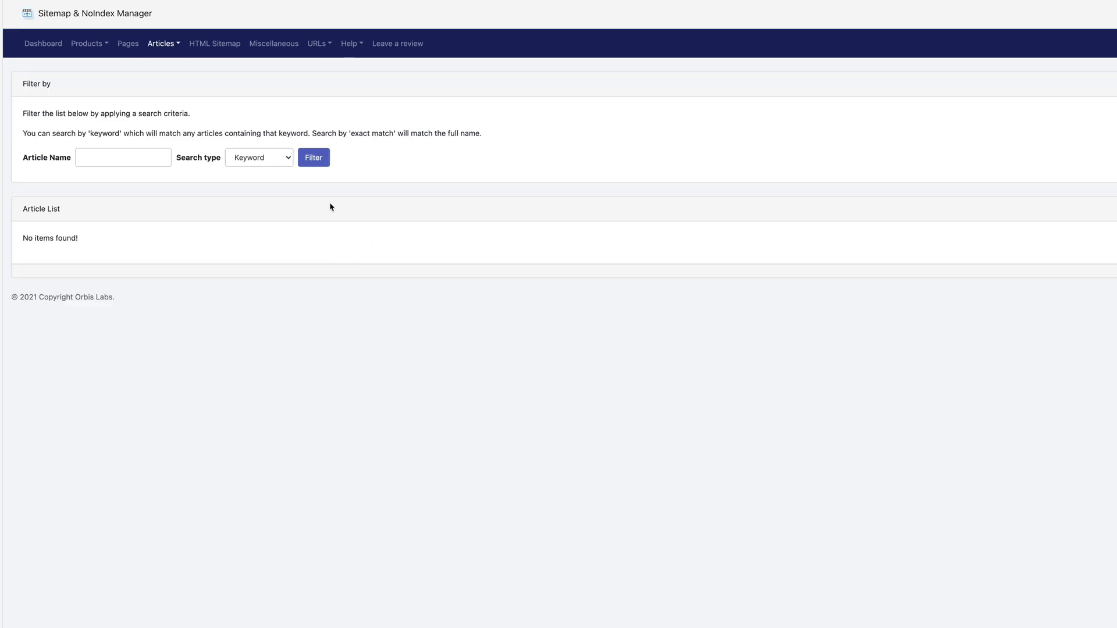
left_click(163, 44)
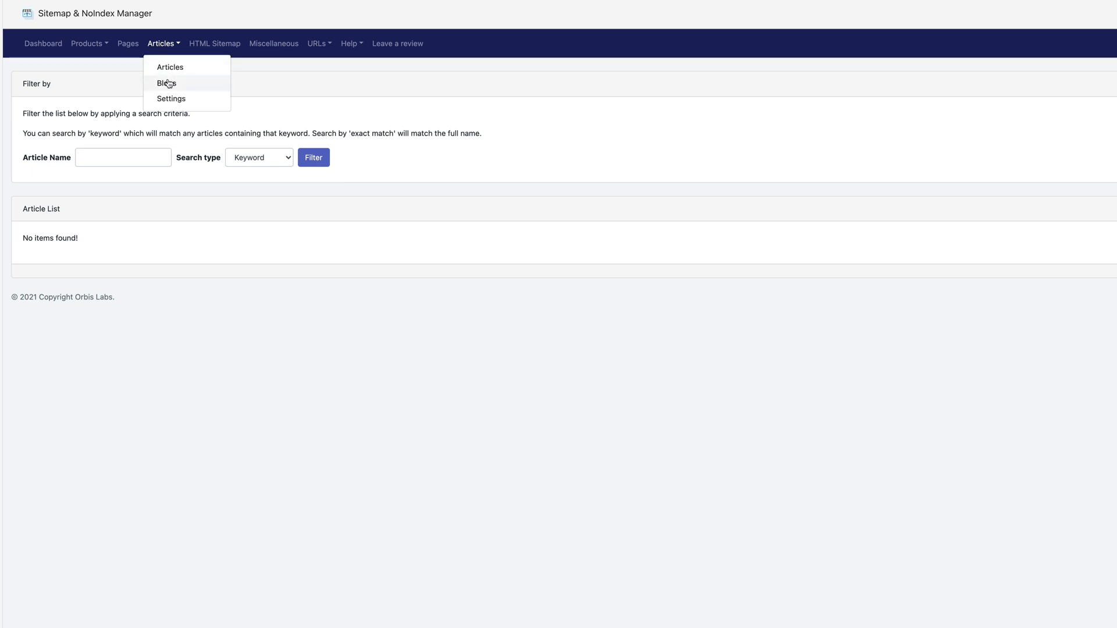
Save the Blog List with info and News both marked for sitemap removal.
left_click(166, 83)
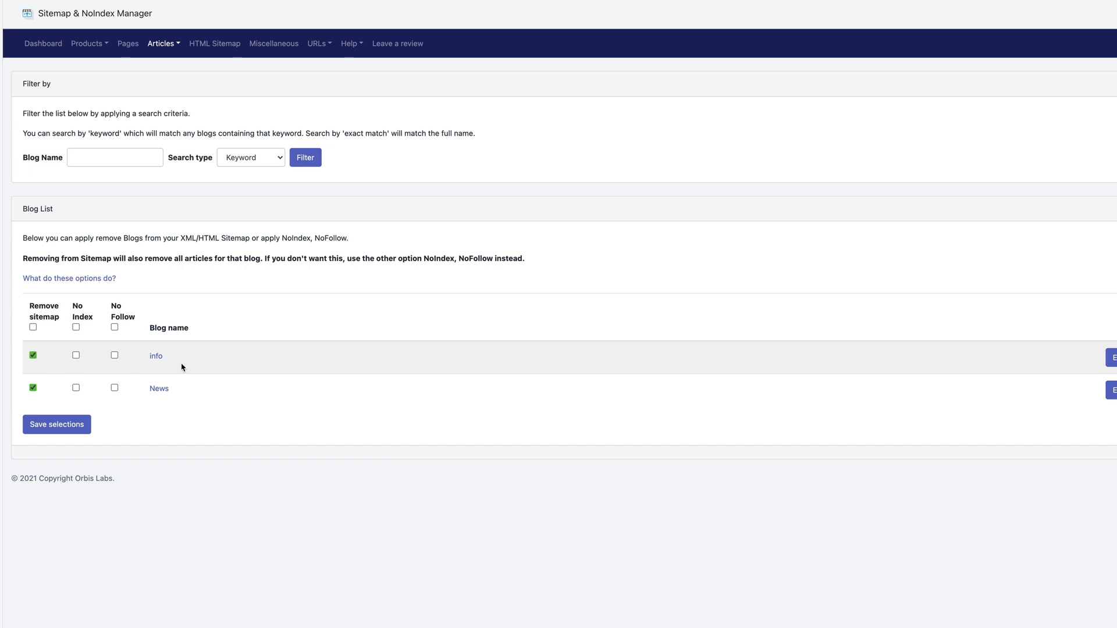
mouse_move(159, 273)
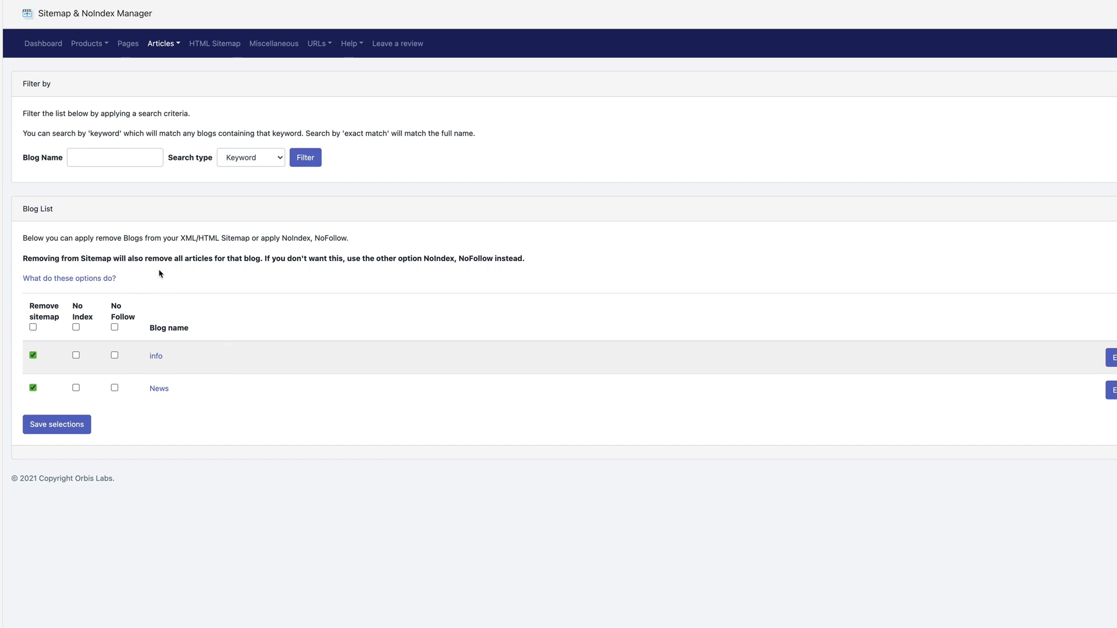
mouse_move(184, 186)
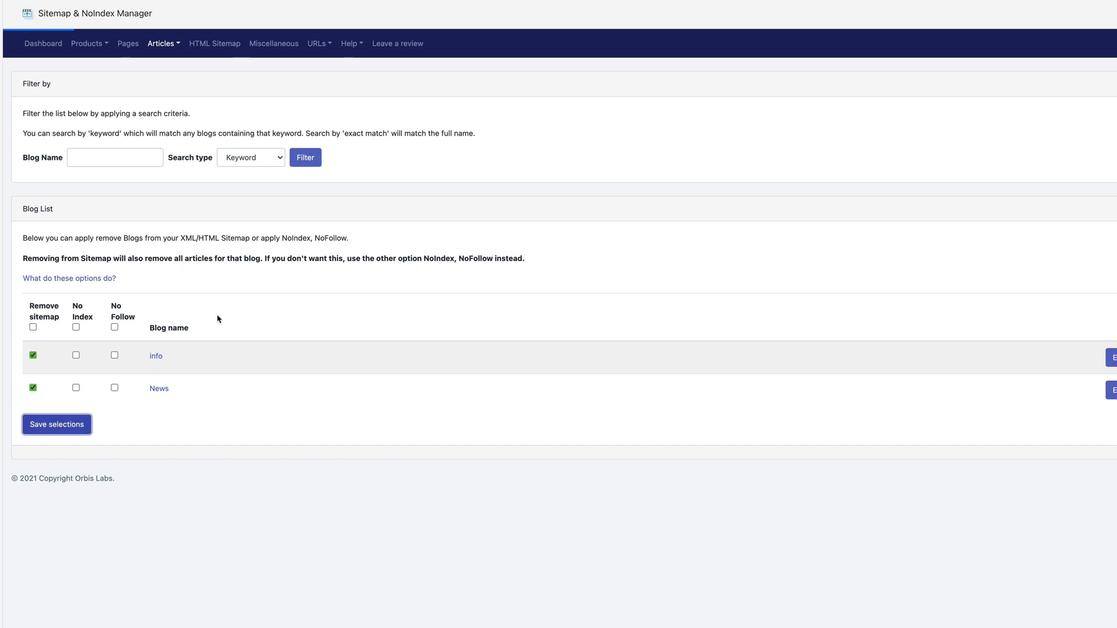
left_click(56, 424)
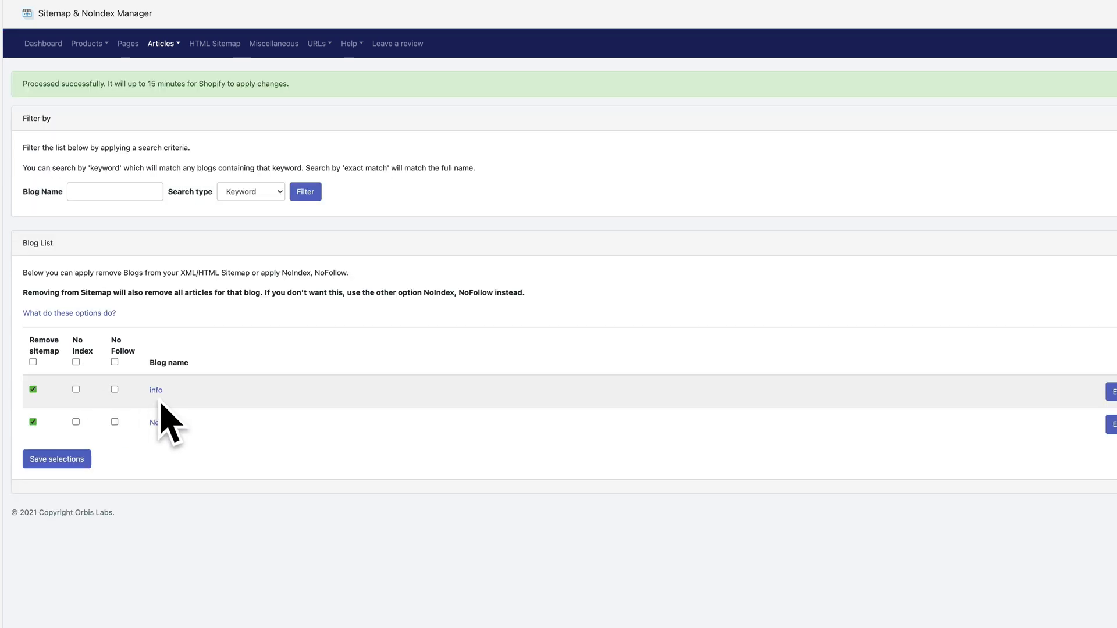
mouse_move(88, 28)
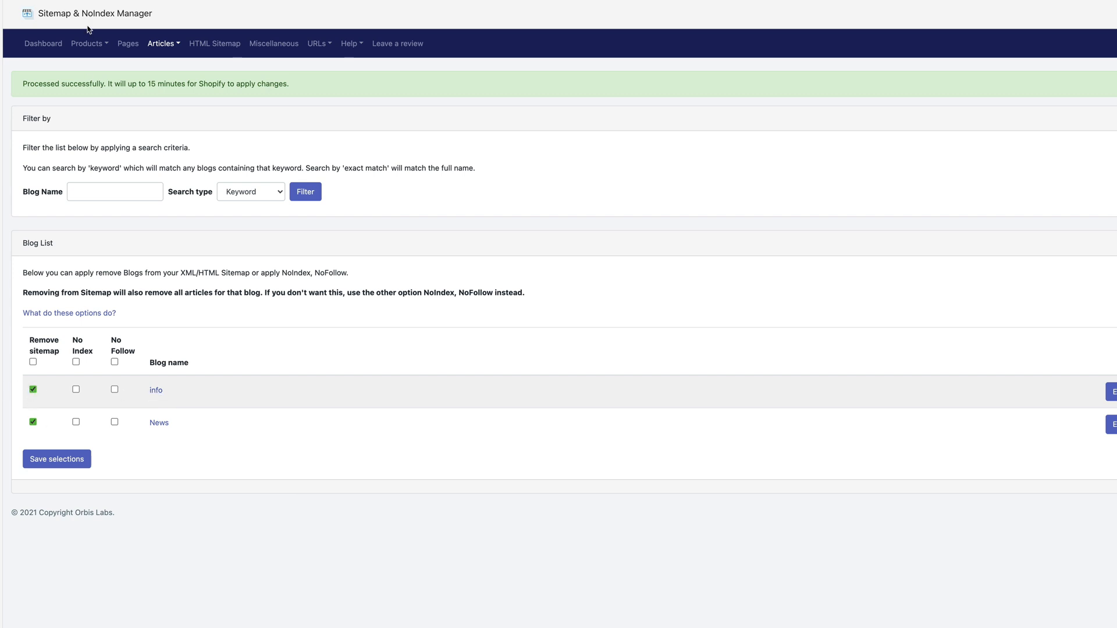
left_click(161, 43)
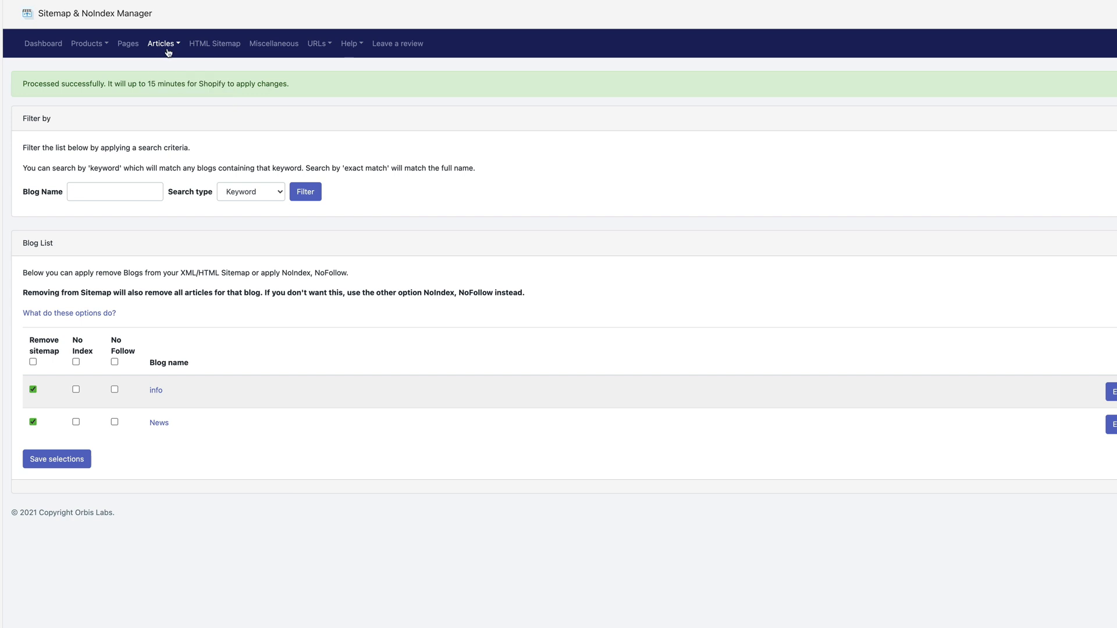
In the global blog settings, turn off NoFollow for Tags, keeping NoIndex, and save.
left_click(163, 43)
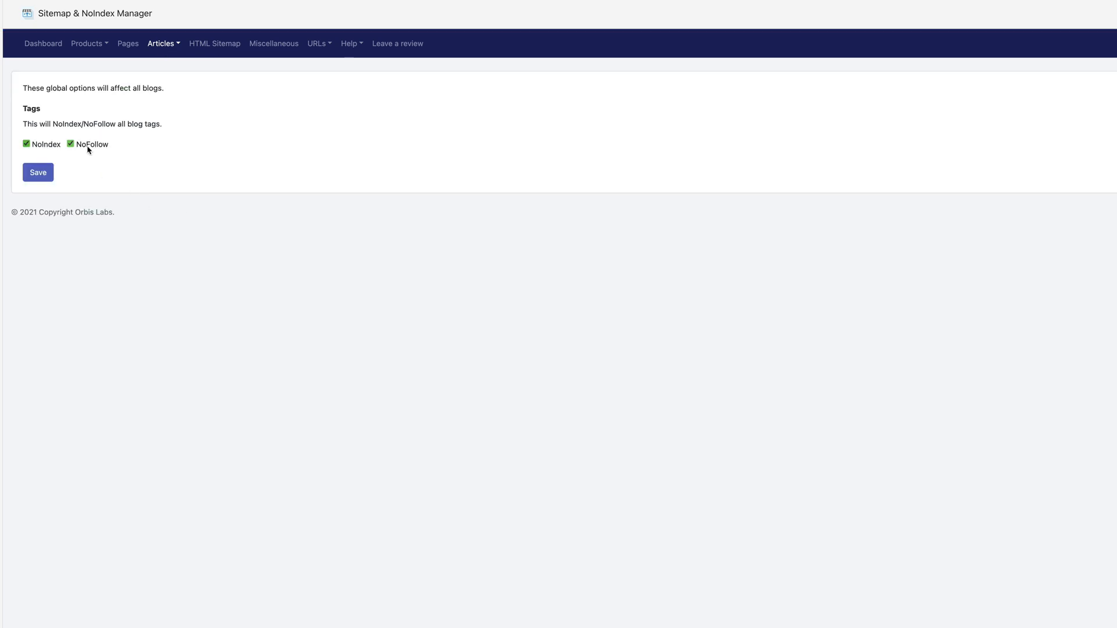
left_click(70, 143)
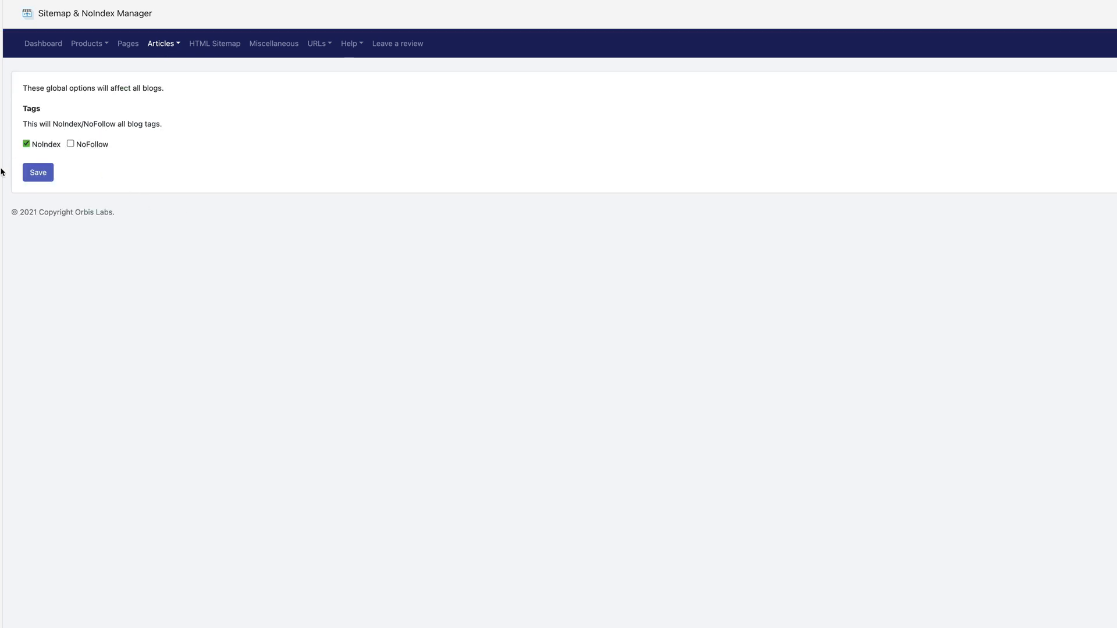
left_click(37, 172)
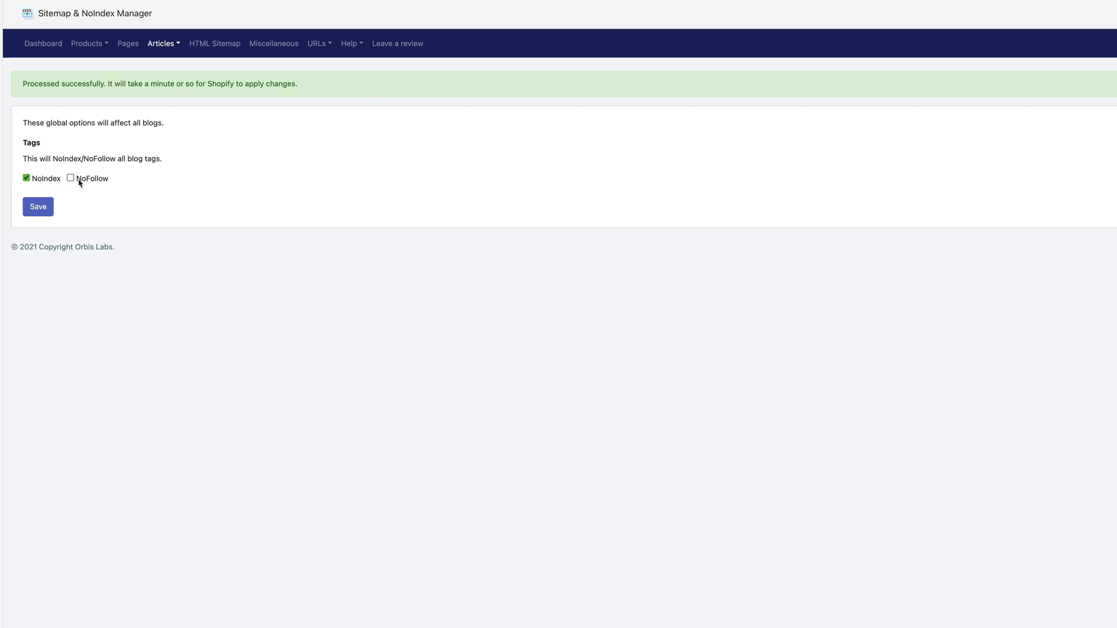
mouse_move(214, 44)
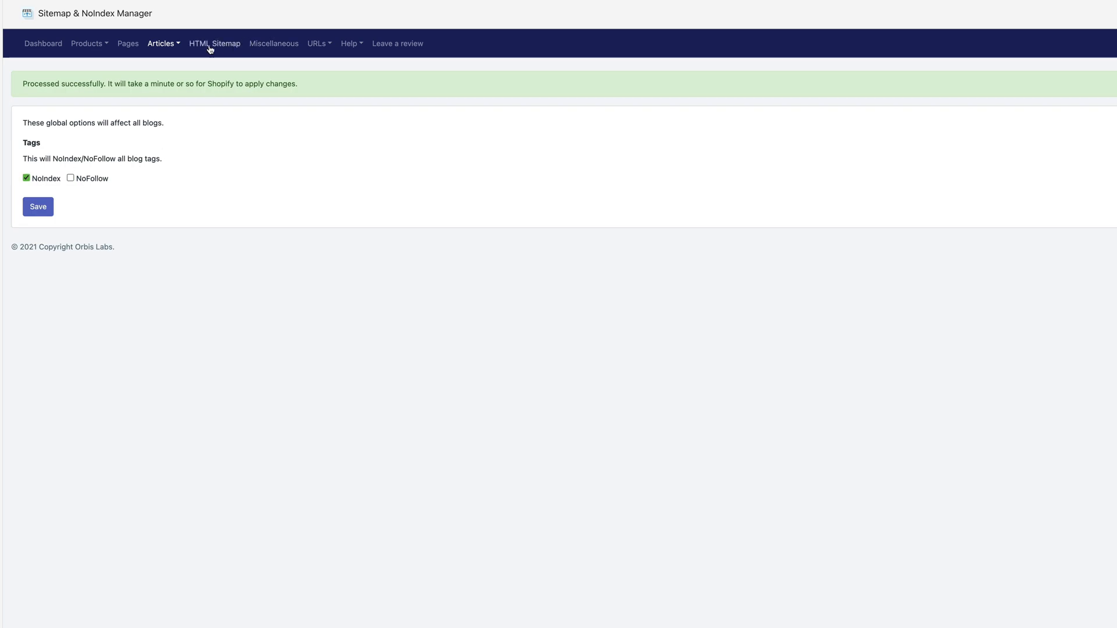
mouse_move(273, 43)
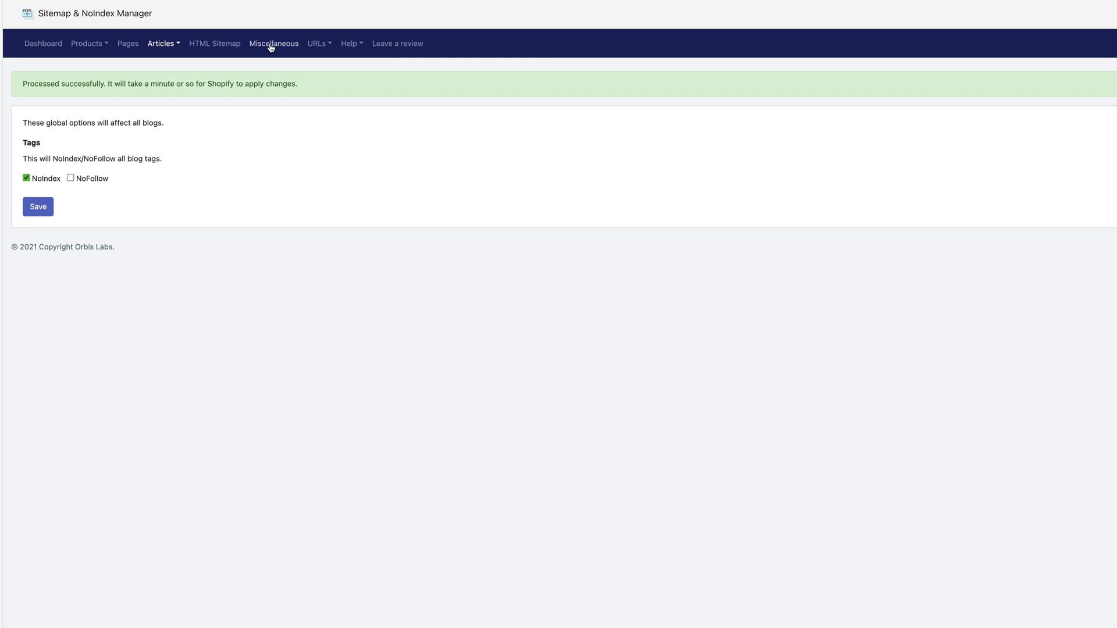
Untick NoFollow for Pagination, Search results and 404 not found, keep NoIndex, and save.
left_click(273, 43)
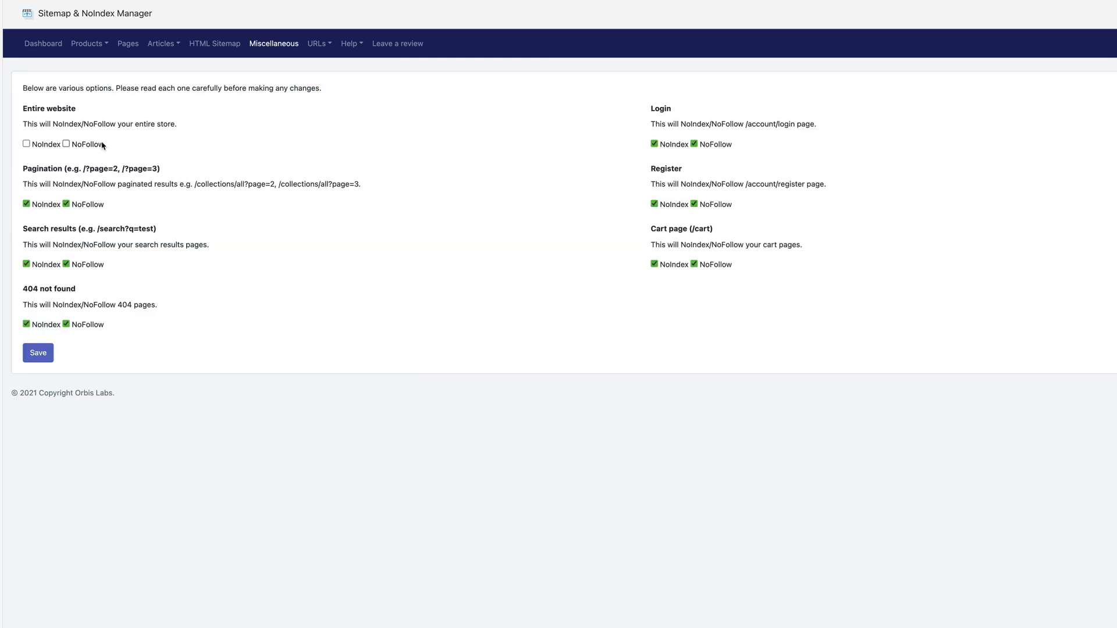
mouse_move(94, 150)
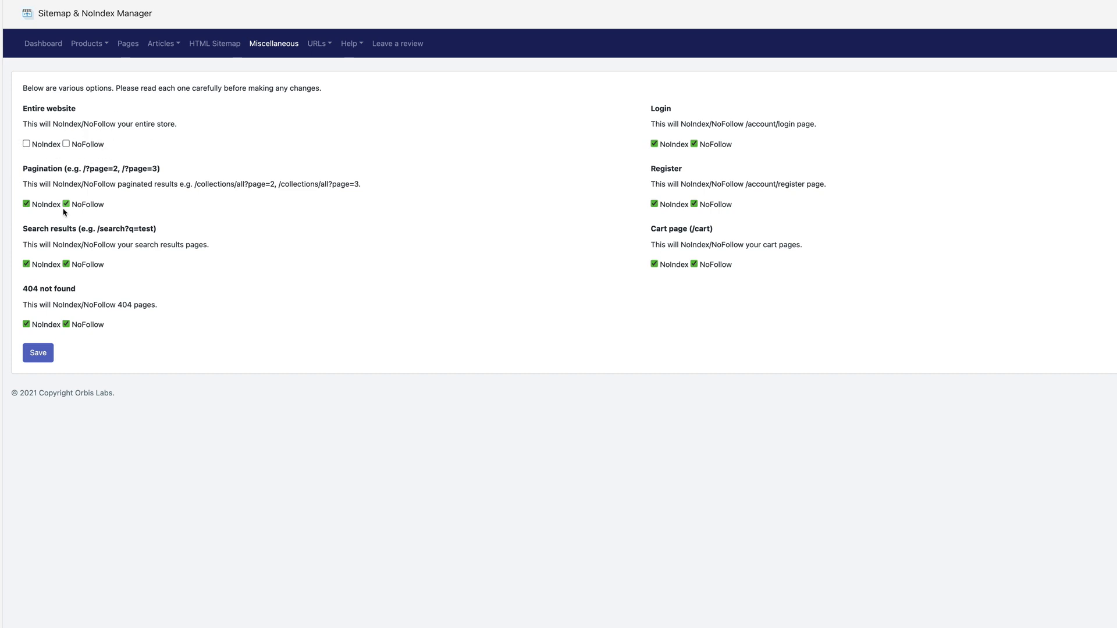
mouse_move(78, 187)
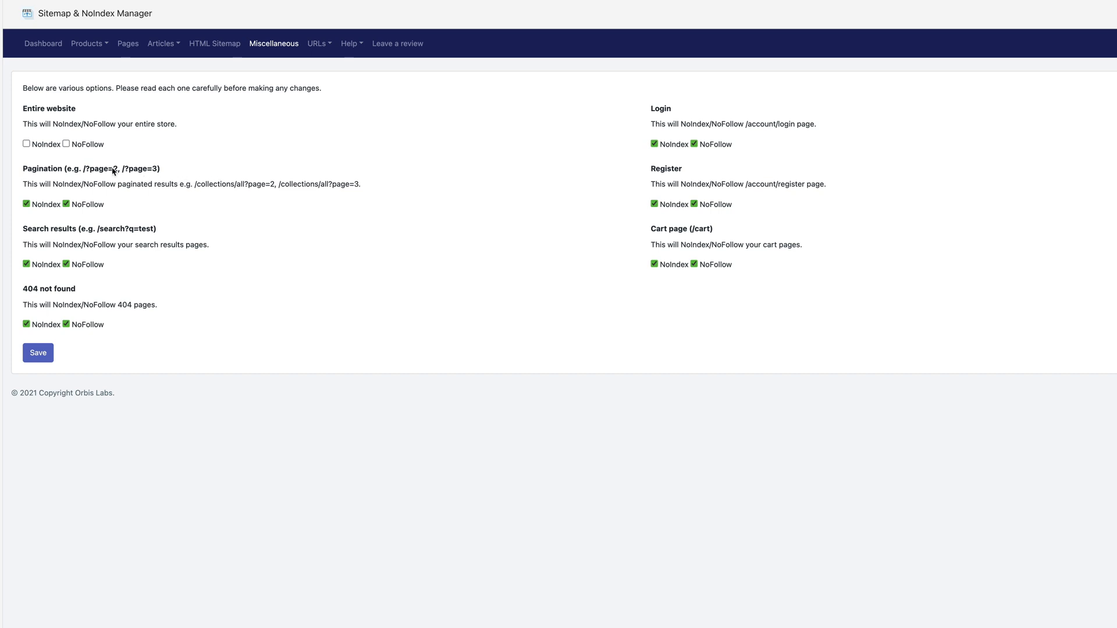
left_click(66, 205)
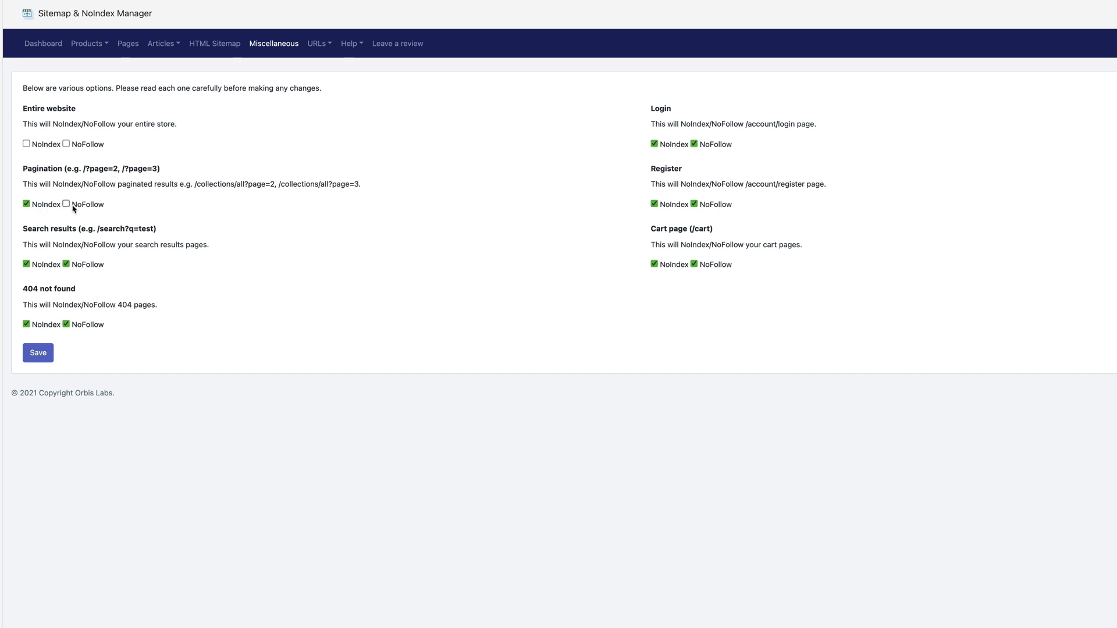
left_click(66, 265)
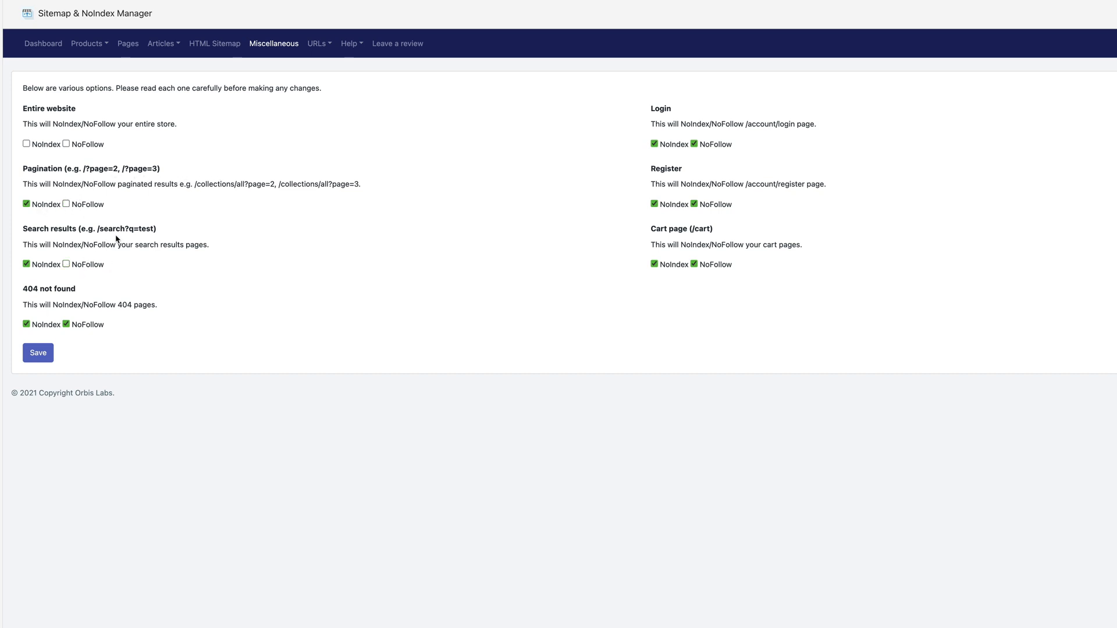
left_click(65, 324)
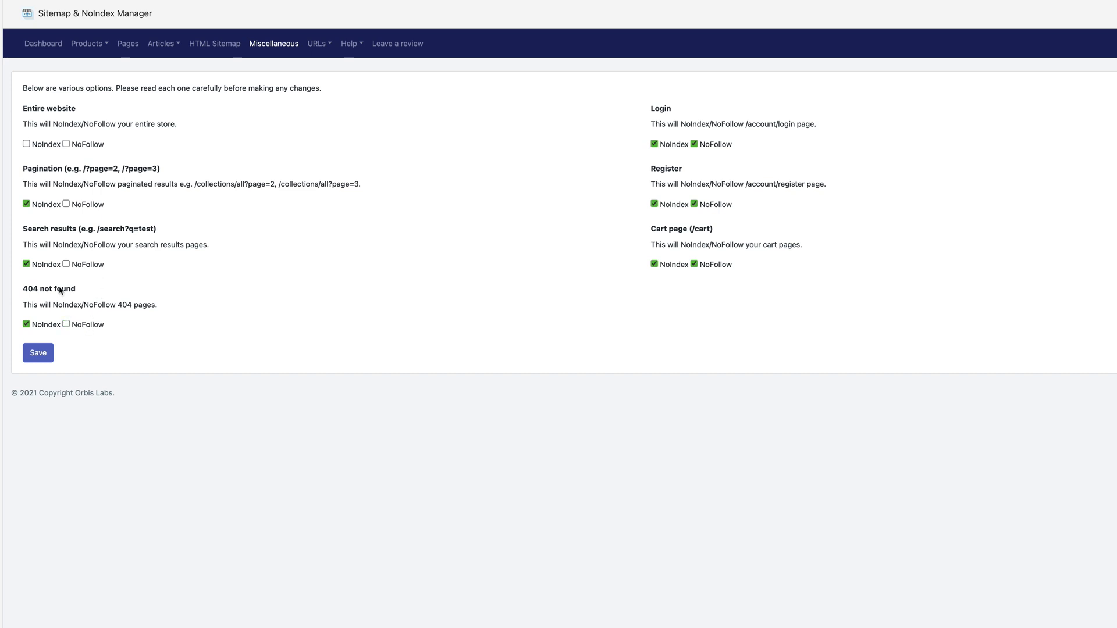
mouse_move(589, 167)
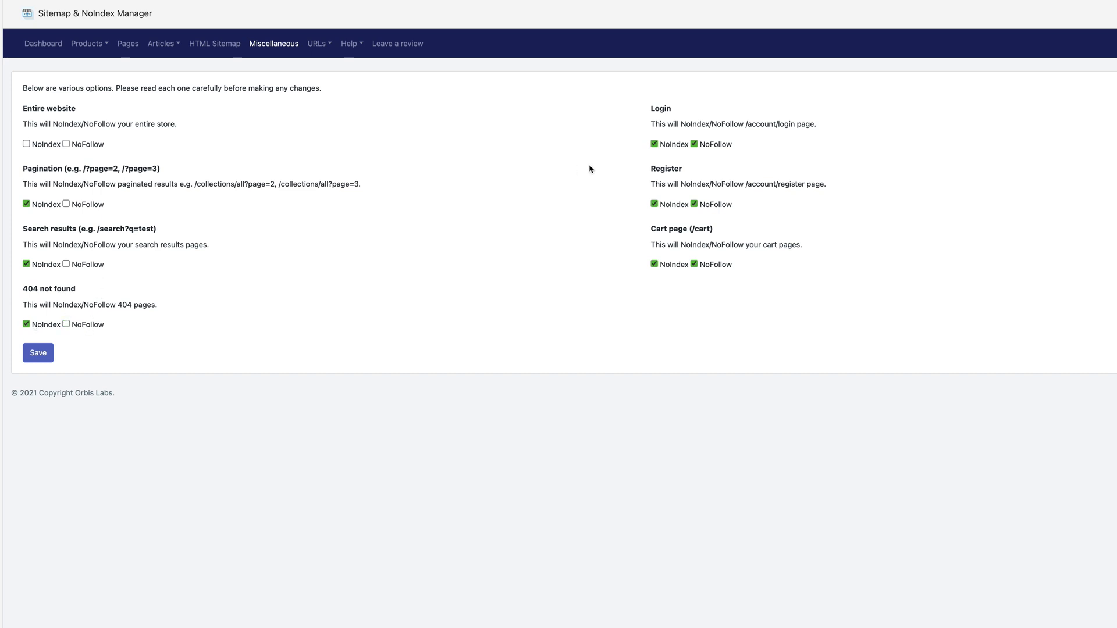
mouse_move(662, 169)
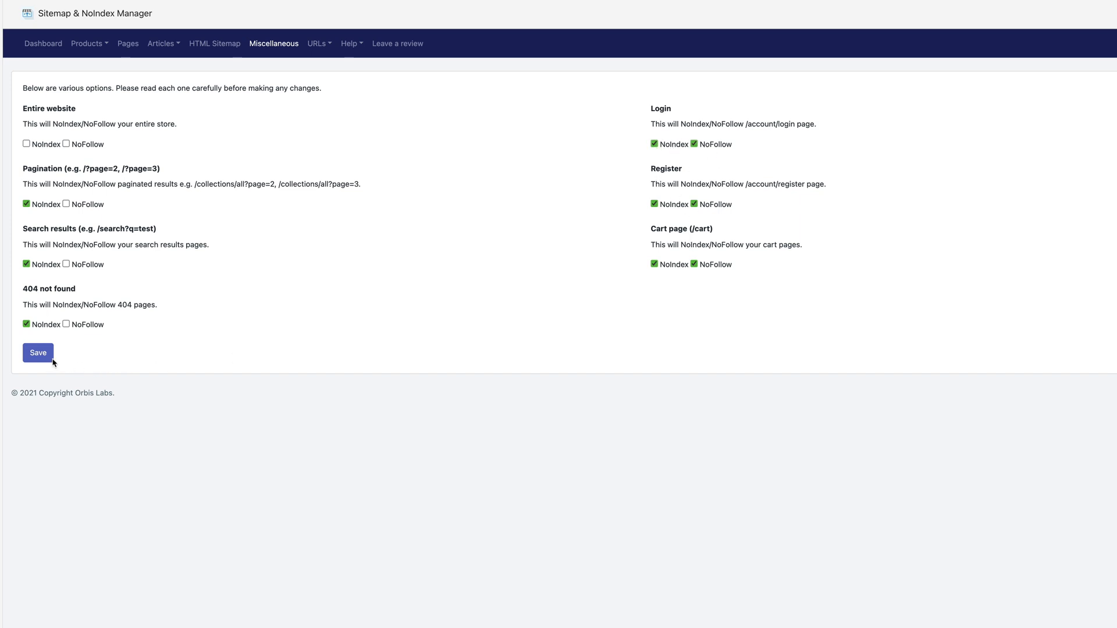
left_click(37, 353)
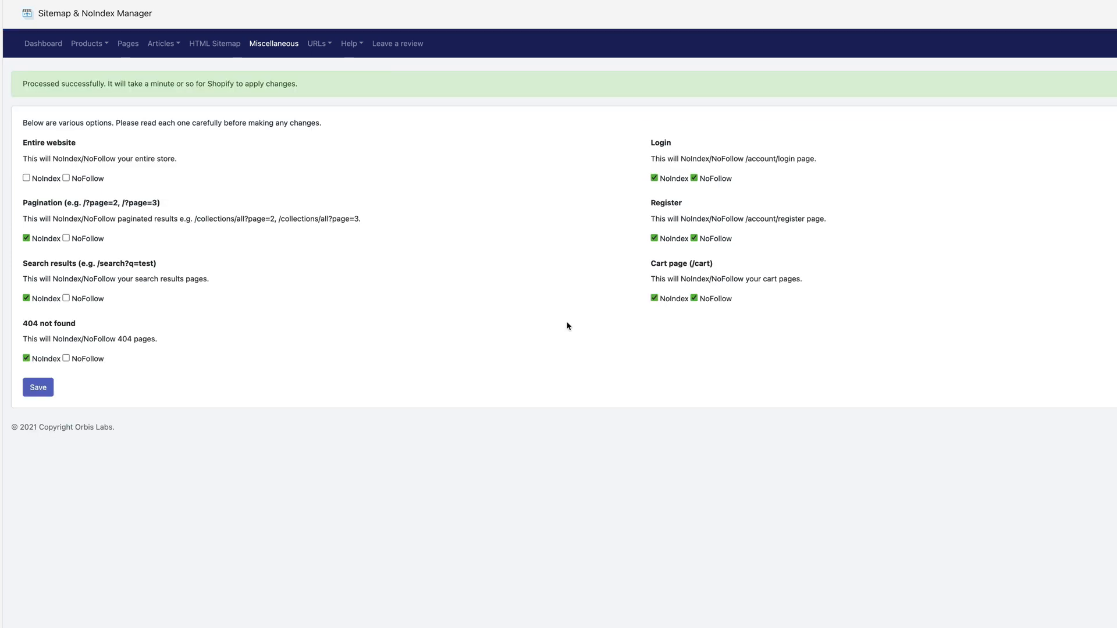
mouse_move(538, 305)
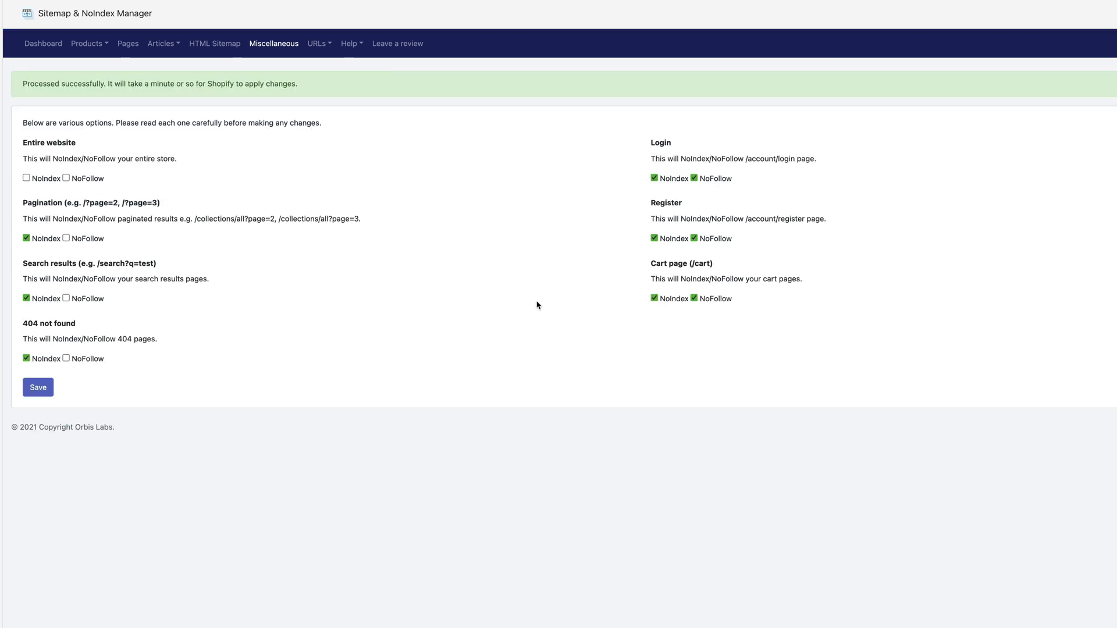